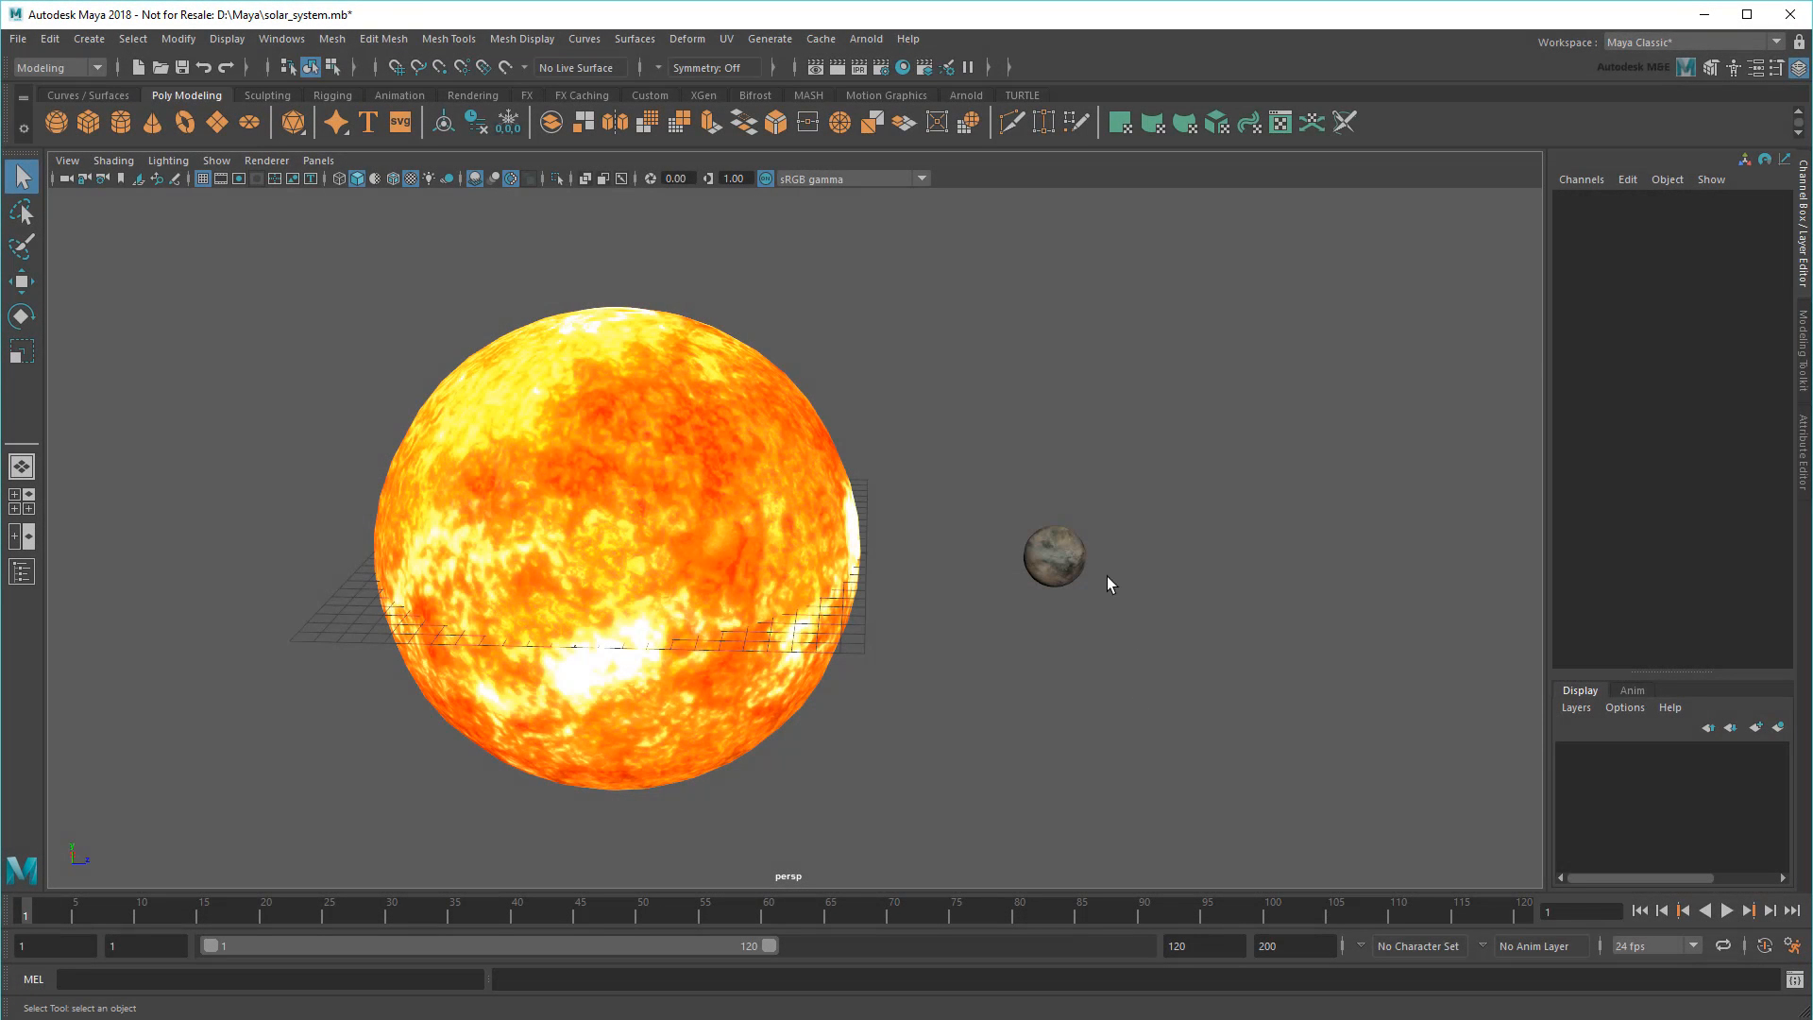
- Select the planet sphere and cycle through the Move, Rotate and Scale tools
left_click(1052, 552)
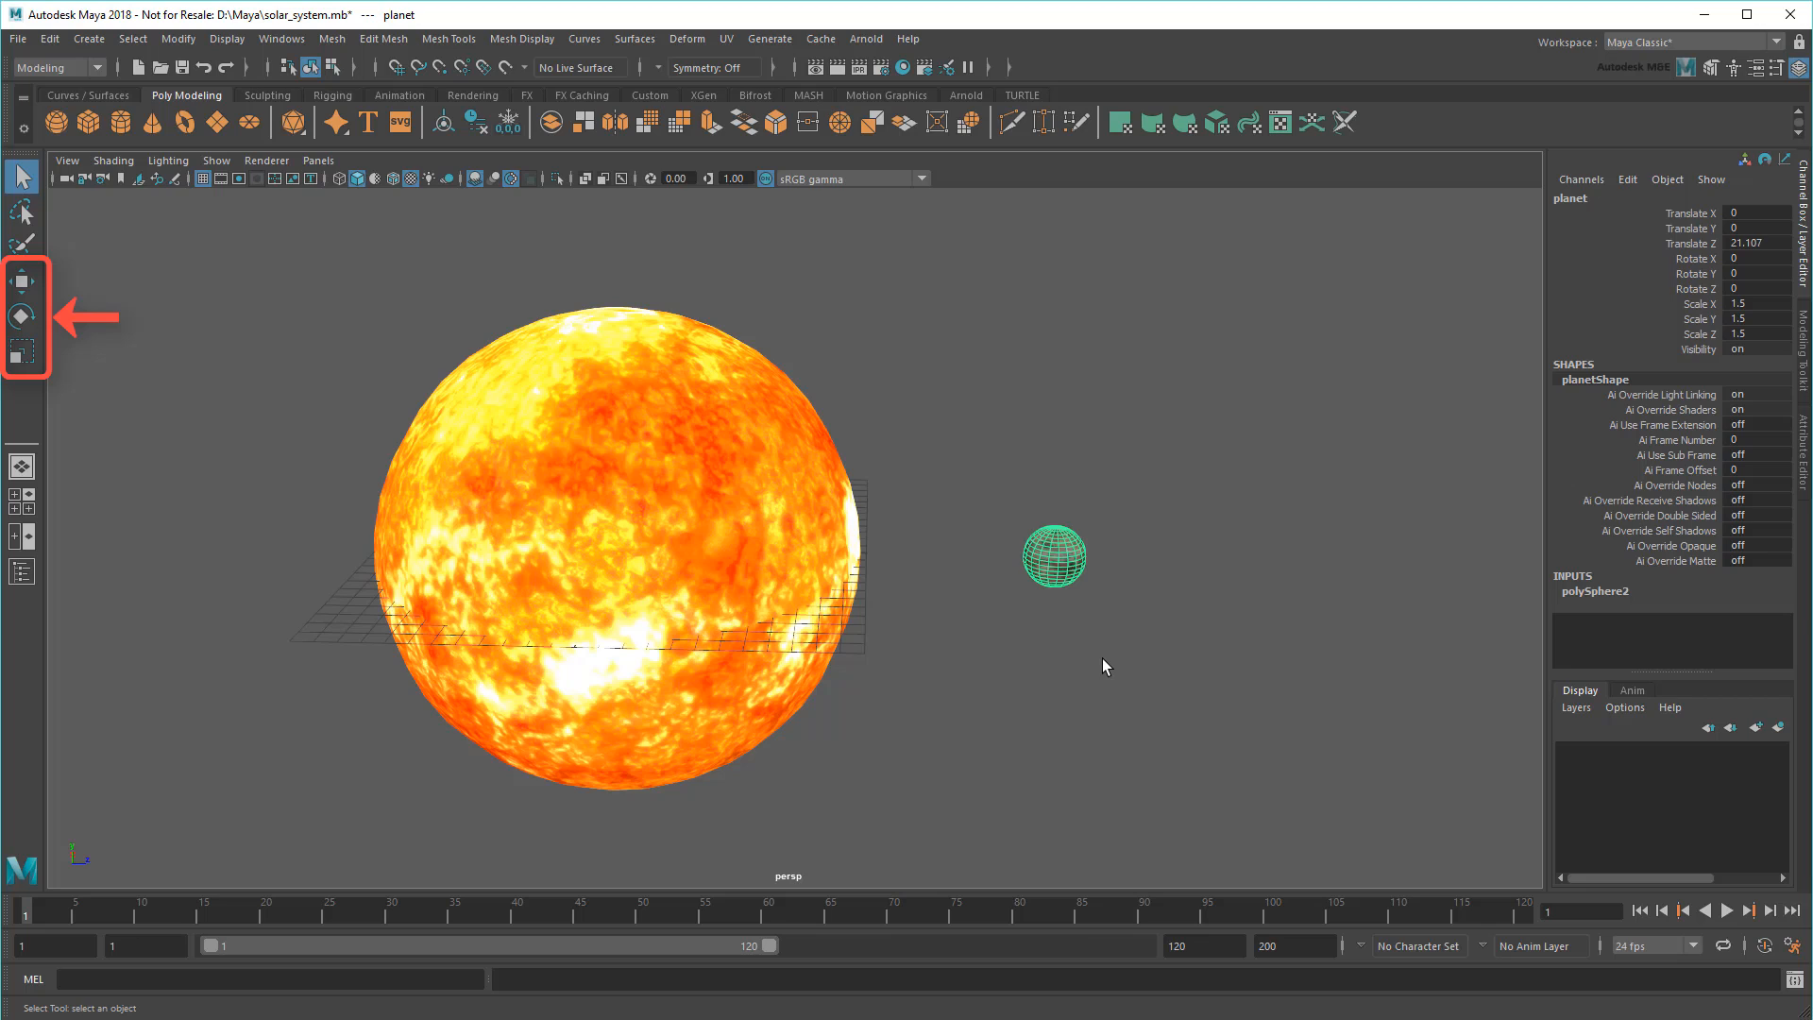
key("w")
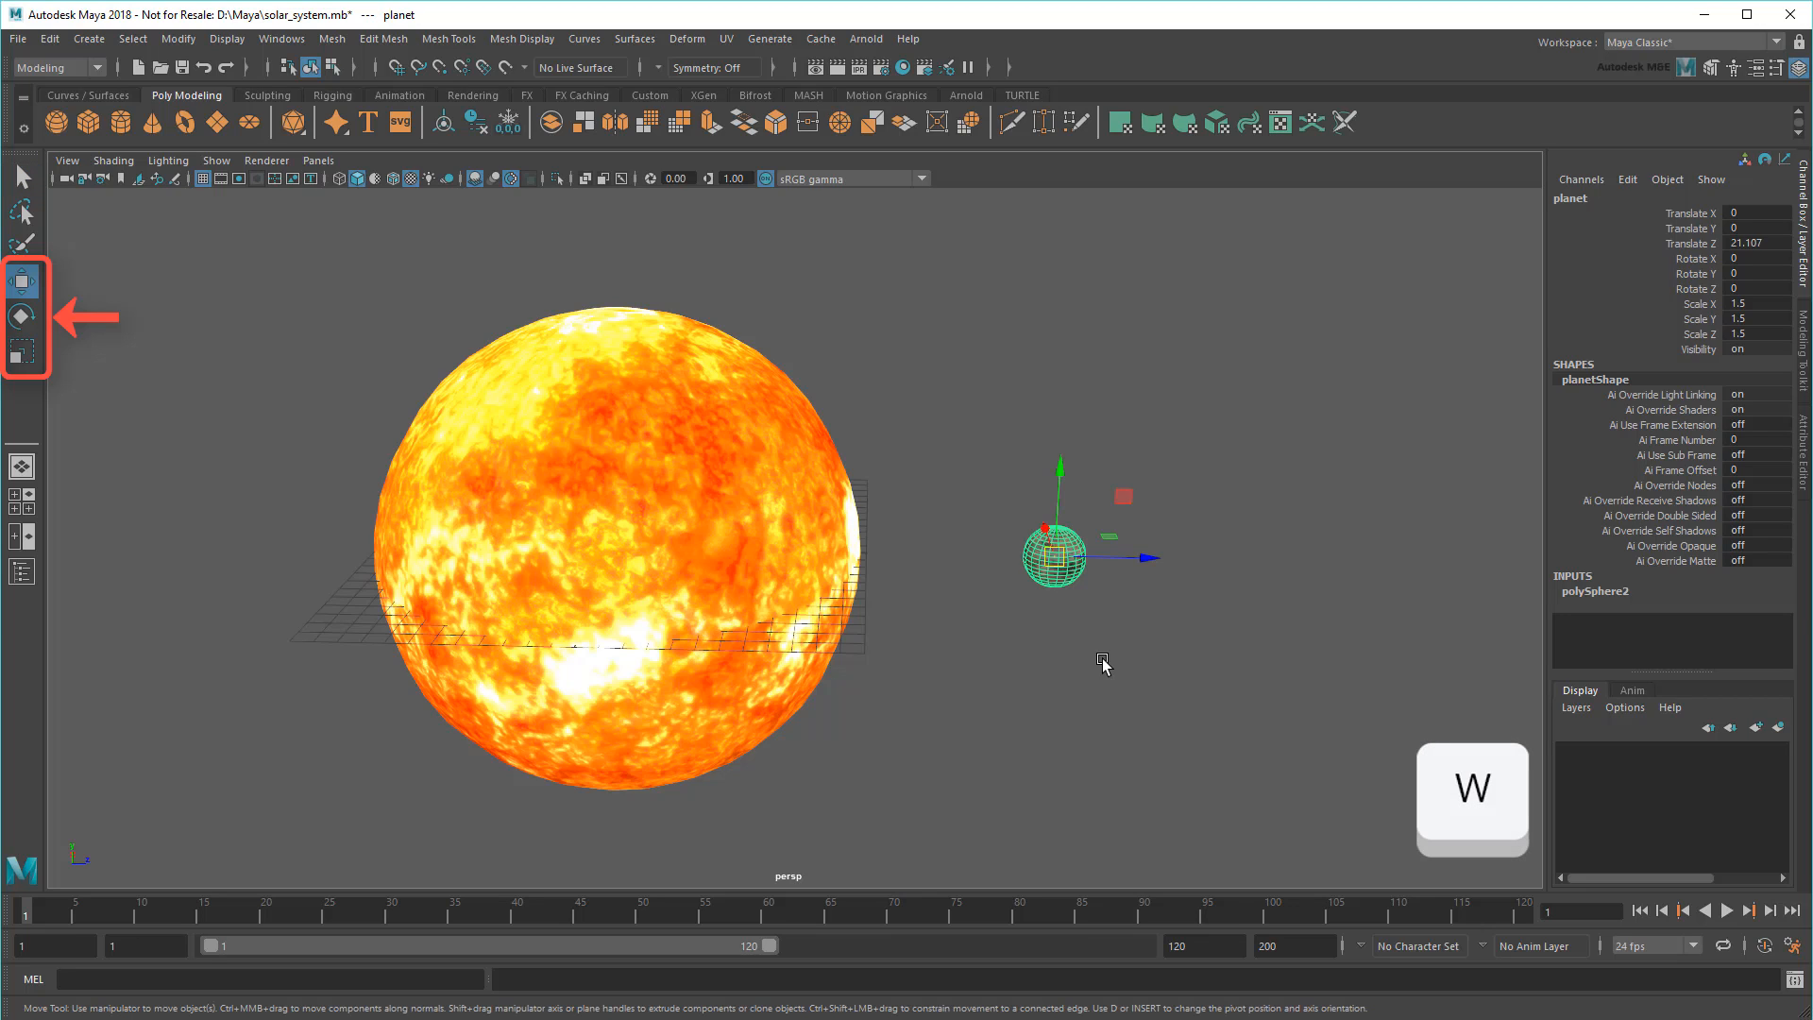
key("r")
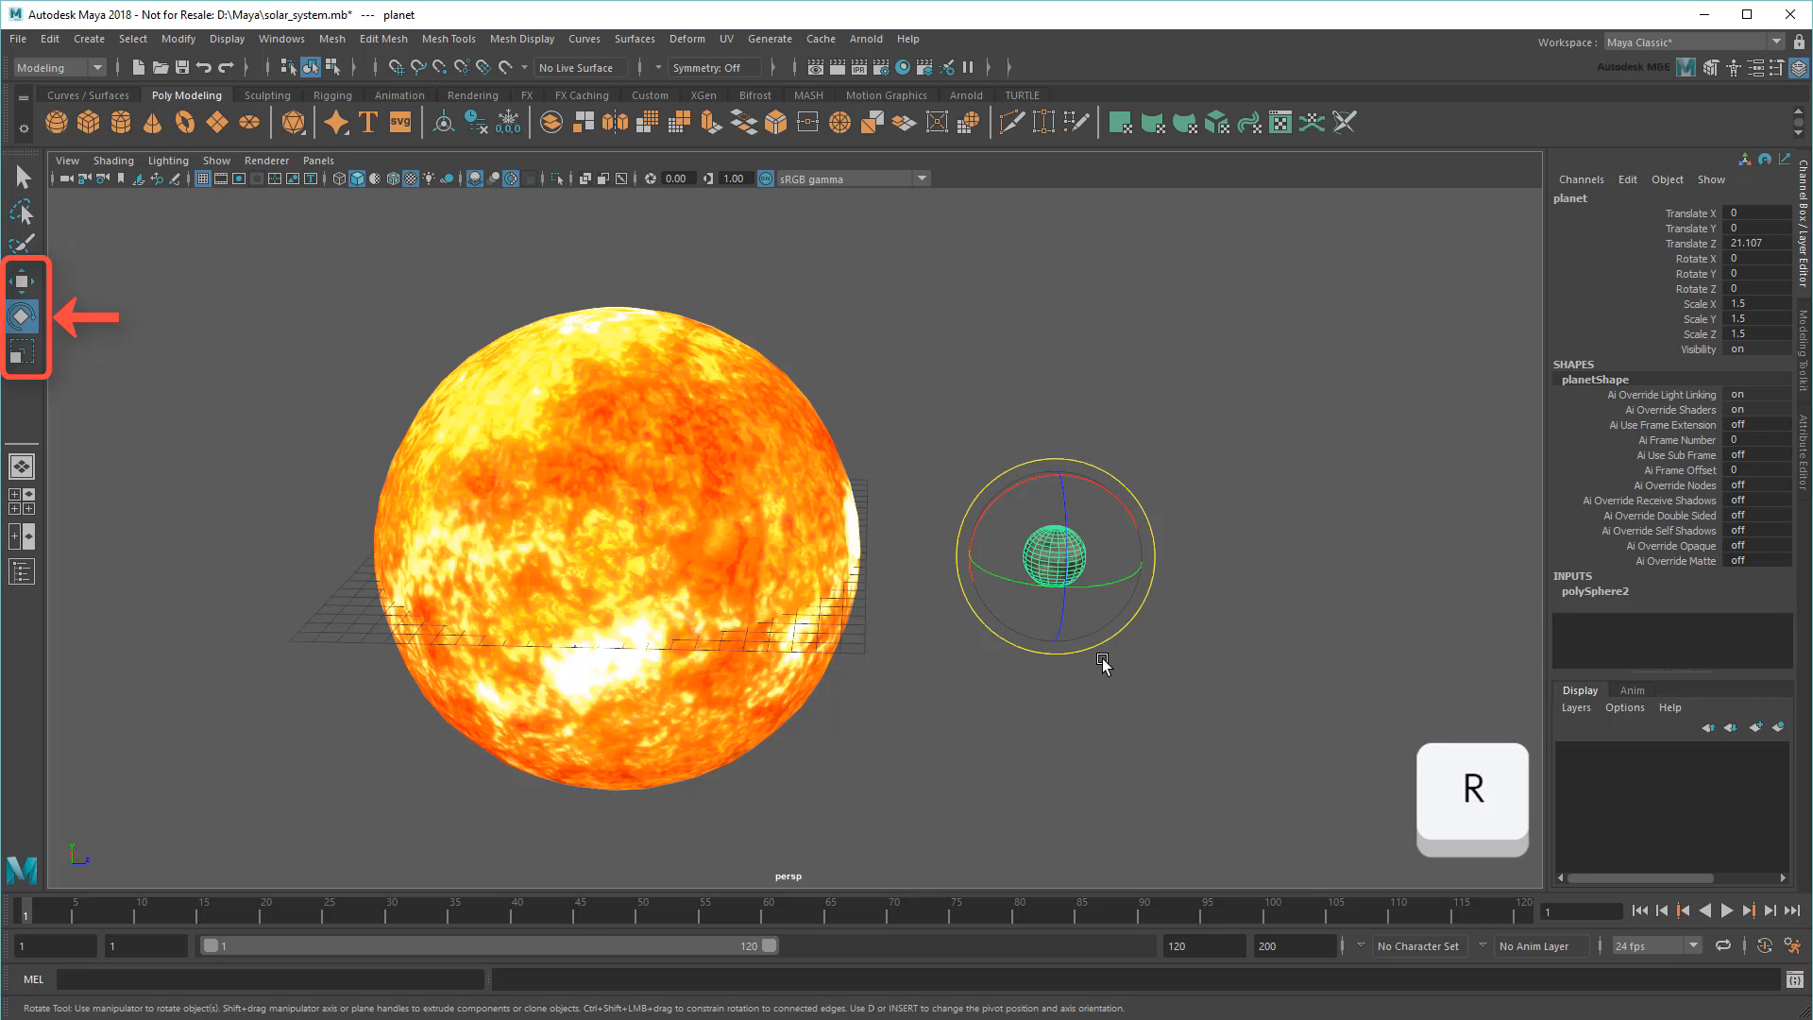
left_click(21, 350)
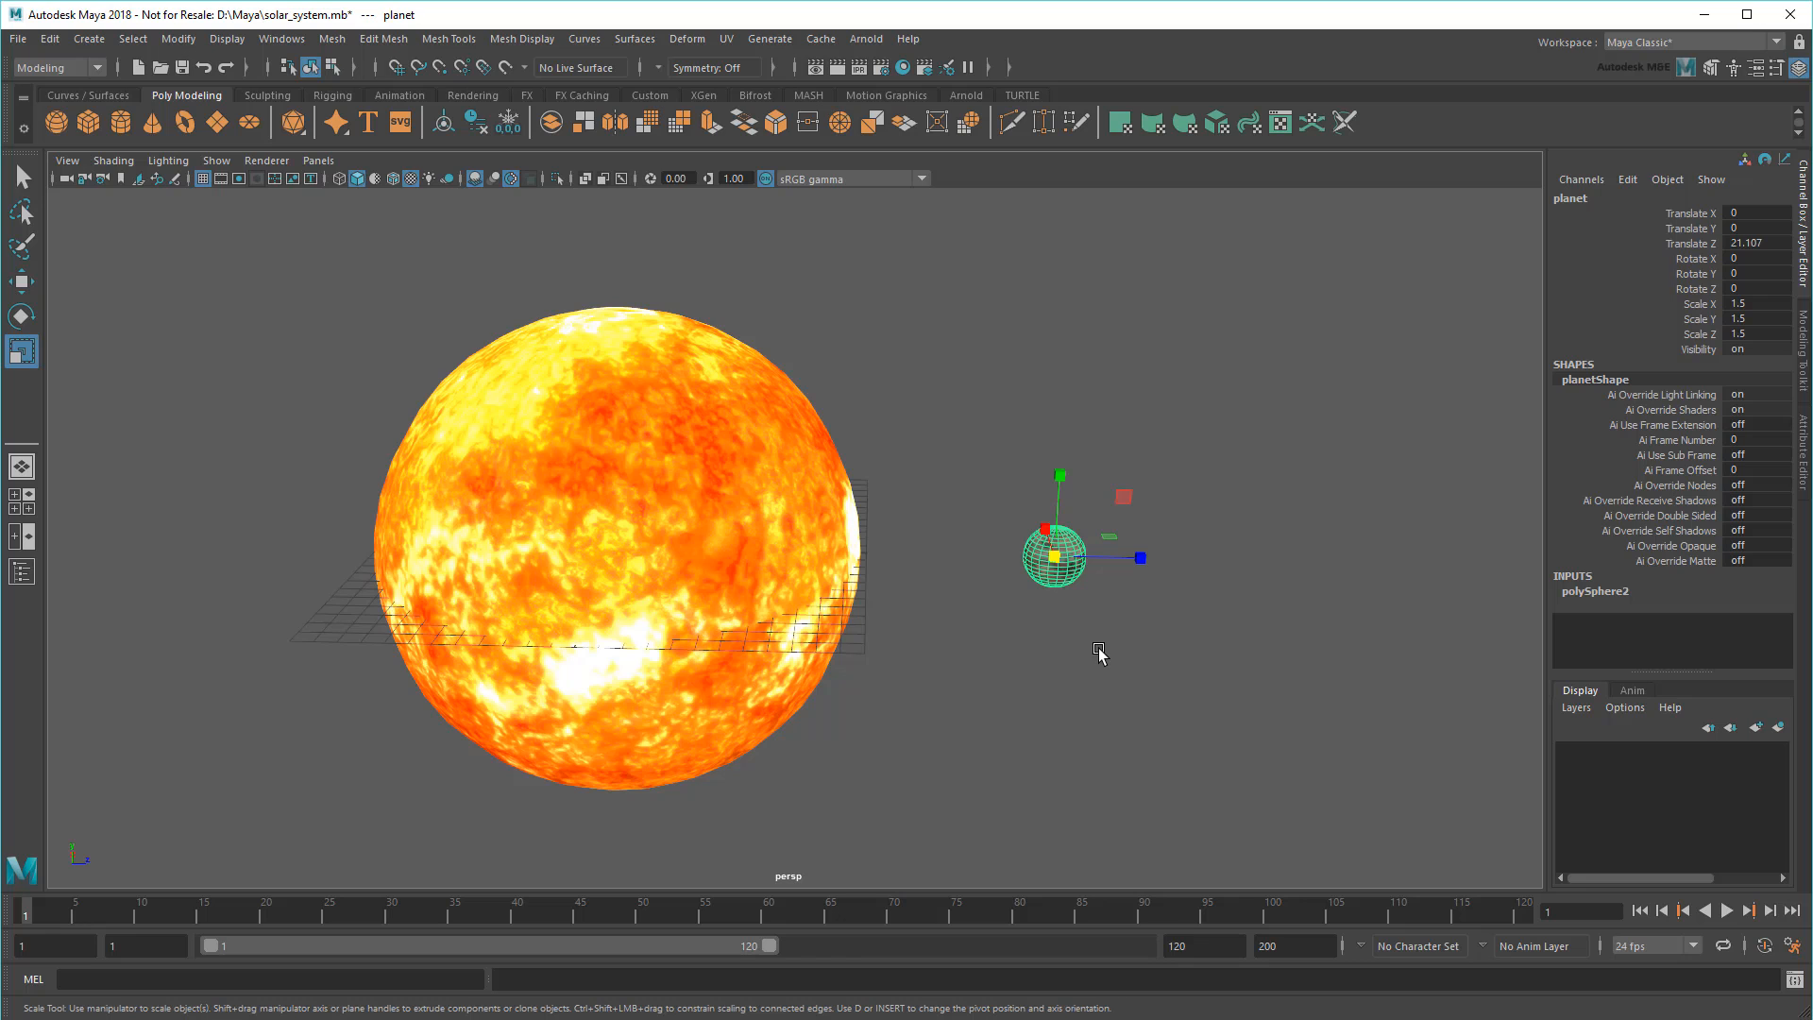
left_click(578, 520)
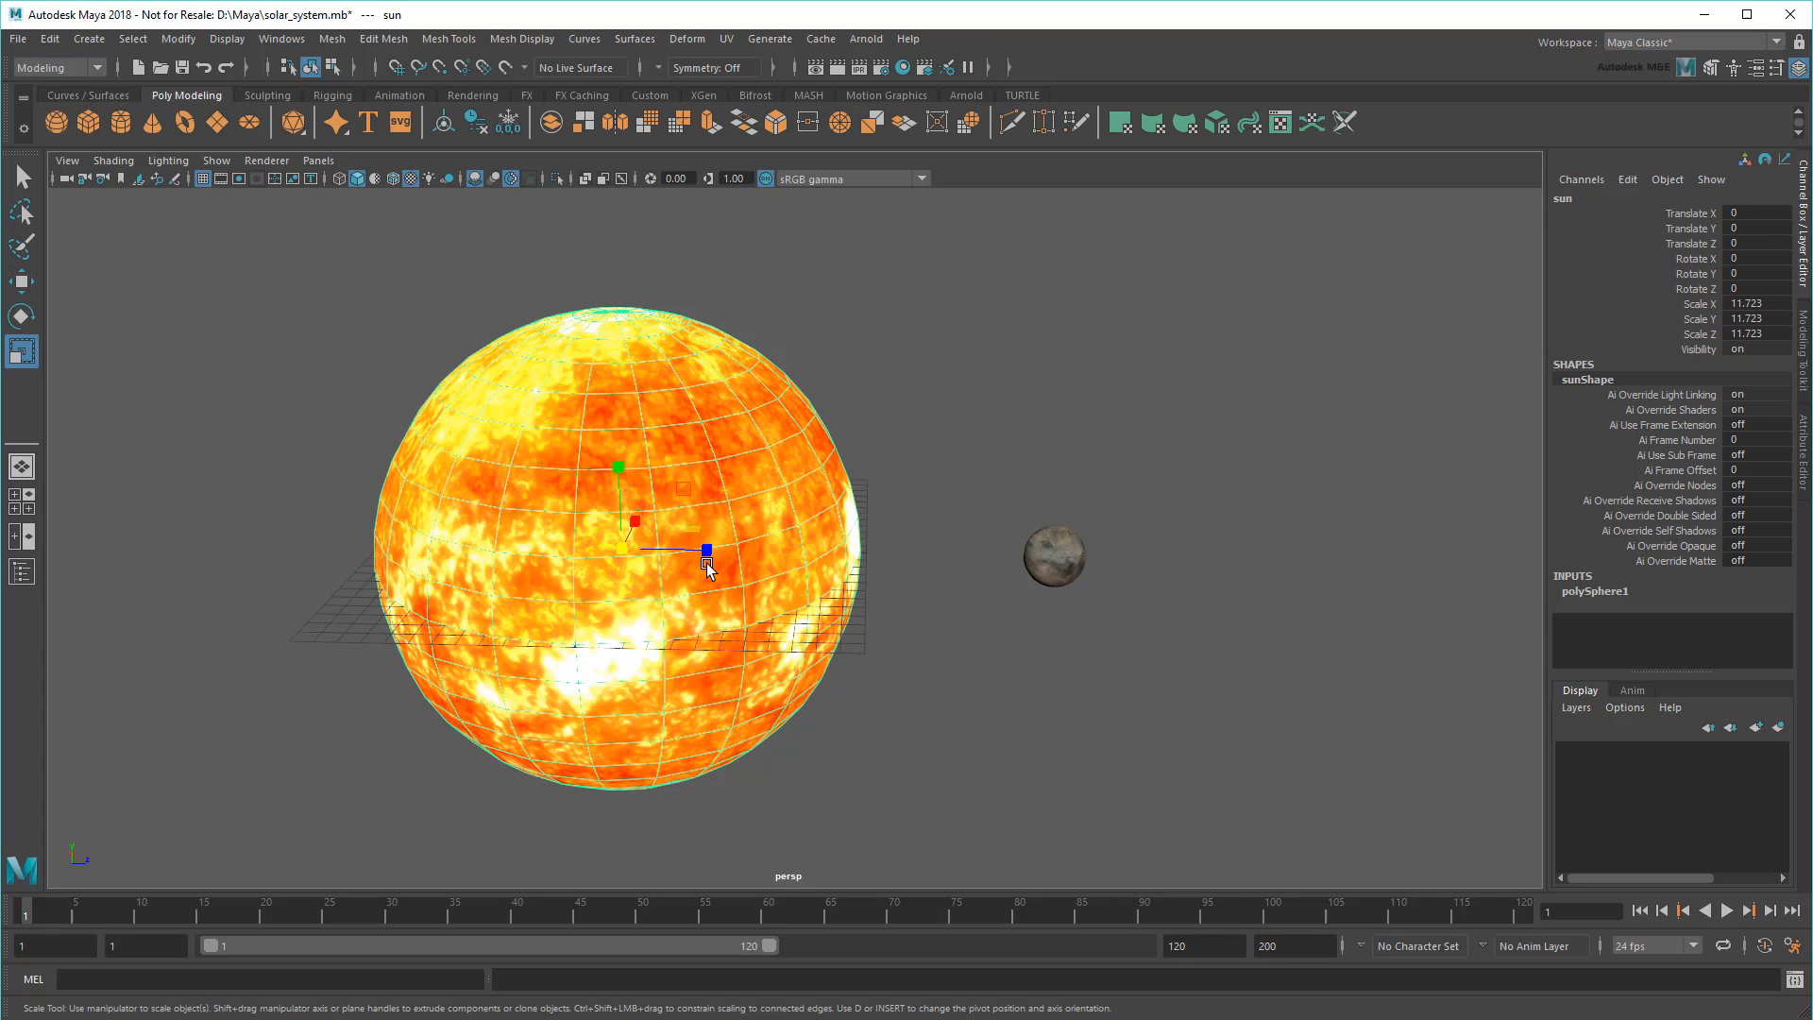
left_click(1052, 553)
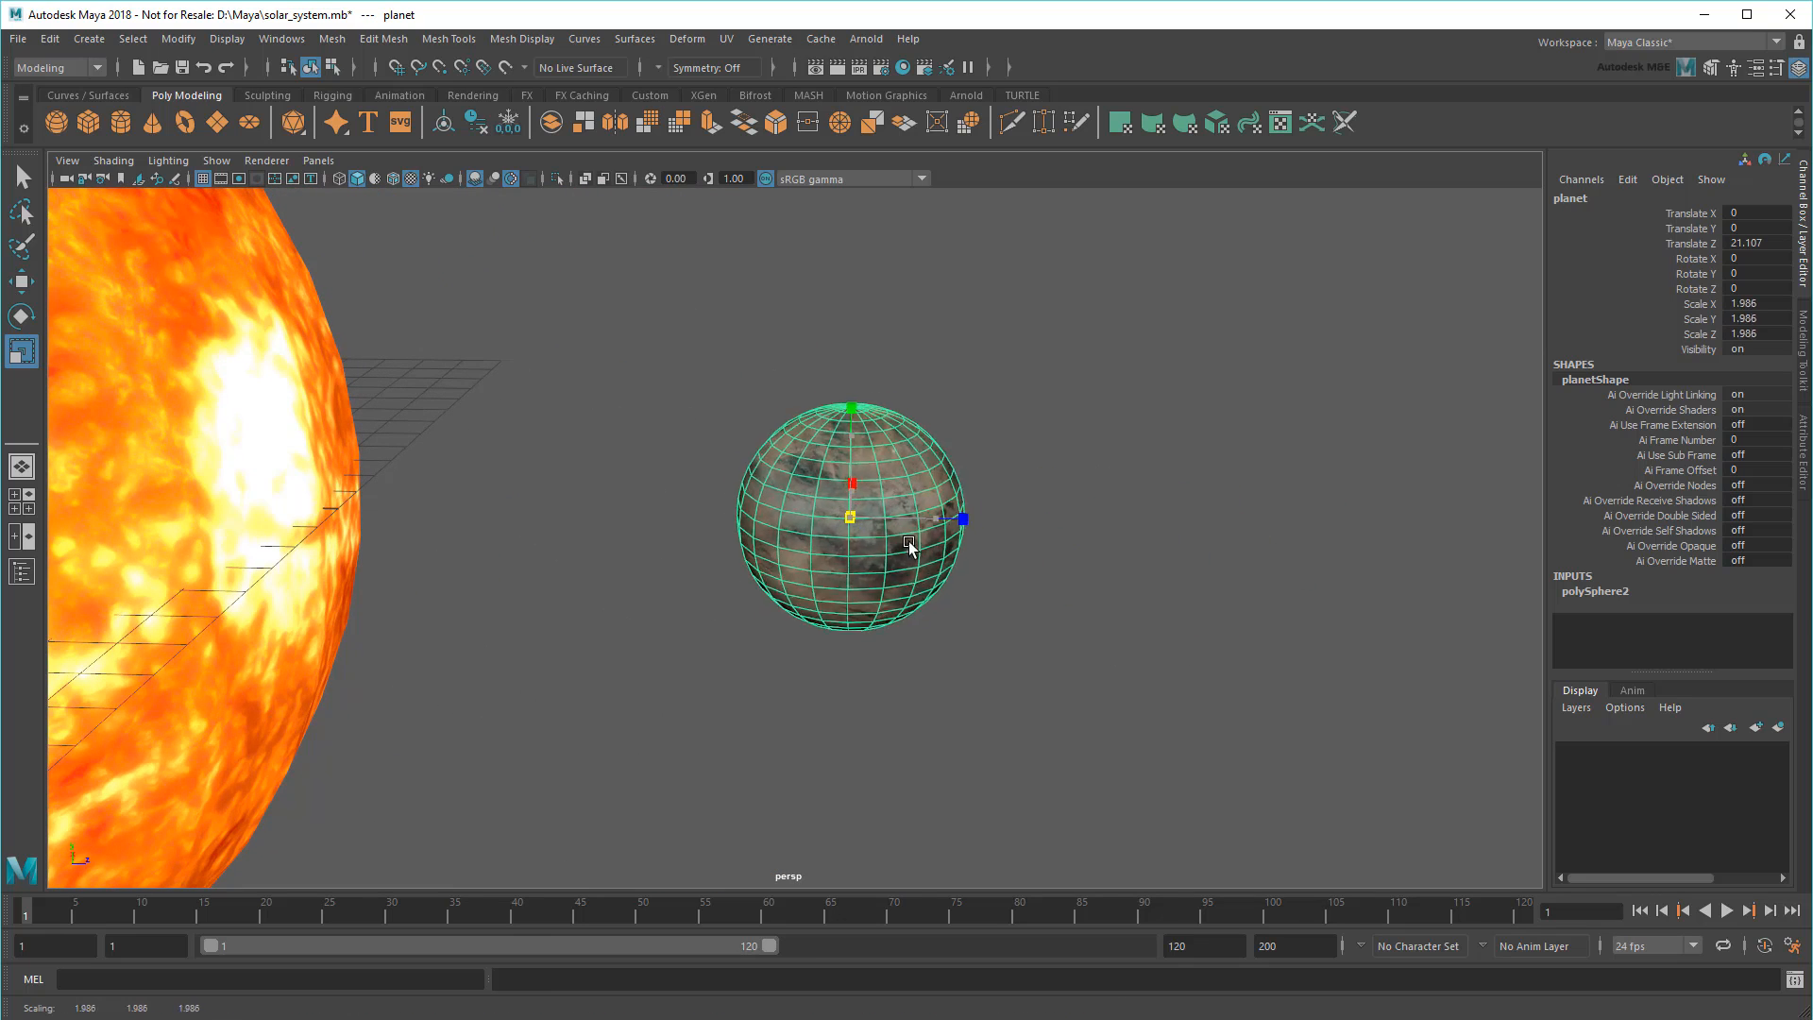
key("ctrl+z")
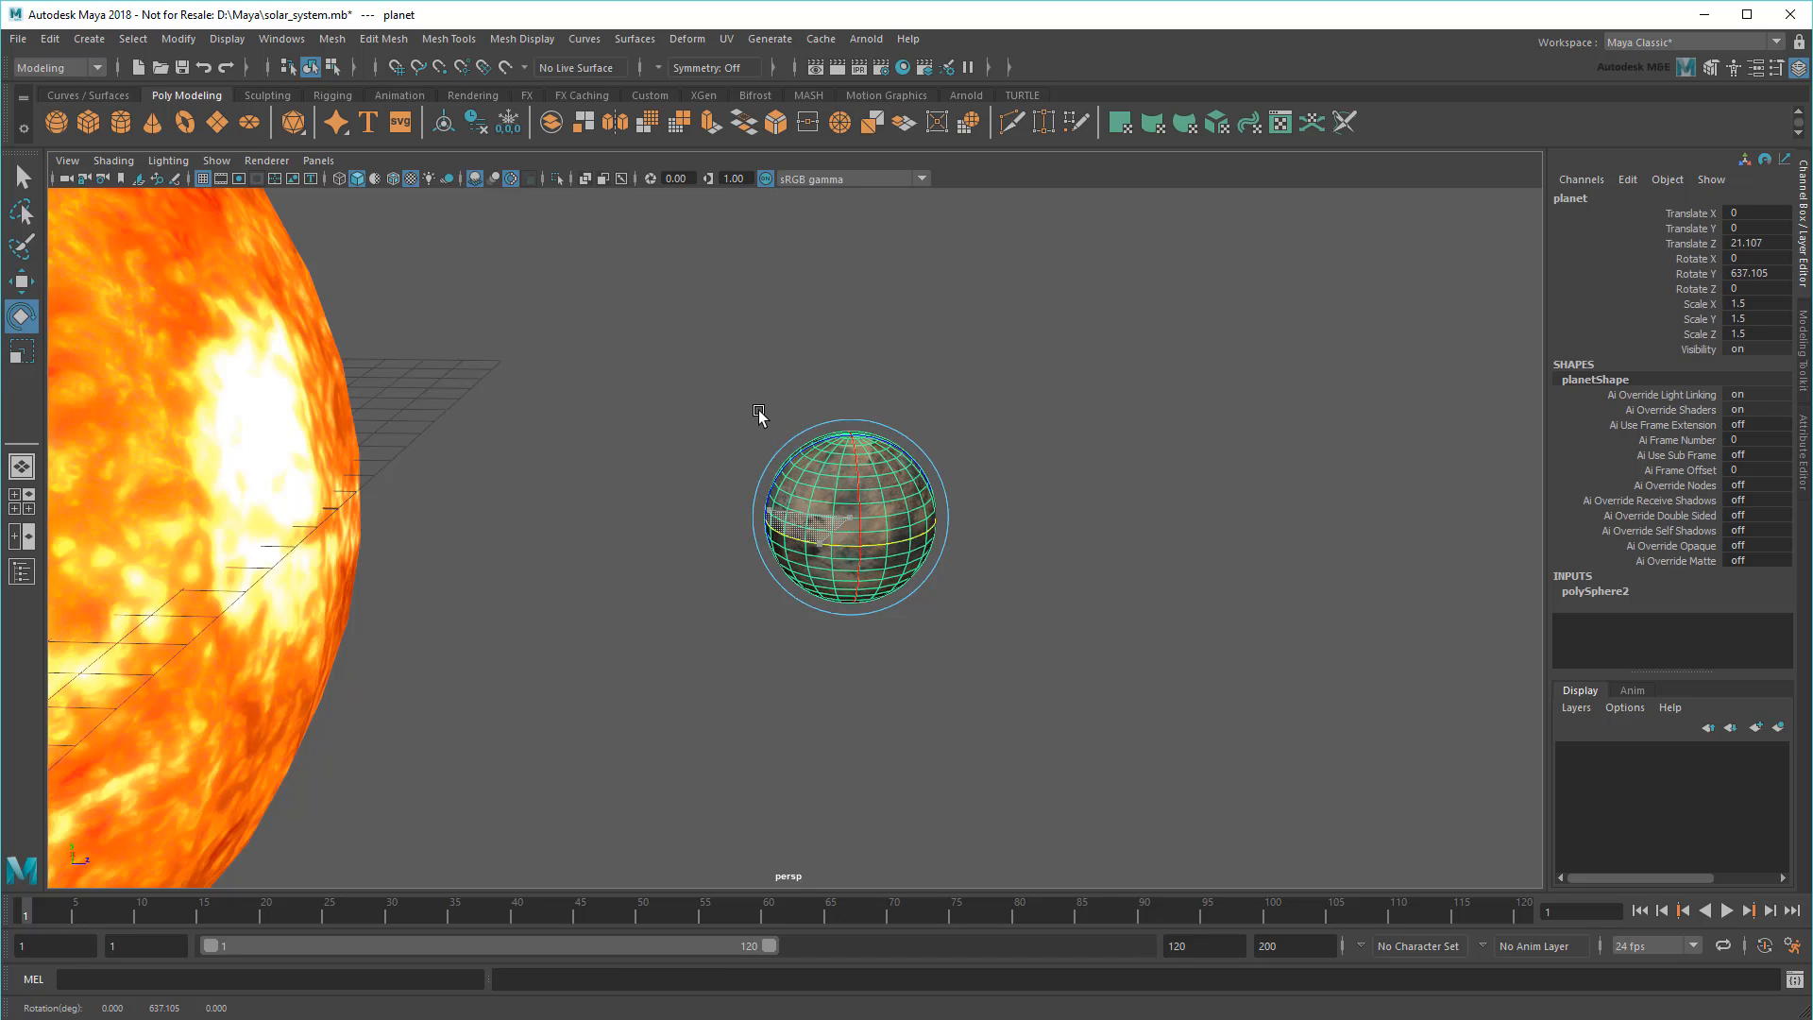
key("ctrl+z")
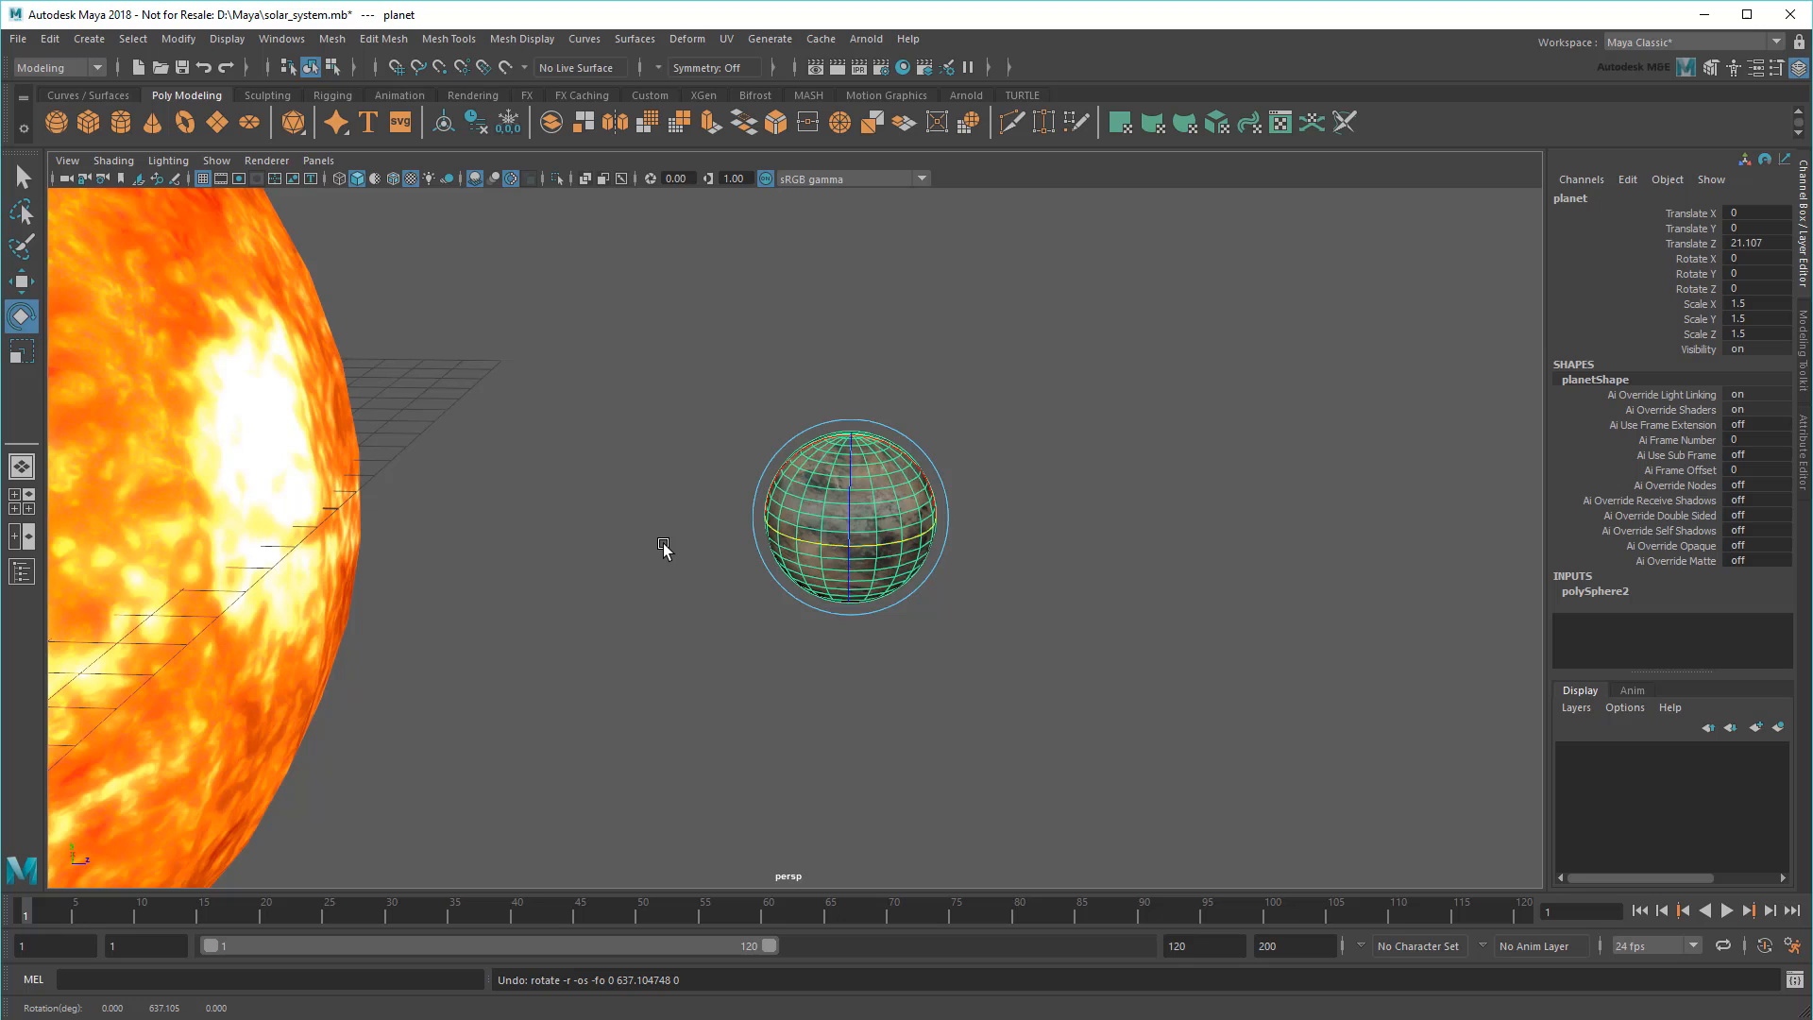
- Relocate the planet's pivot to the sun's centre and return to shaded view
key("d")
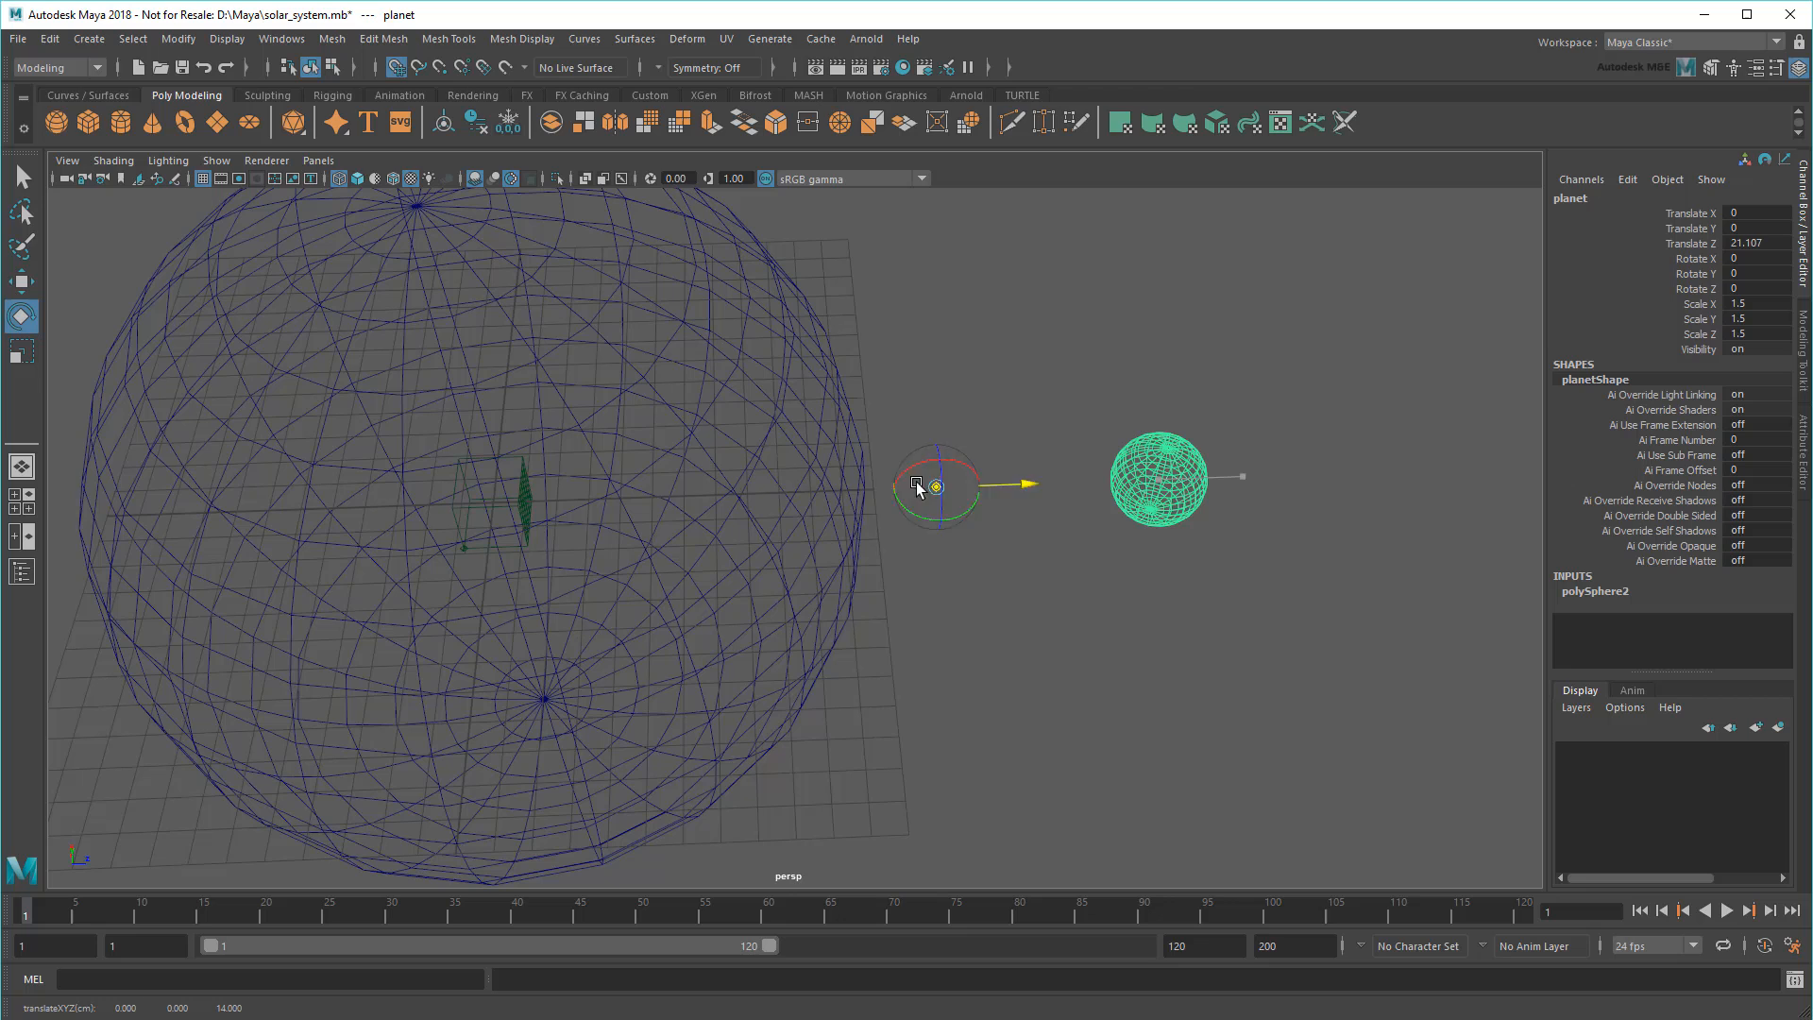
key("5")
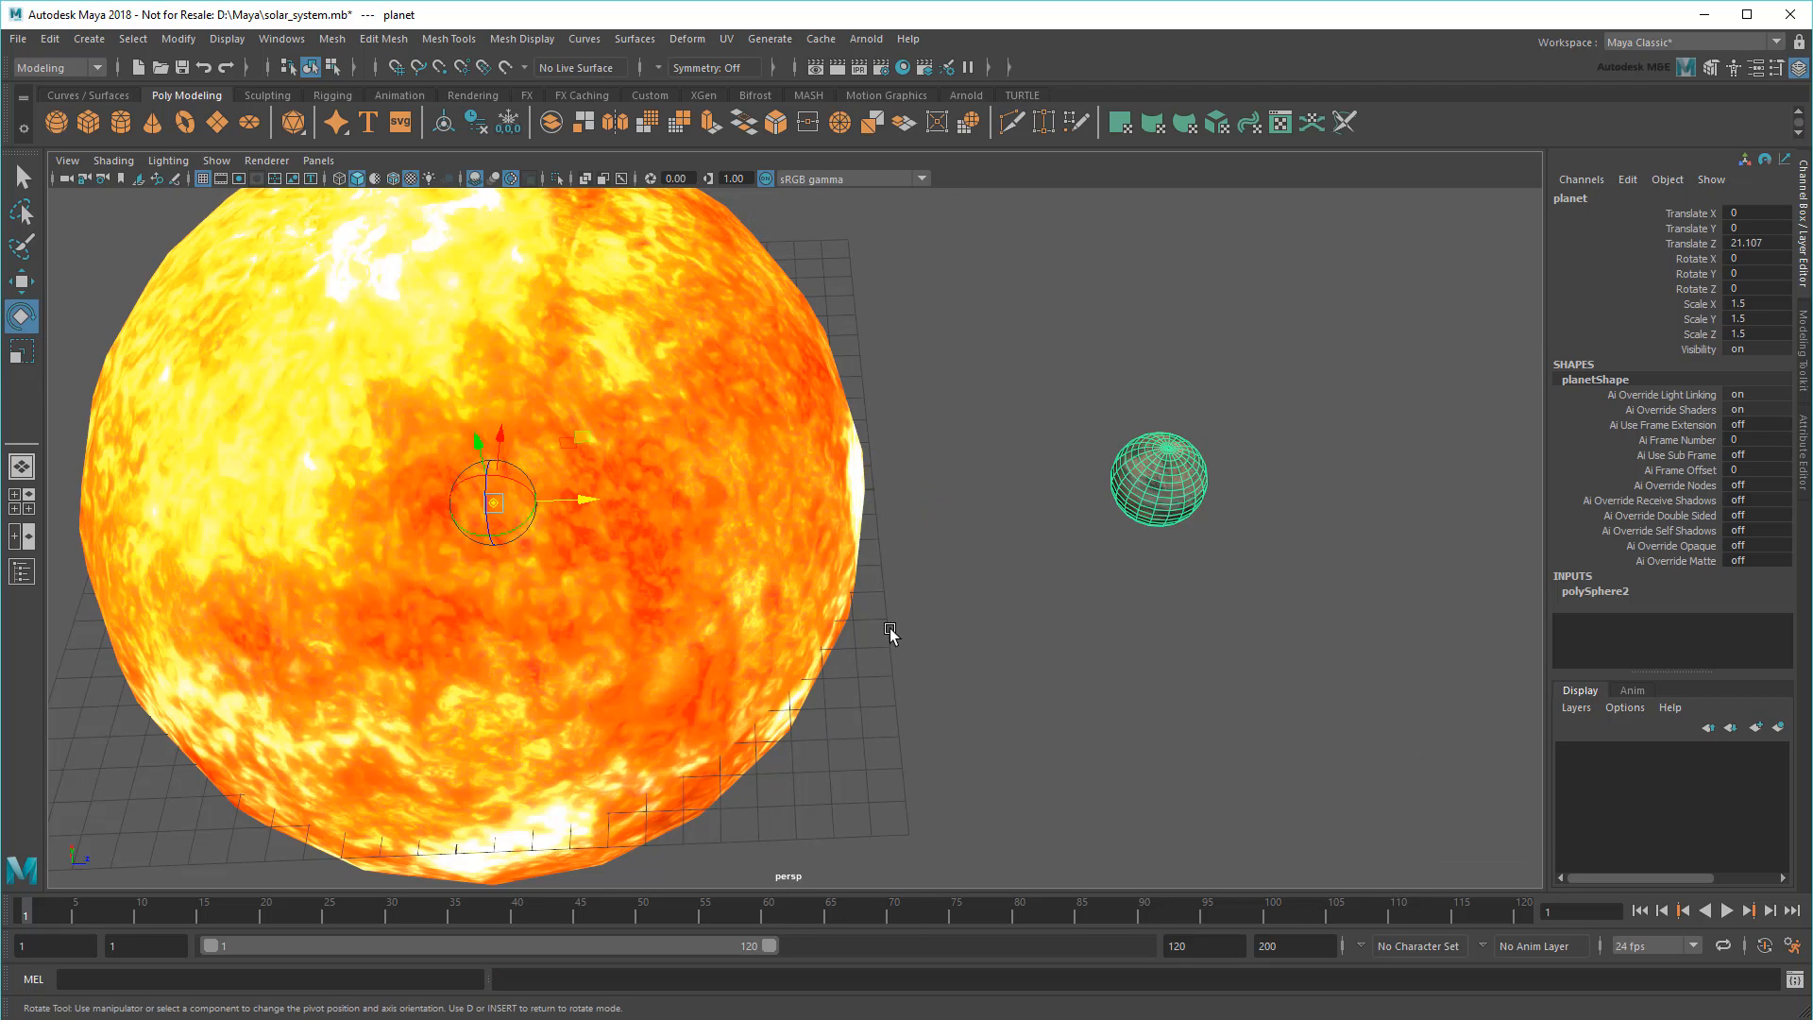
key("d")
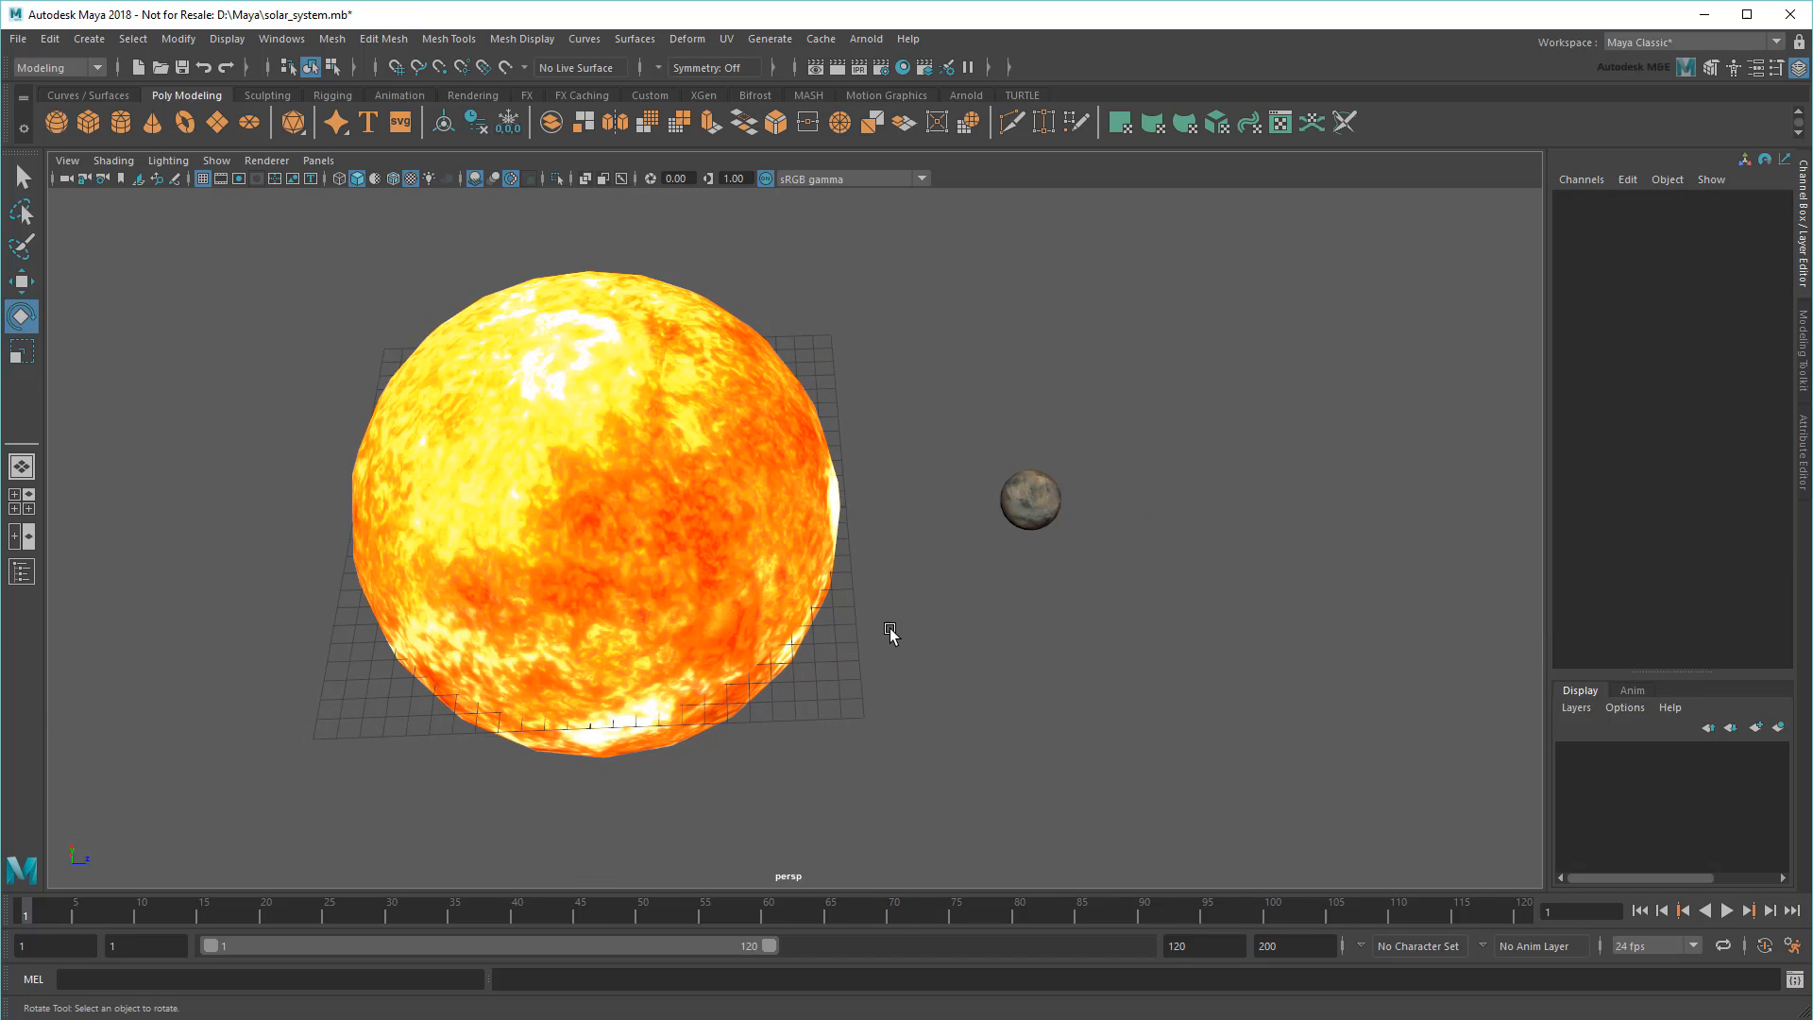
left_click(1028, 500)
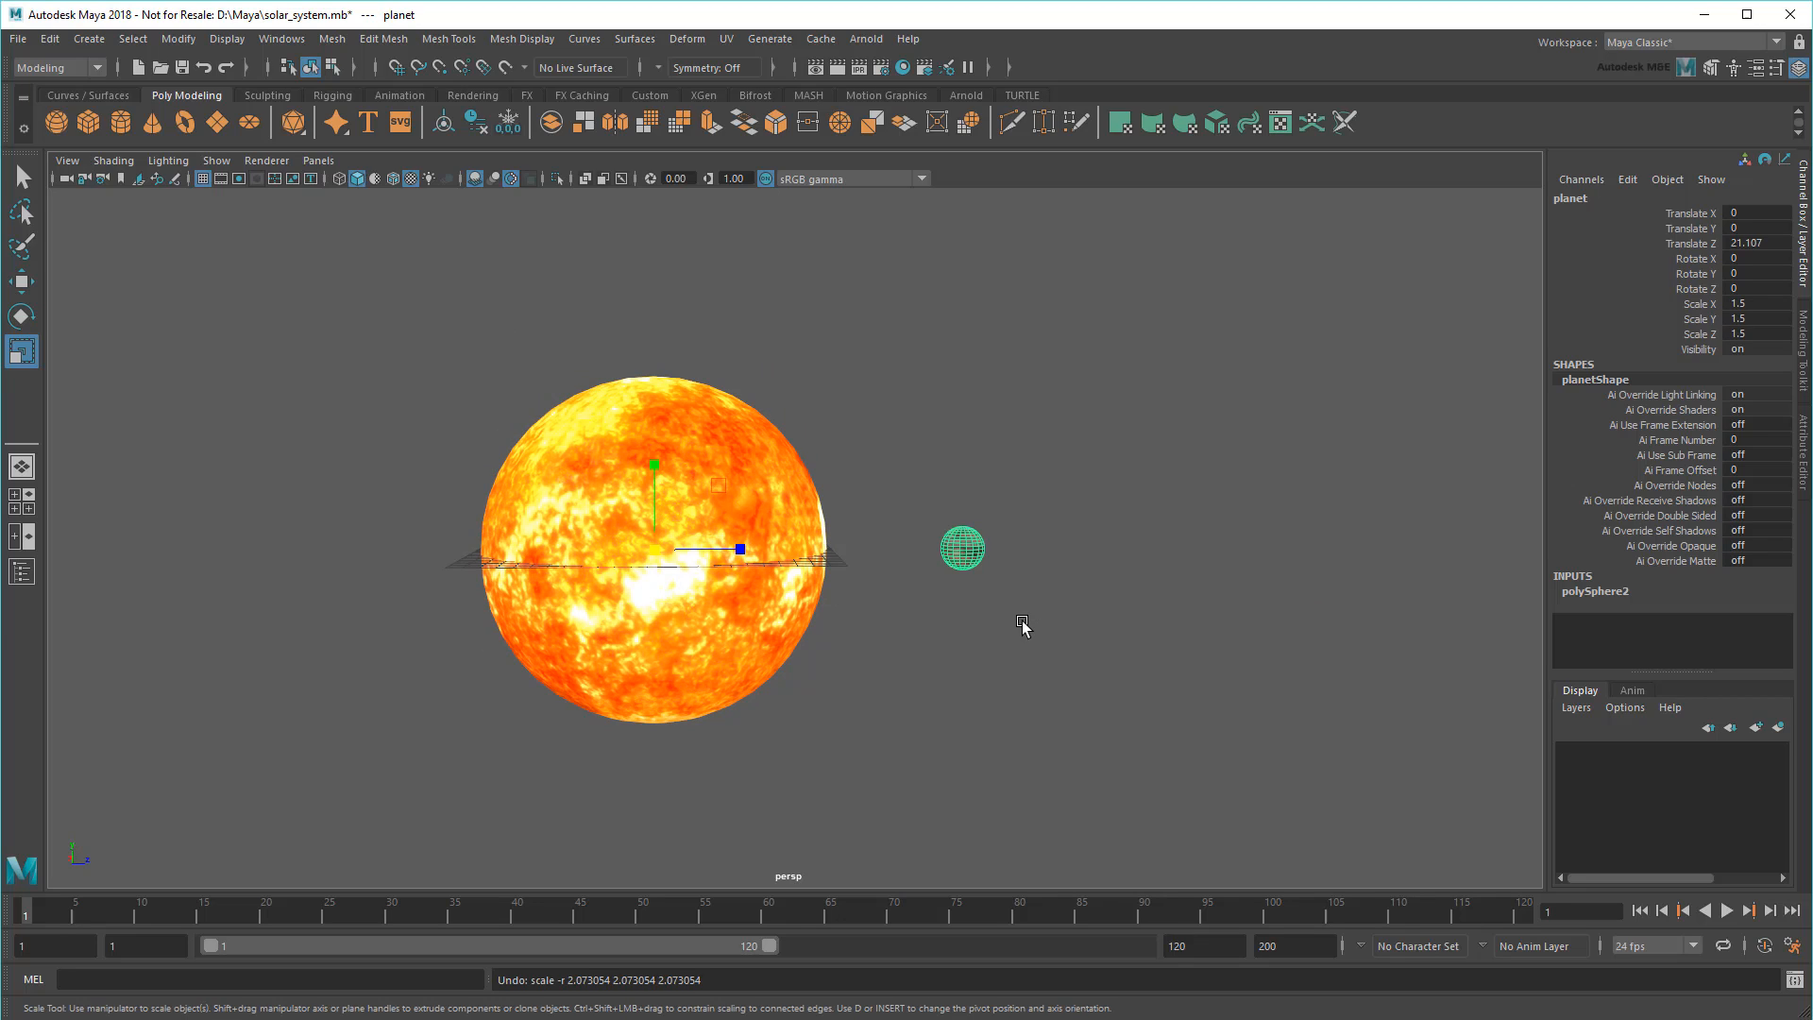
mouse_move(418, 268)
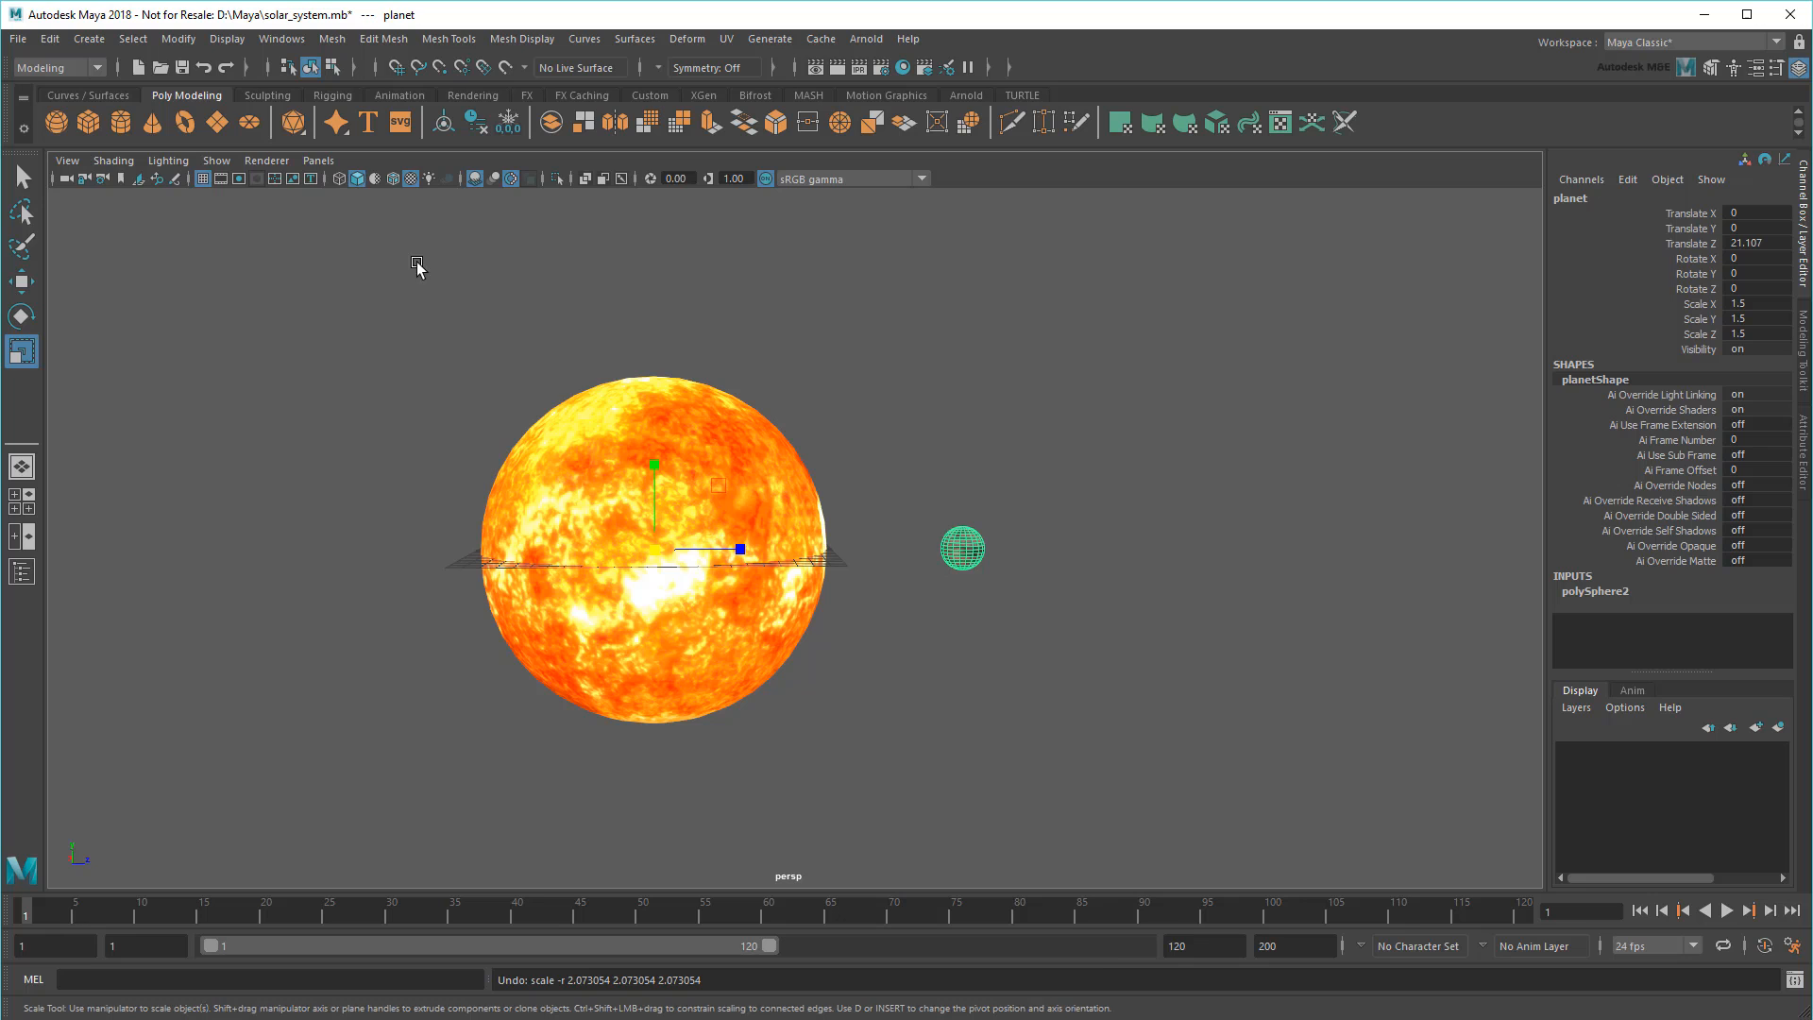
- Center the planet's pivot with Modify > Center Pivot, undo a trial rotation, open the Outliner
left_click(178, 37)
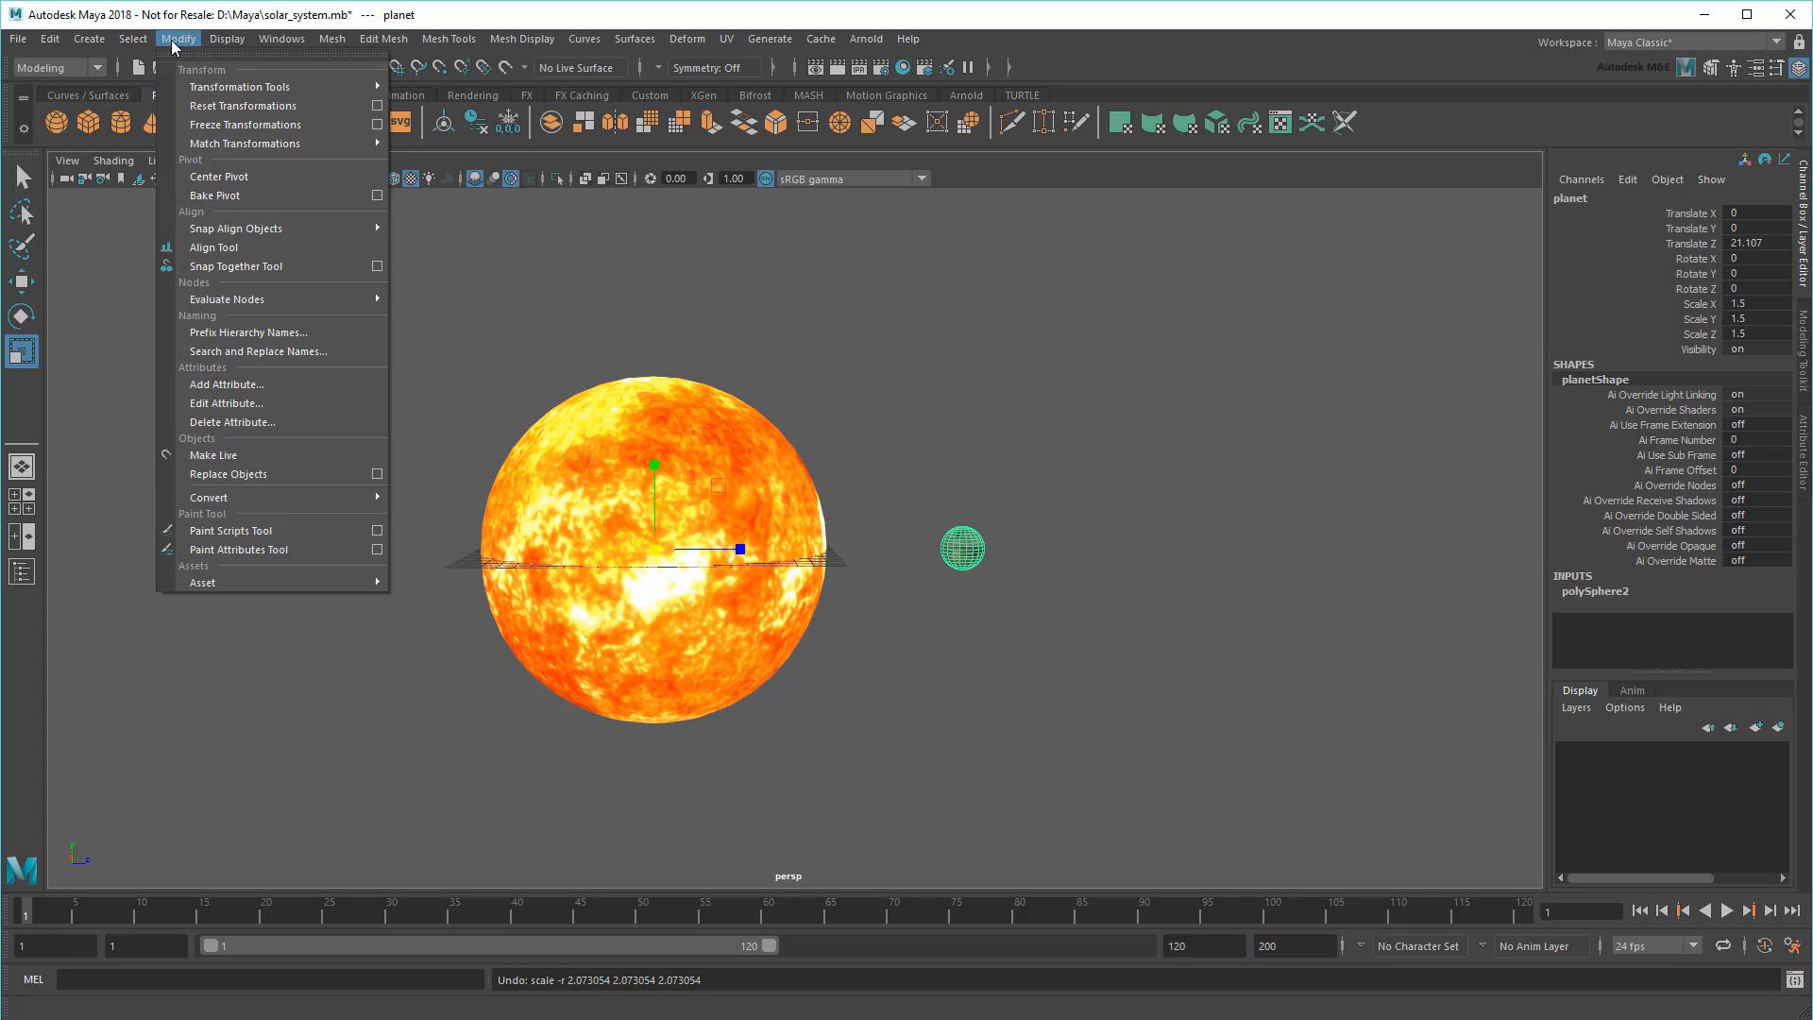
left_click(962, 550)
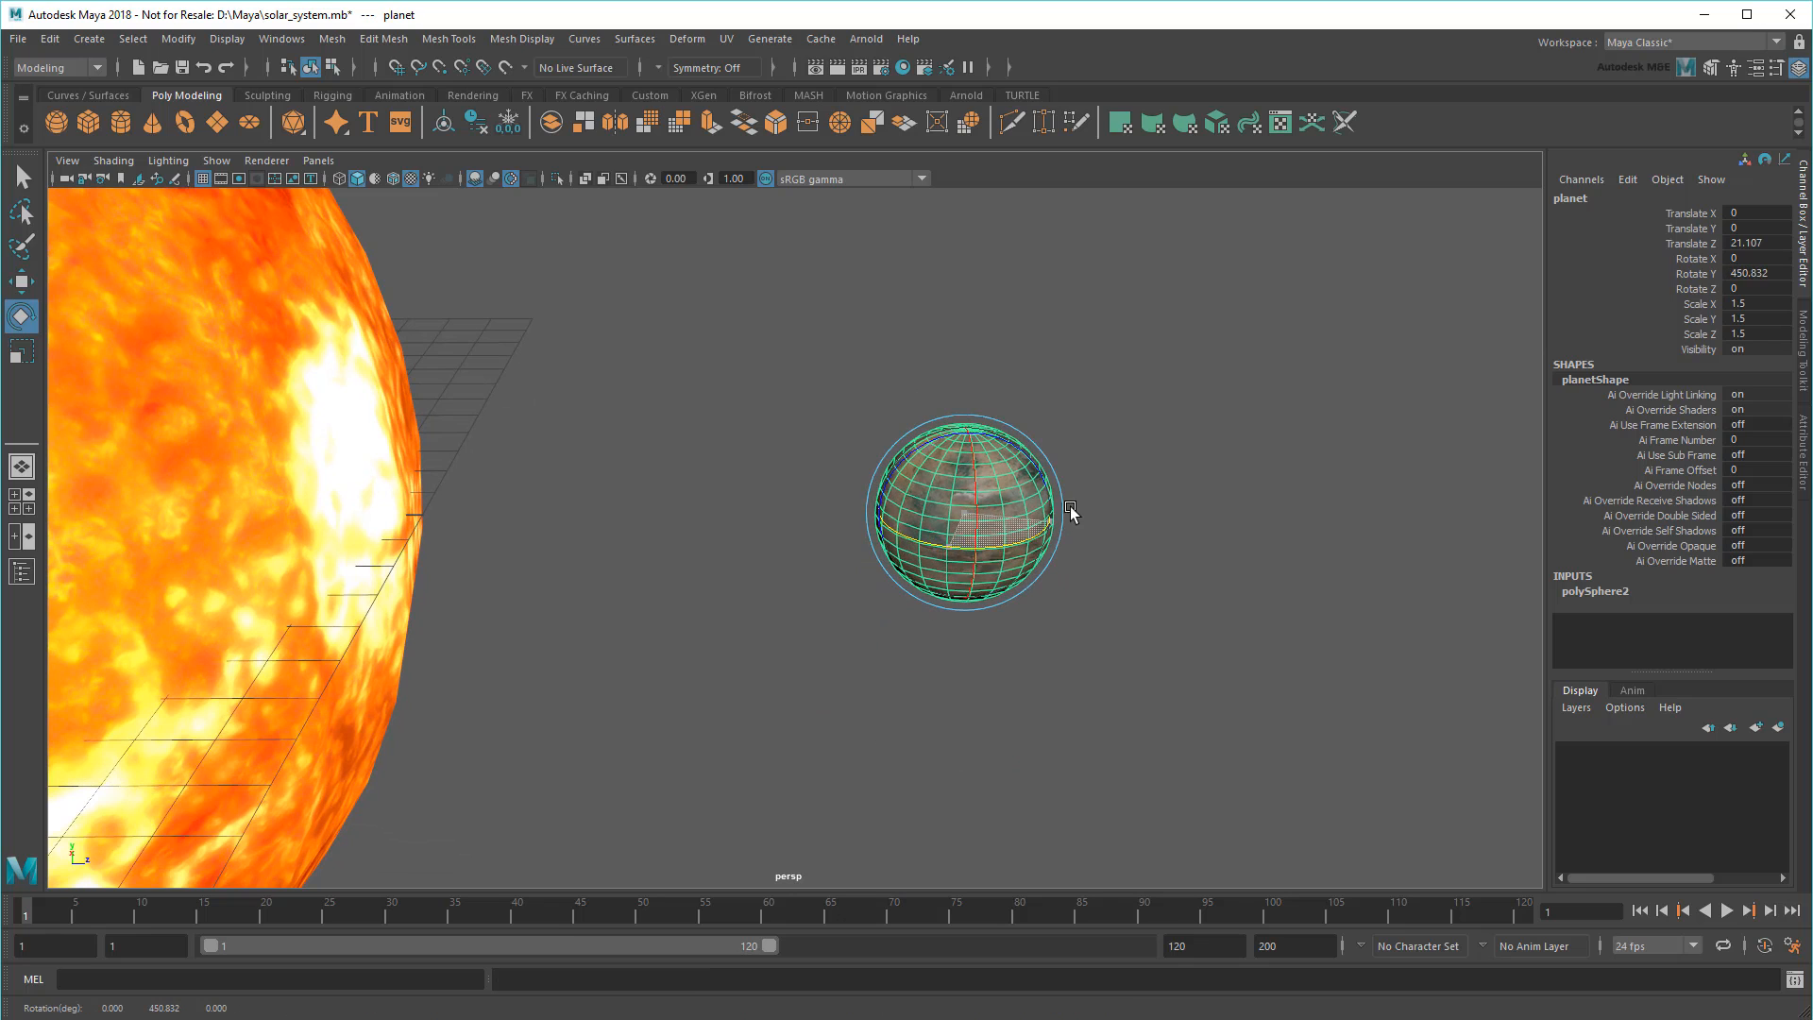
key("ctrl+z")
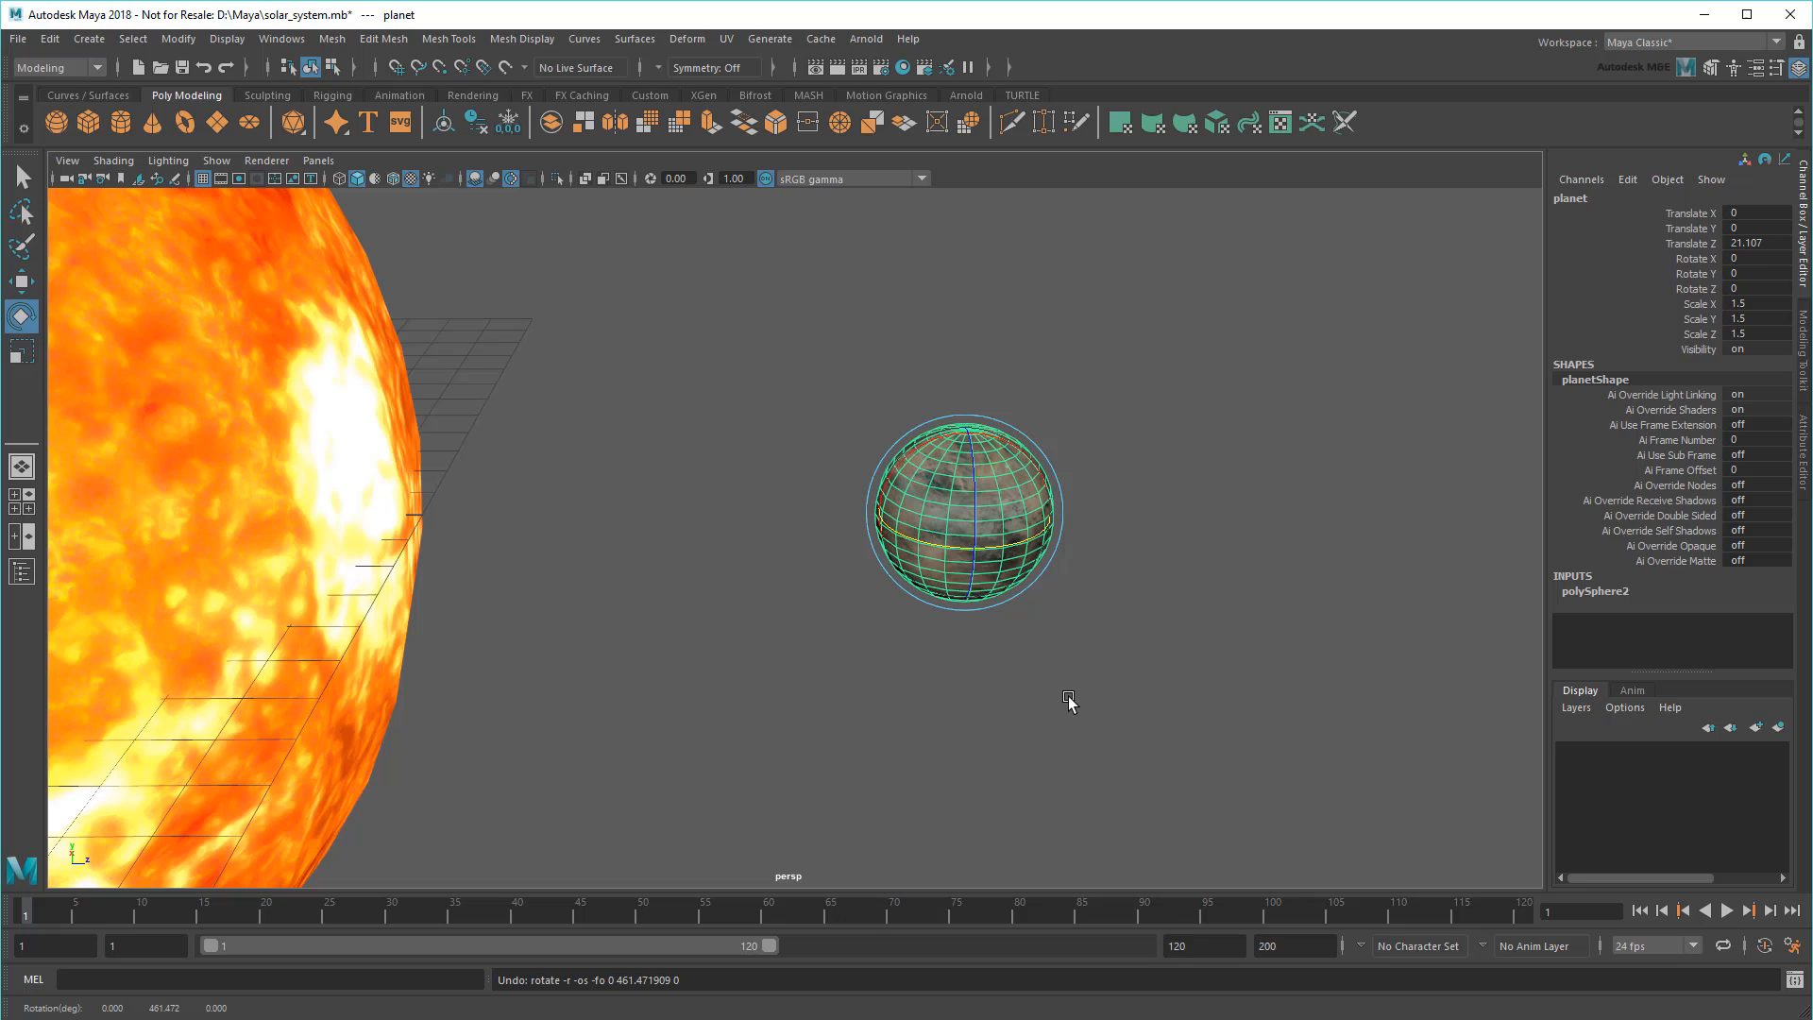
left_click(21, 572)
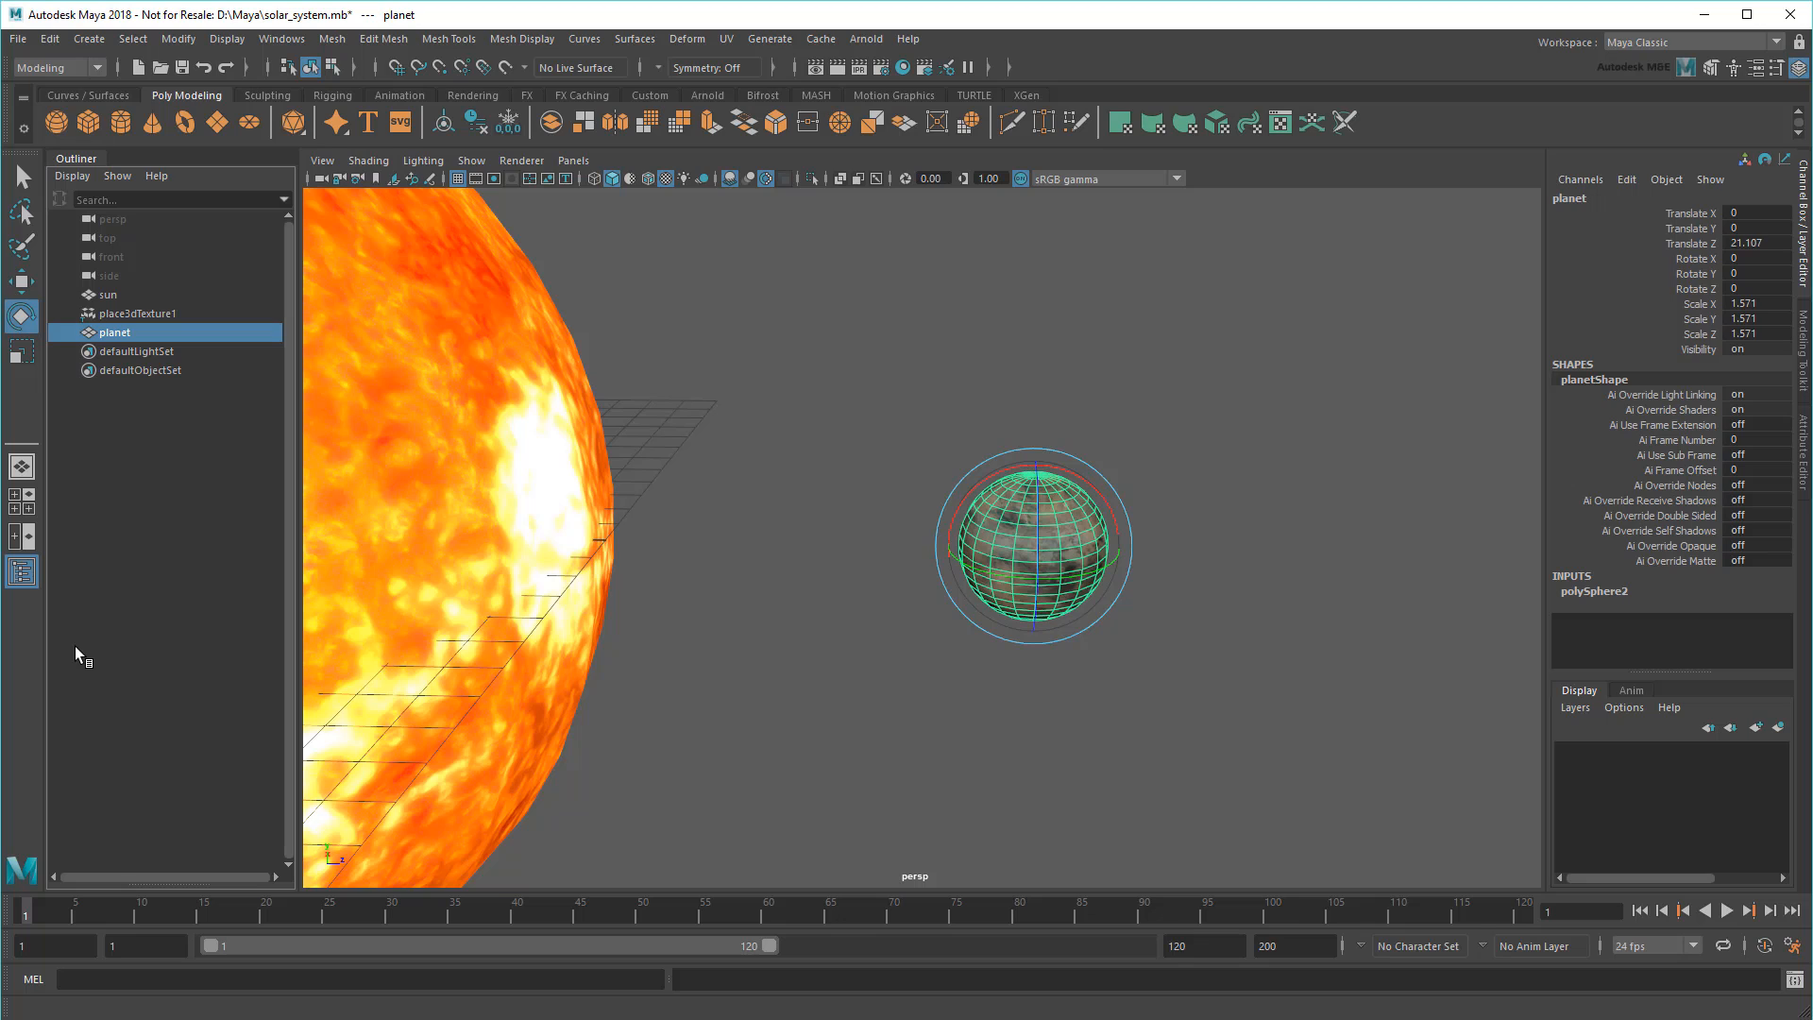
- Group the selected planet with Ctrl+G, creating group1
key("ctrl+g")
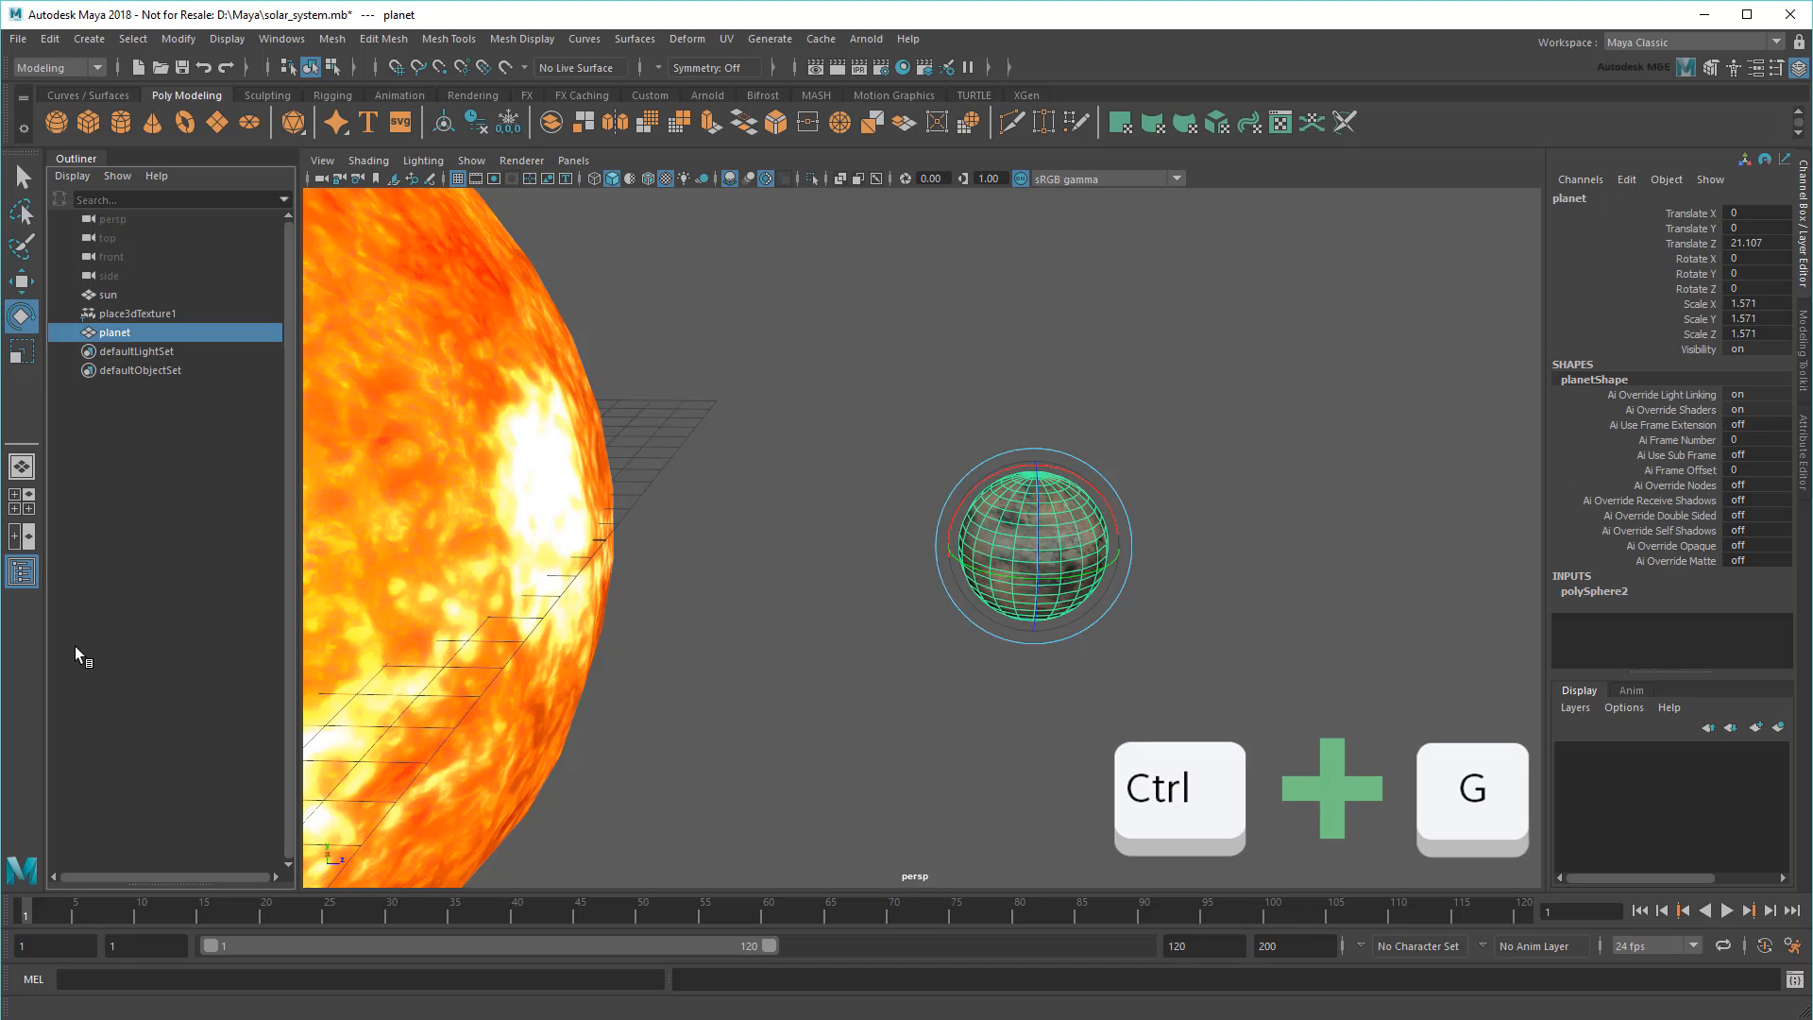
key("ctrl+g")
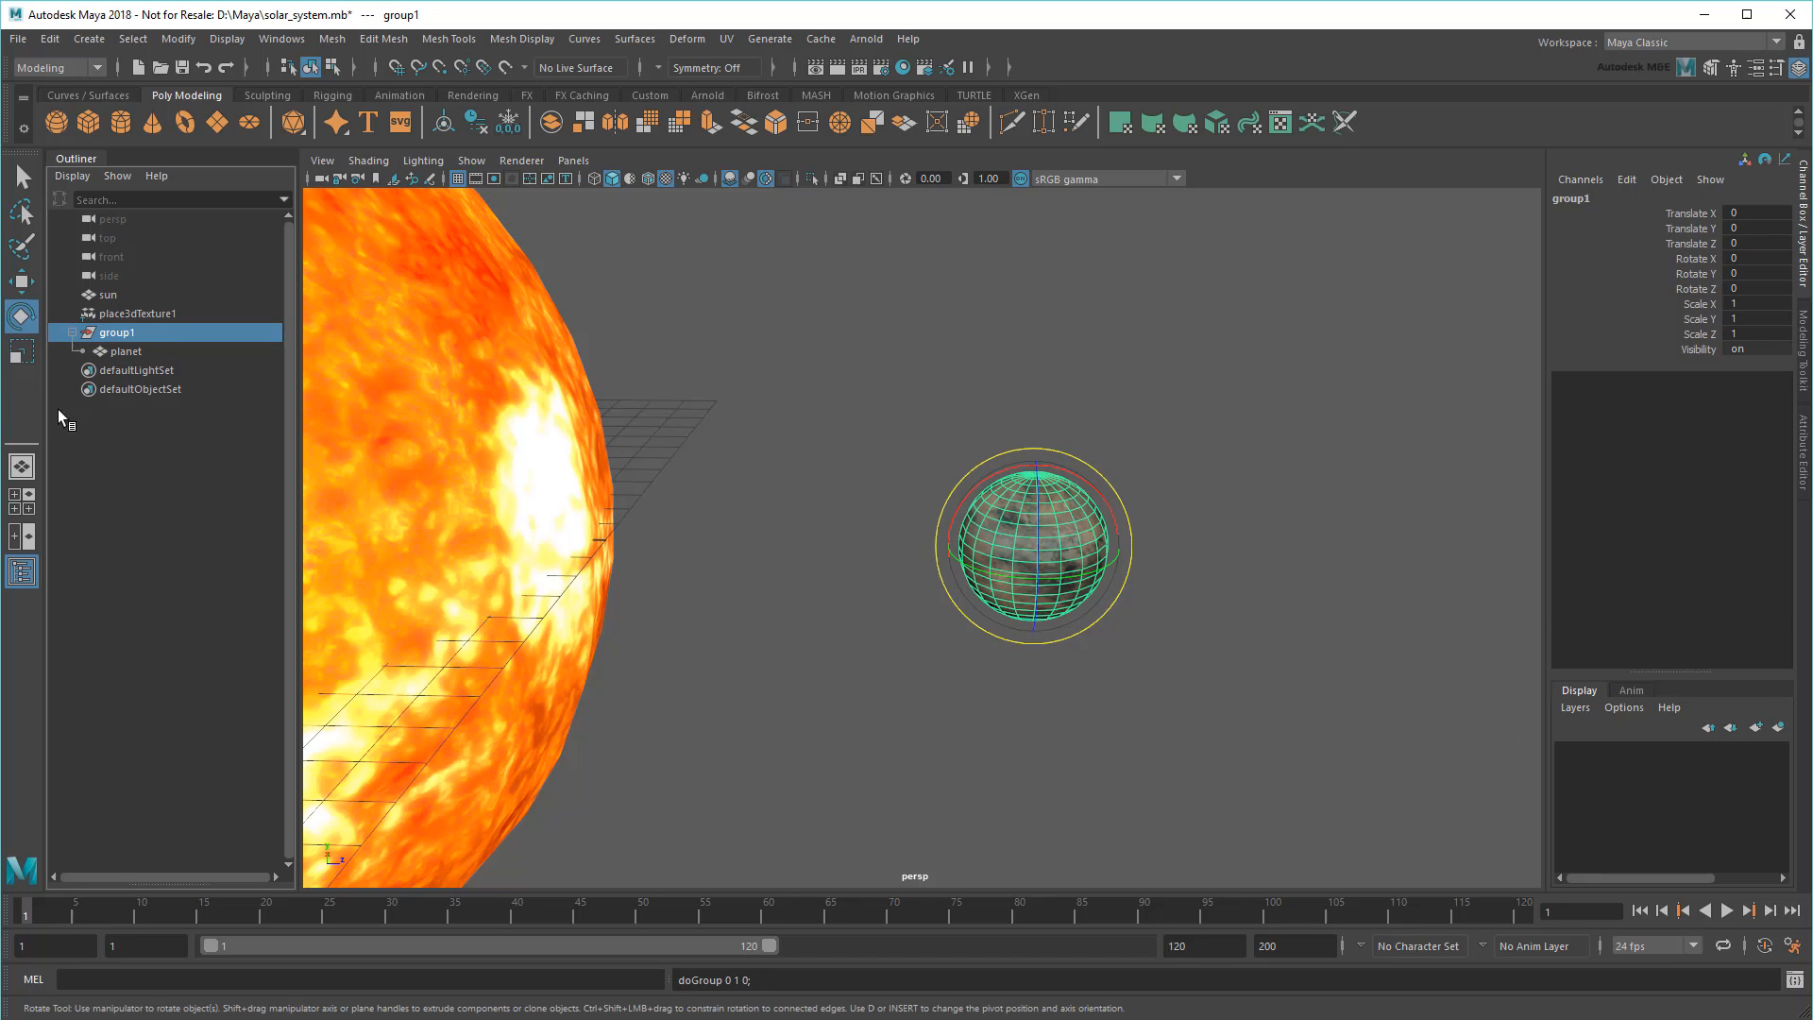
mouse_move(72, 431)
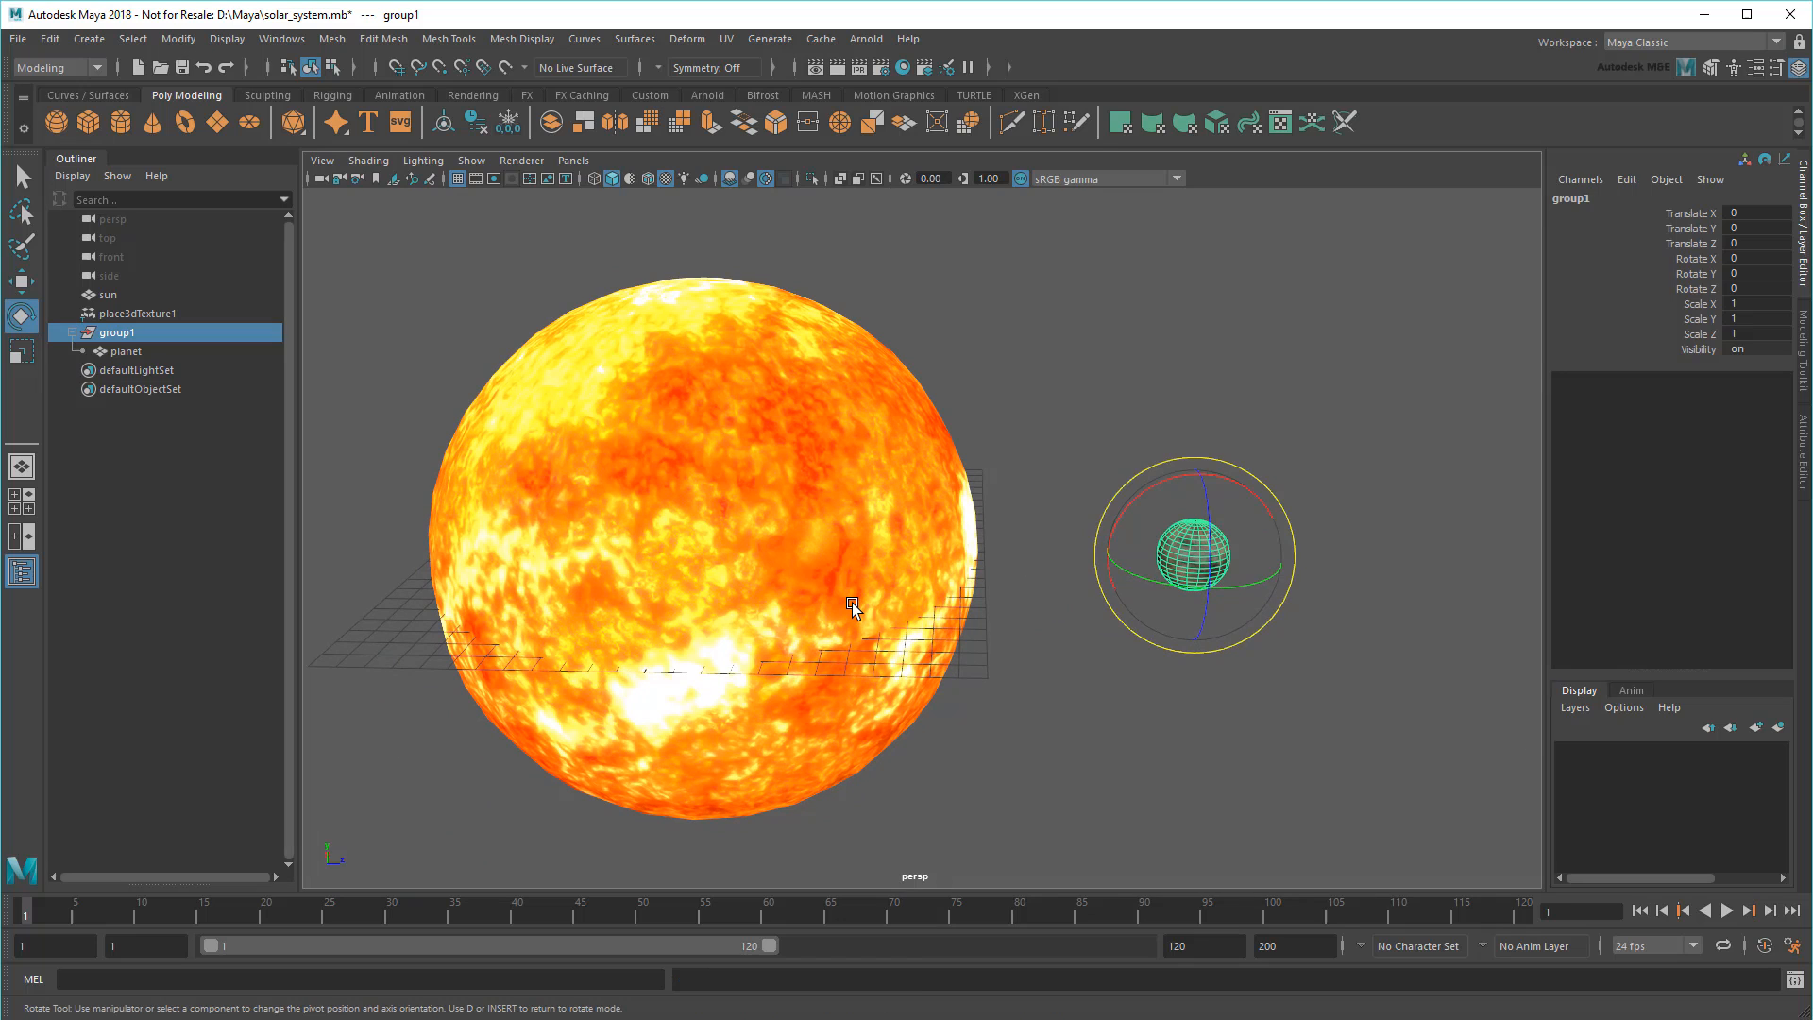
- Snap group1's pivot to the sun's centre in wireframe, then reselect group1
key("4")
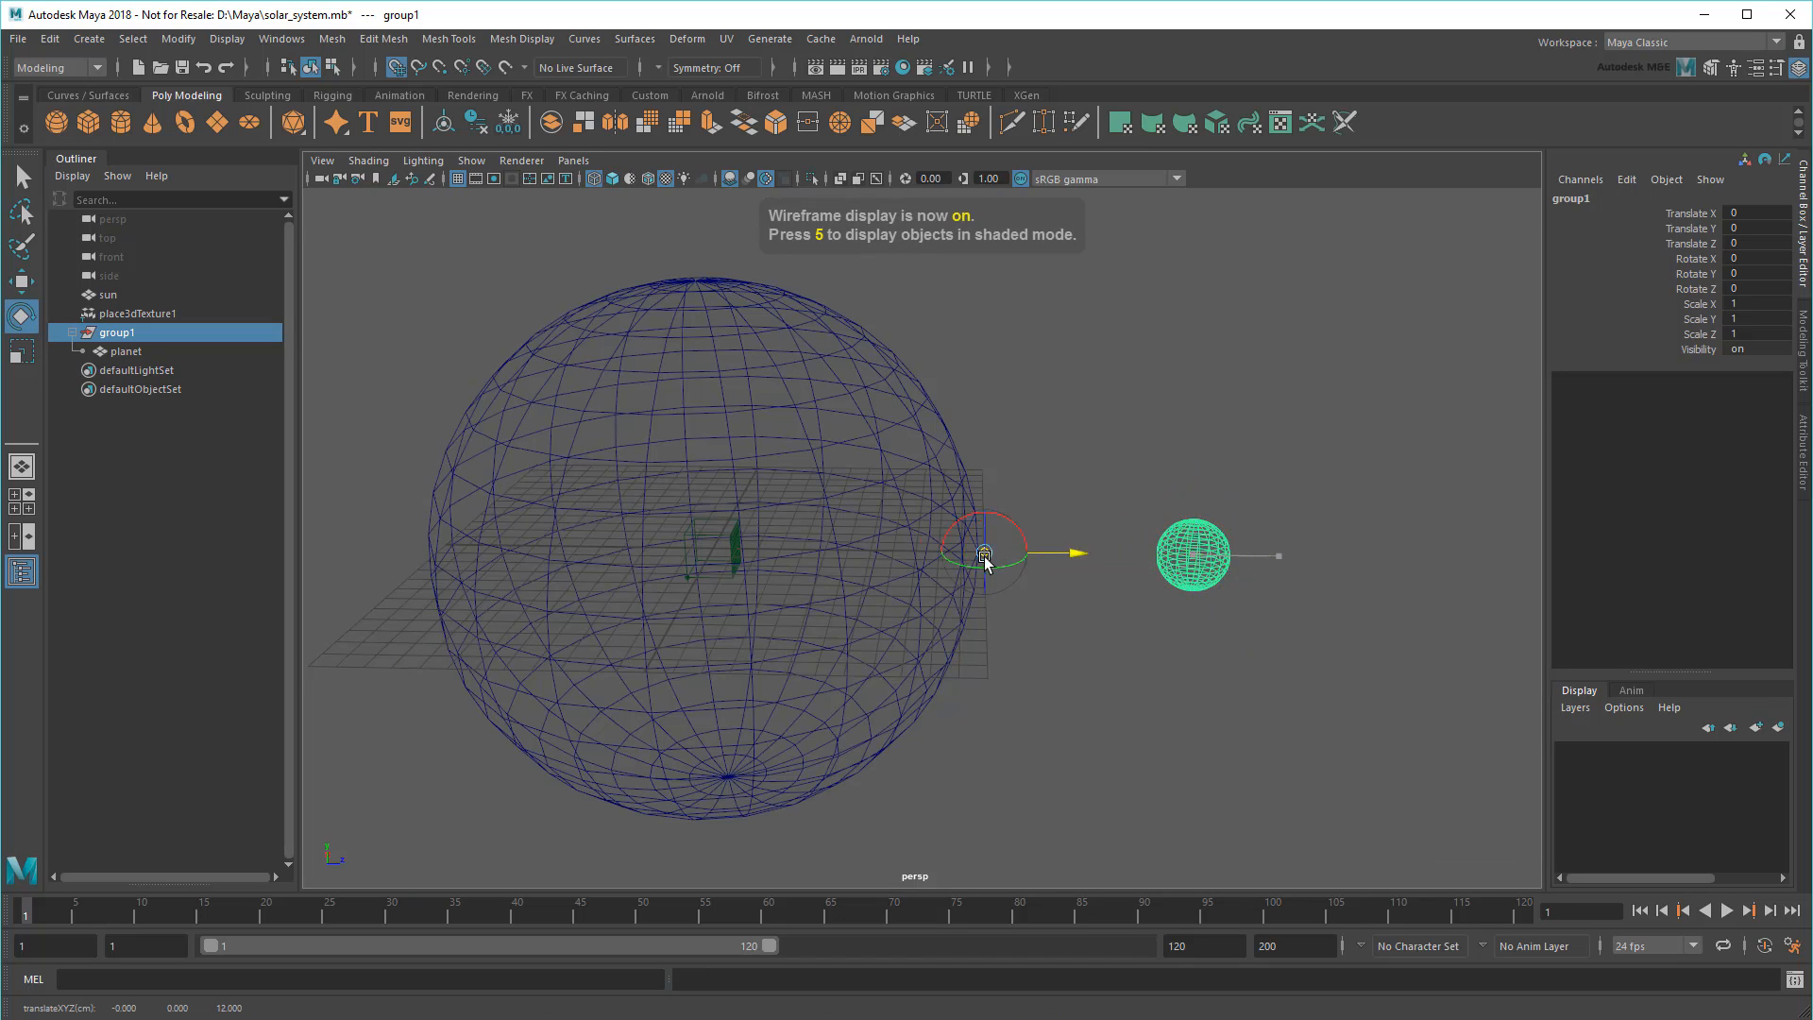
key("d")
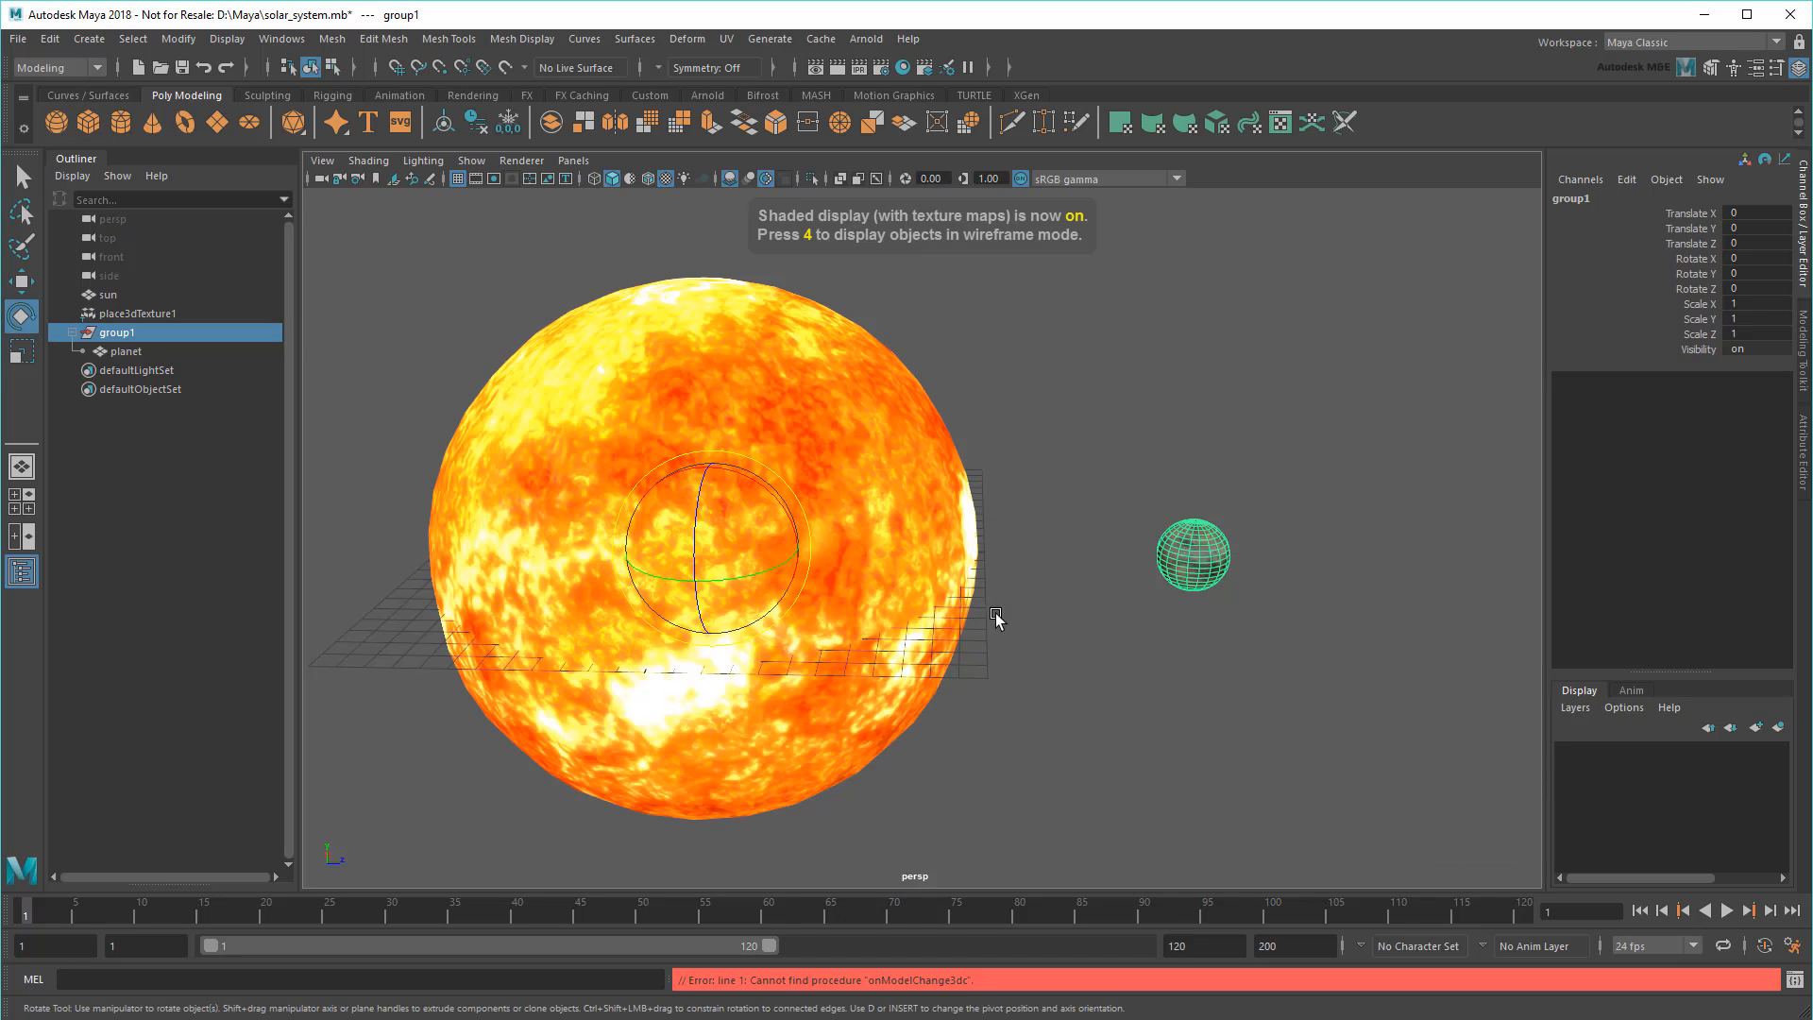
left_click(1192, 553)
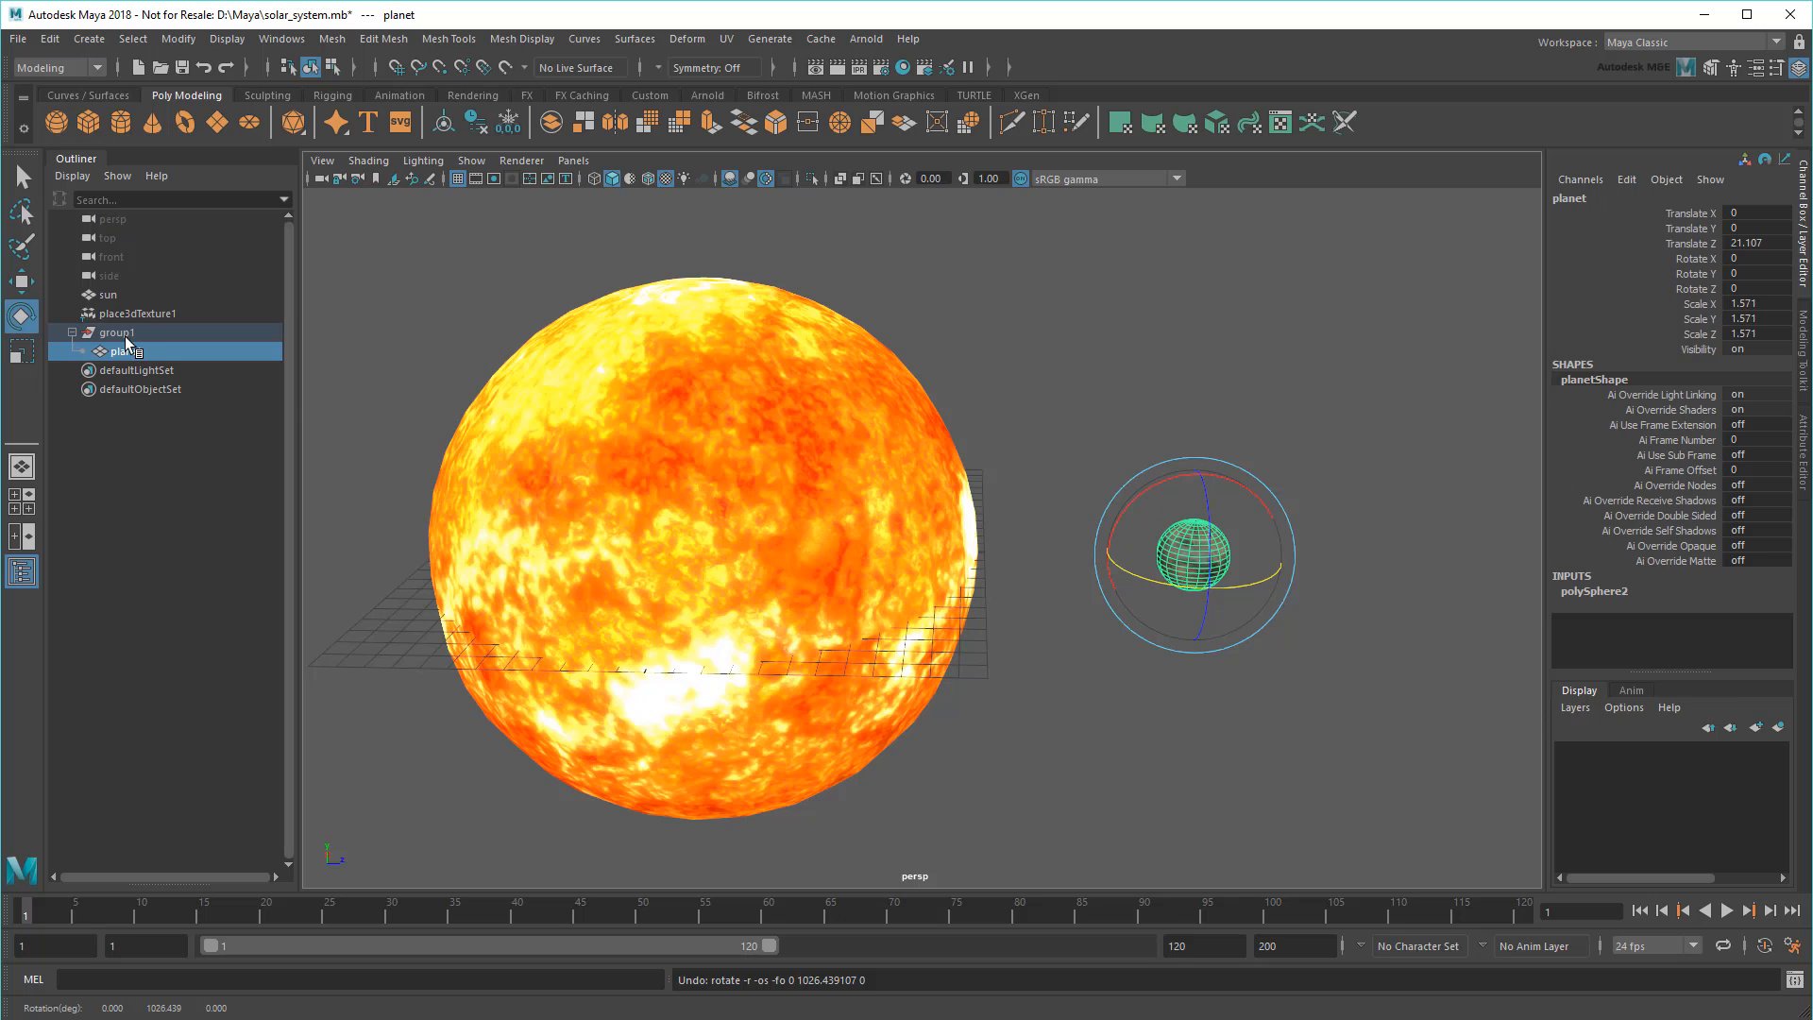
left_click(115, 332)
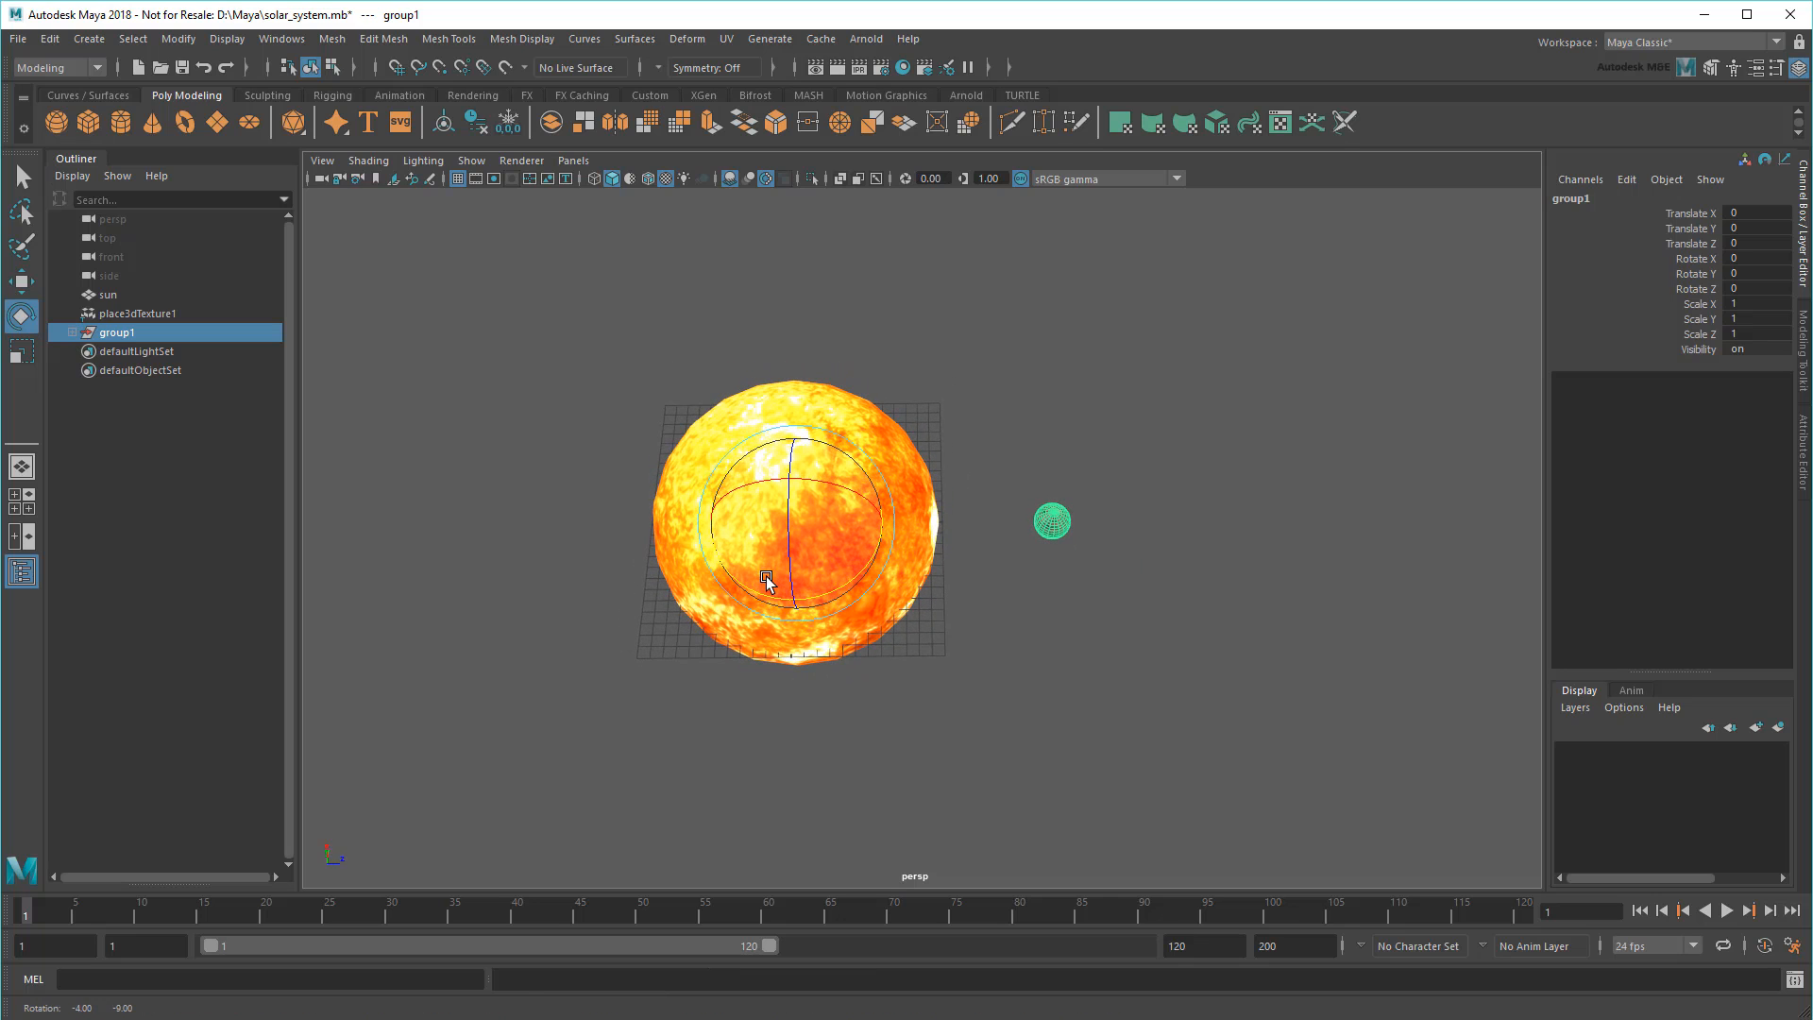
- Duplicate Special the planet group into 8 copies, each rotated 40 degrees in Y
left_click(50, 38)
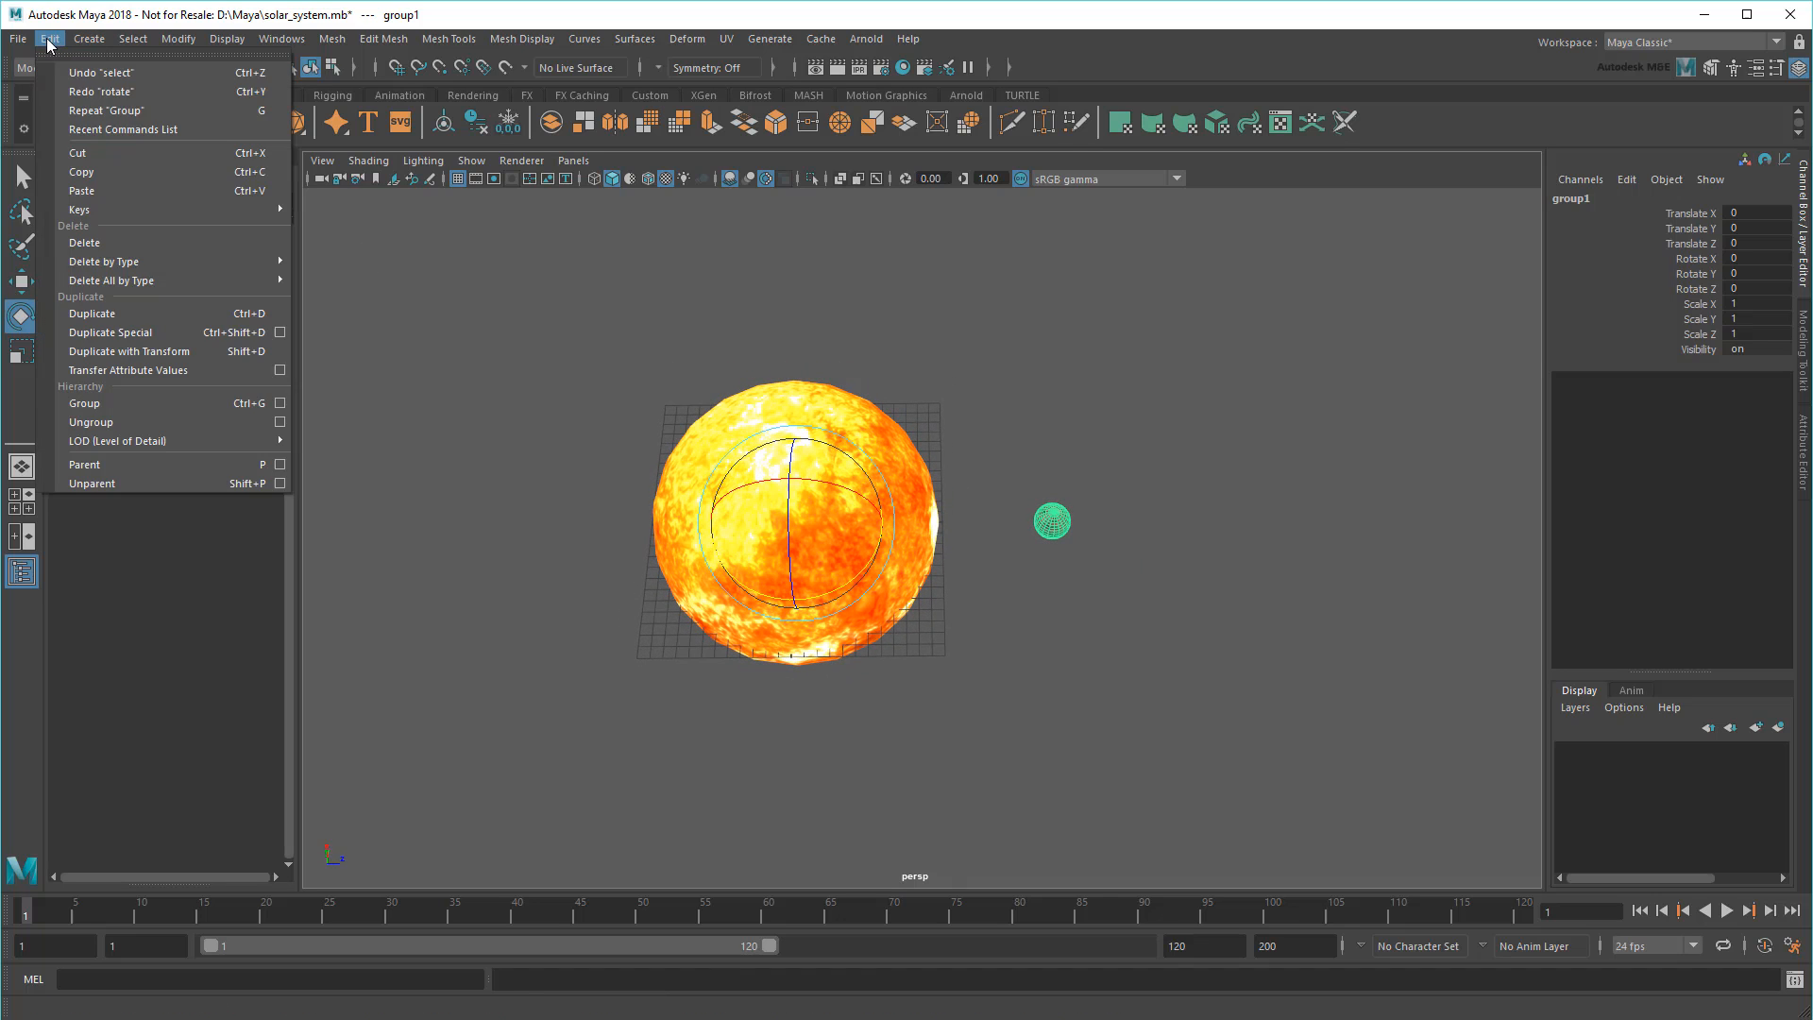
mouse_move(150, 331)
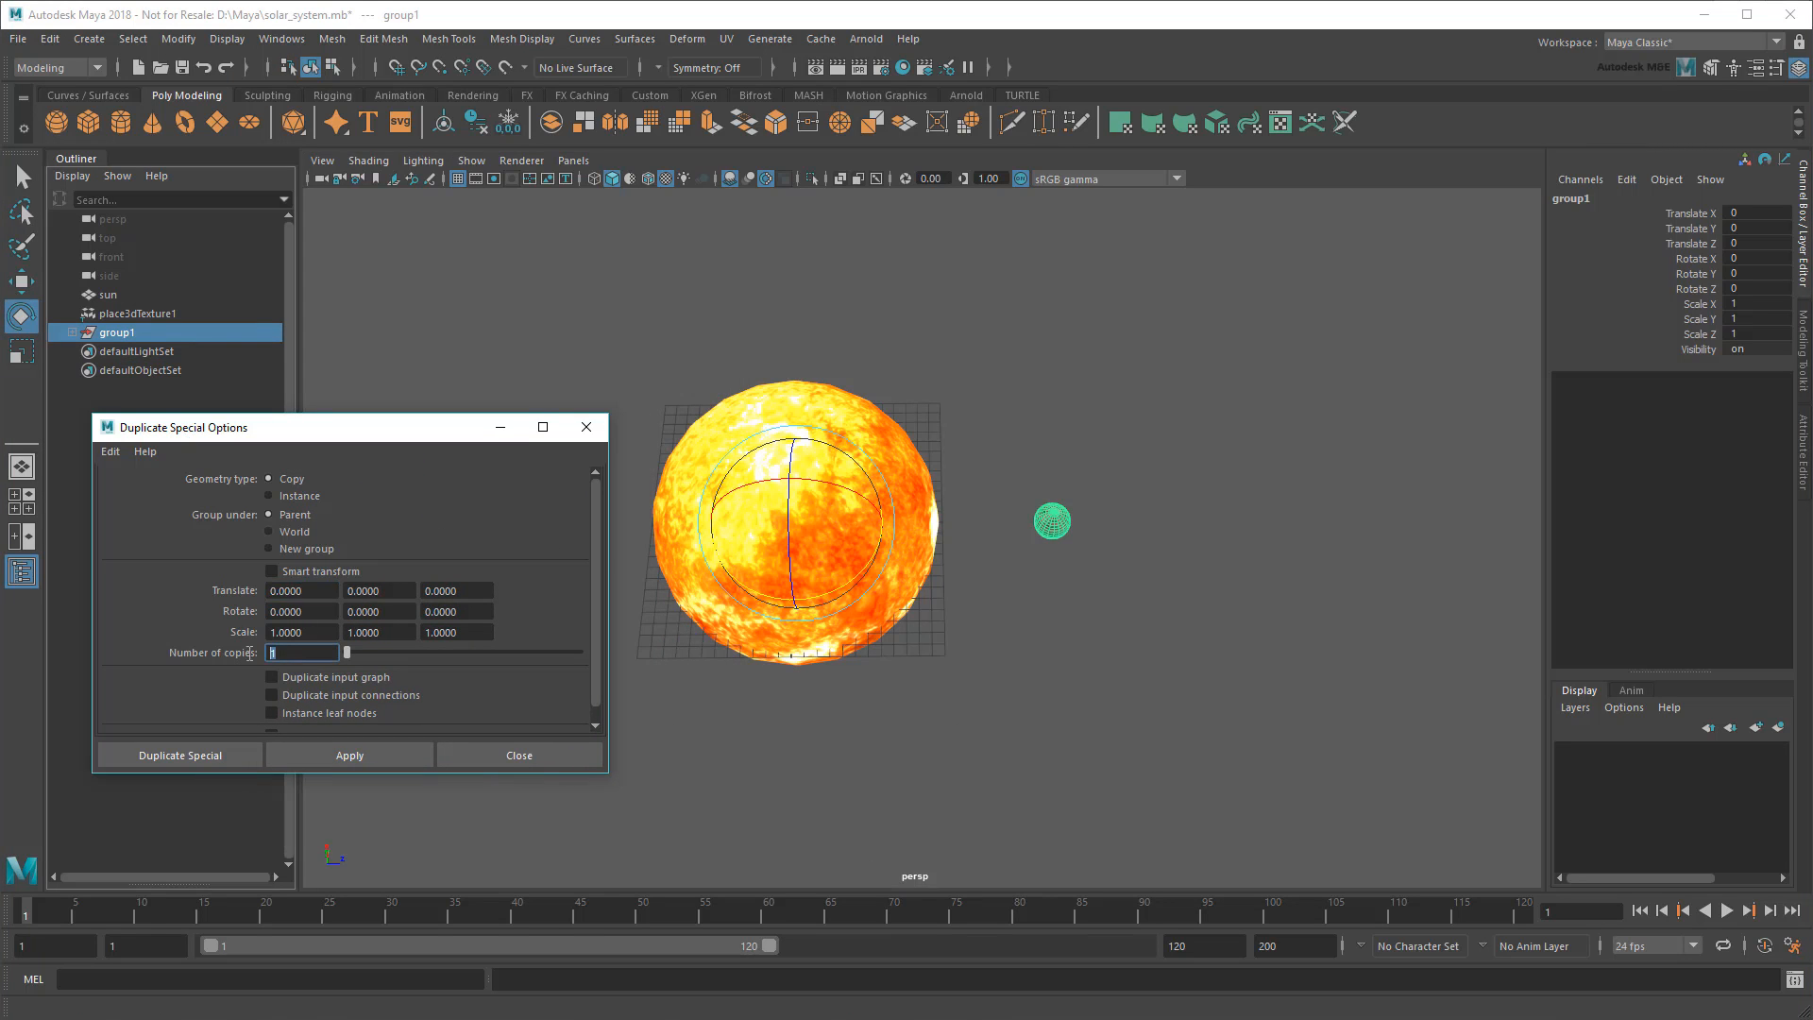
type("8")
left_click(380, 611)
type("40")
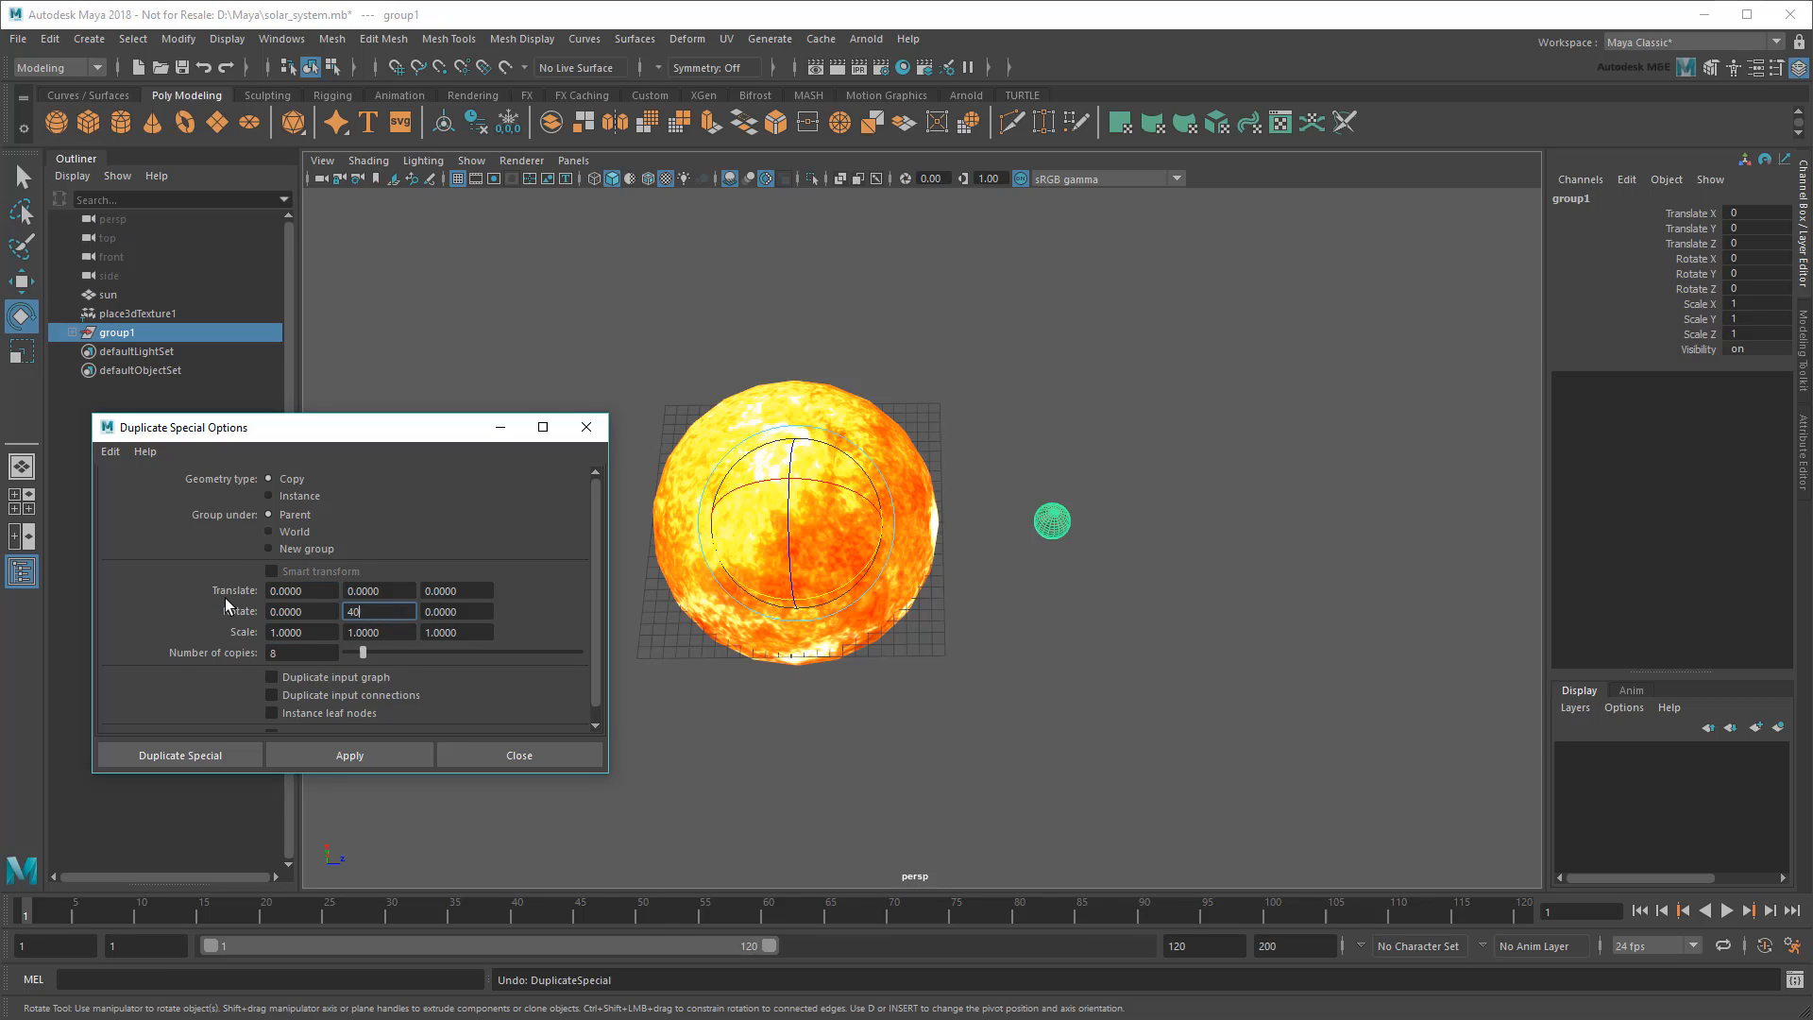
left_click(178, 753)
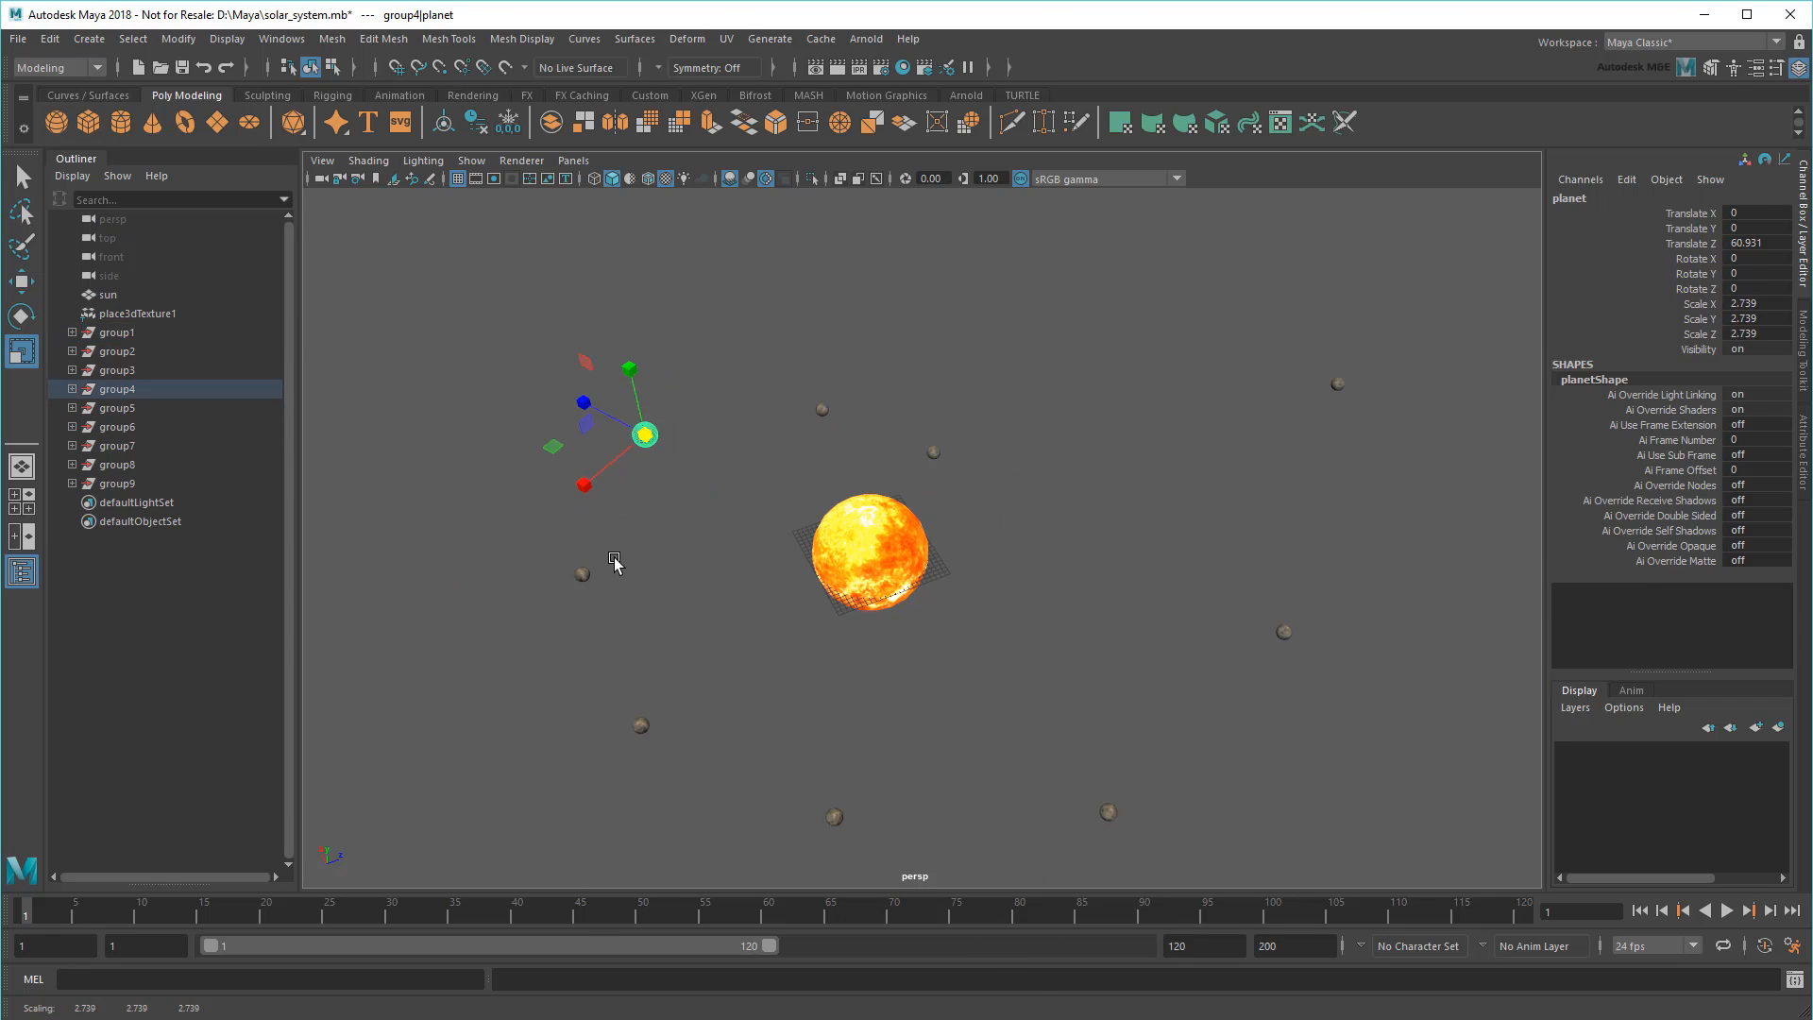
- Select several planet groups in the Outliner and rotate them along their orbits
left_click(118, 463)
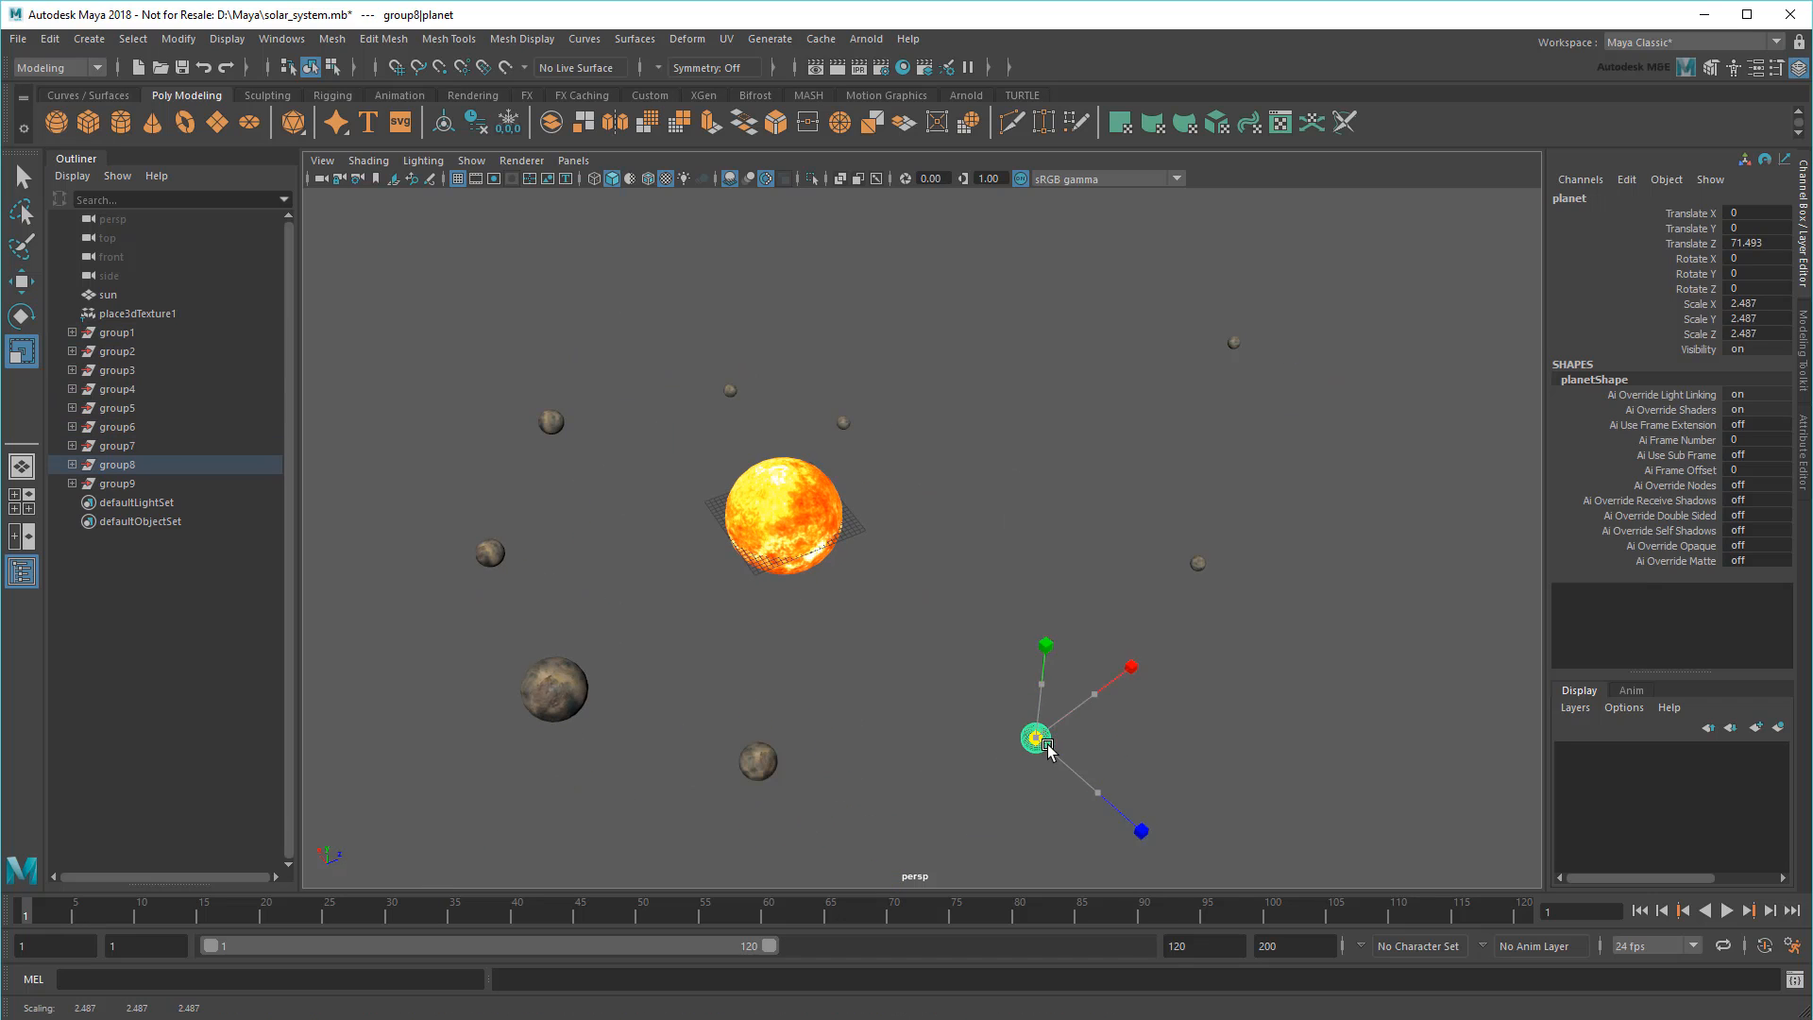
left_click(118, 350)
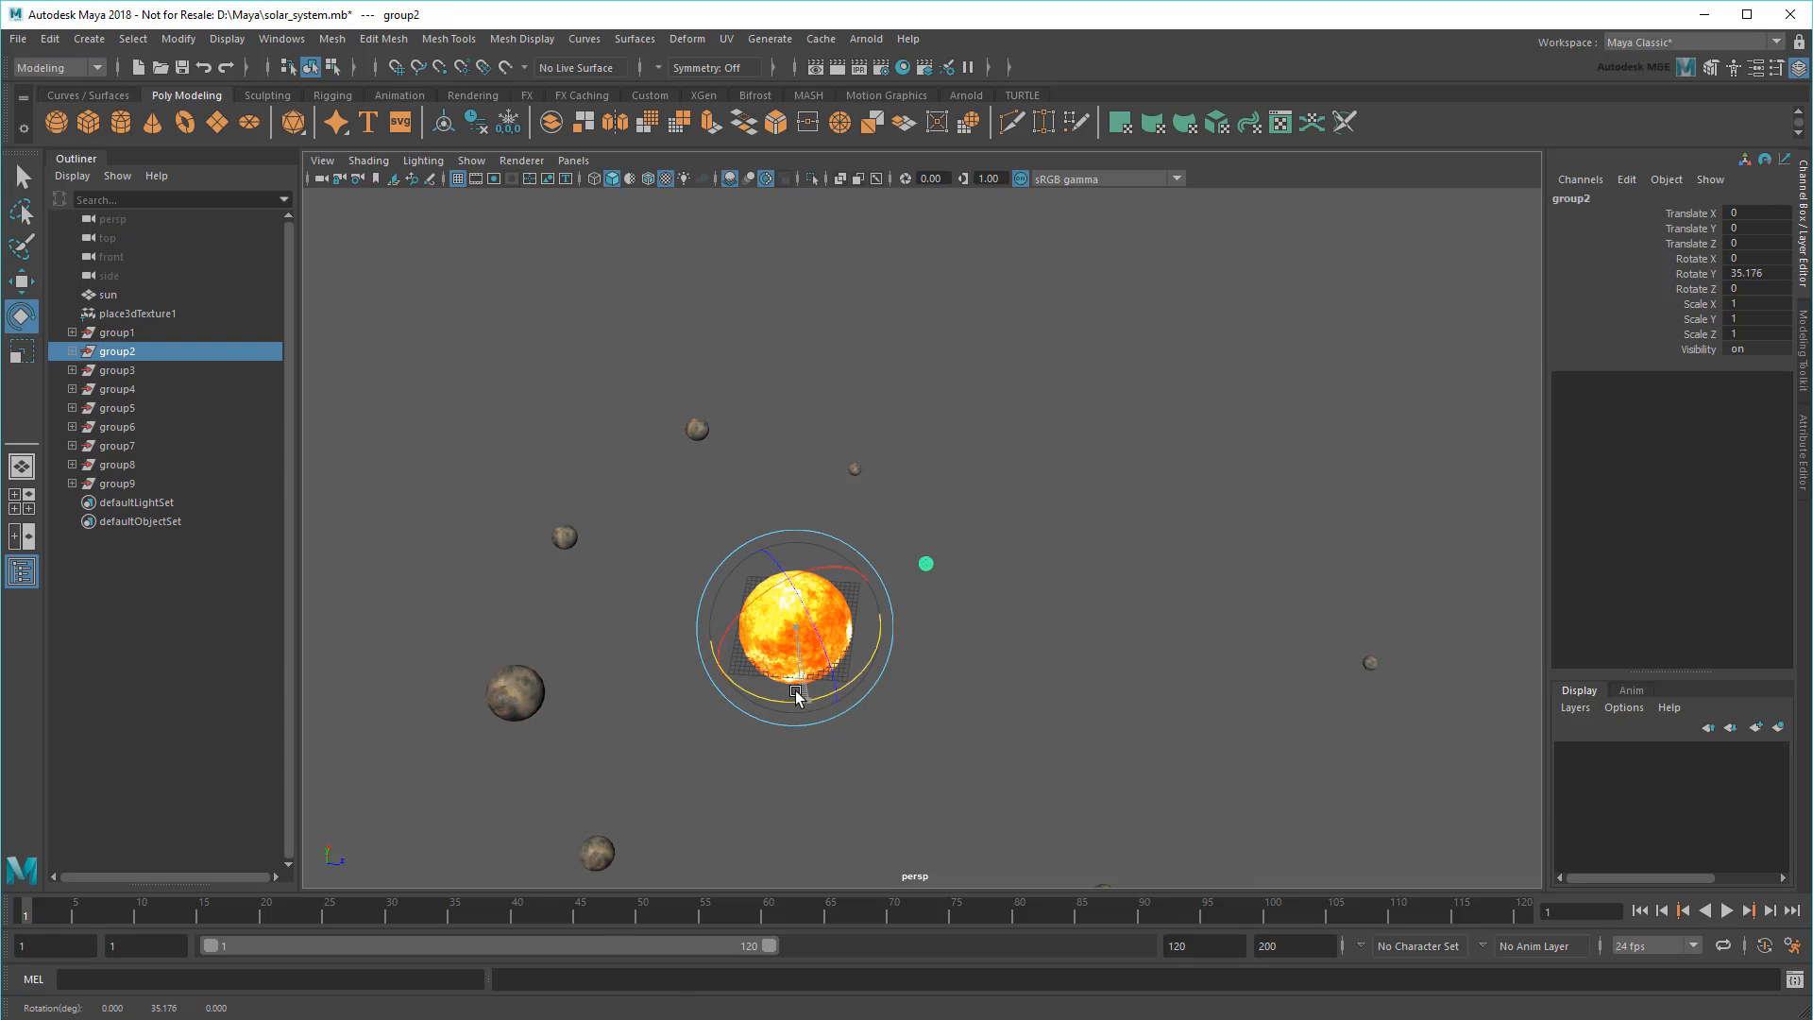
left_click(117, 389)
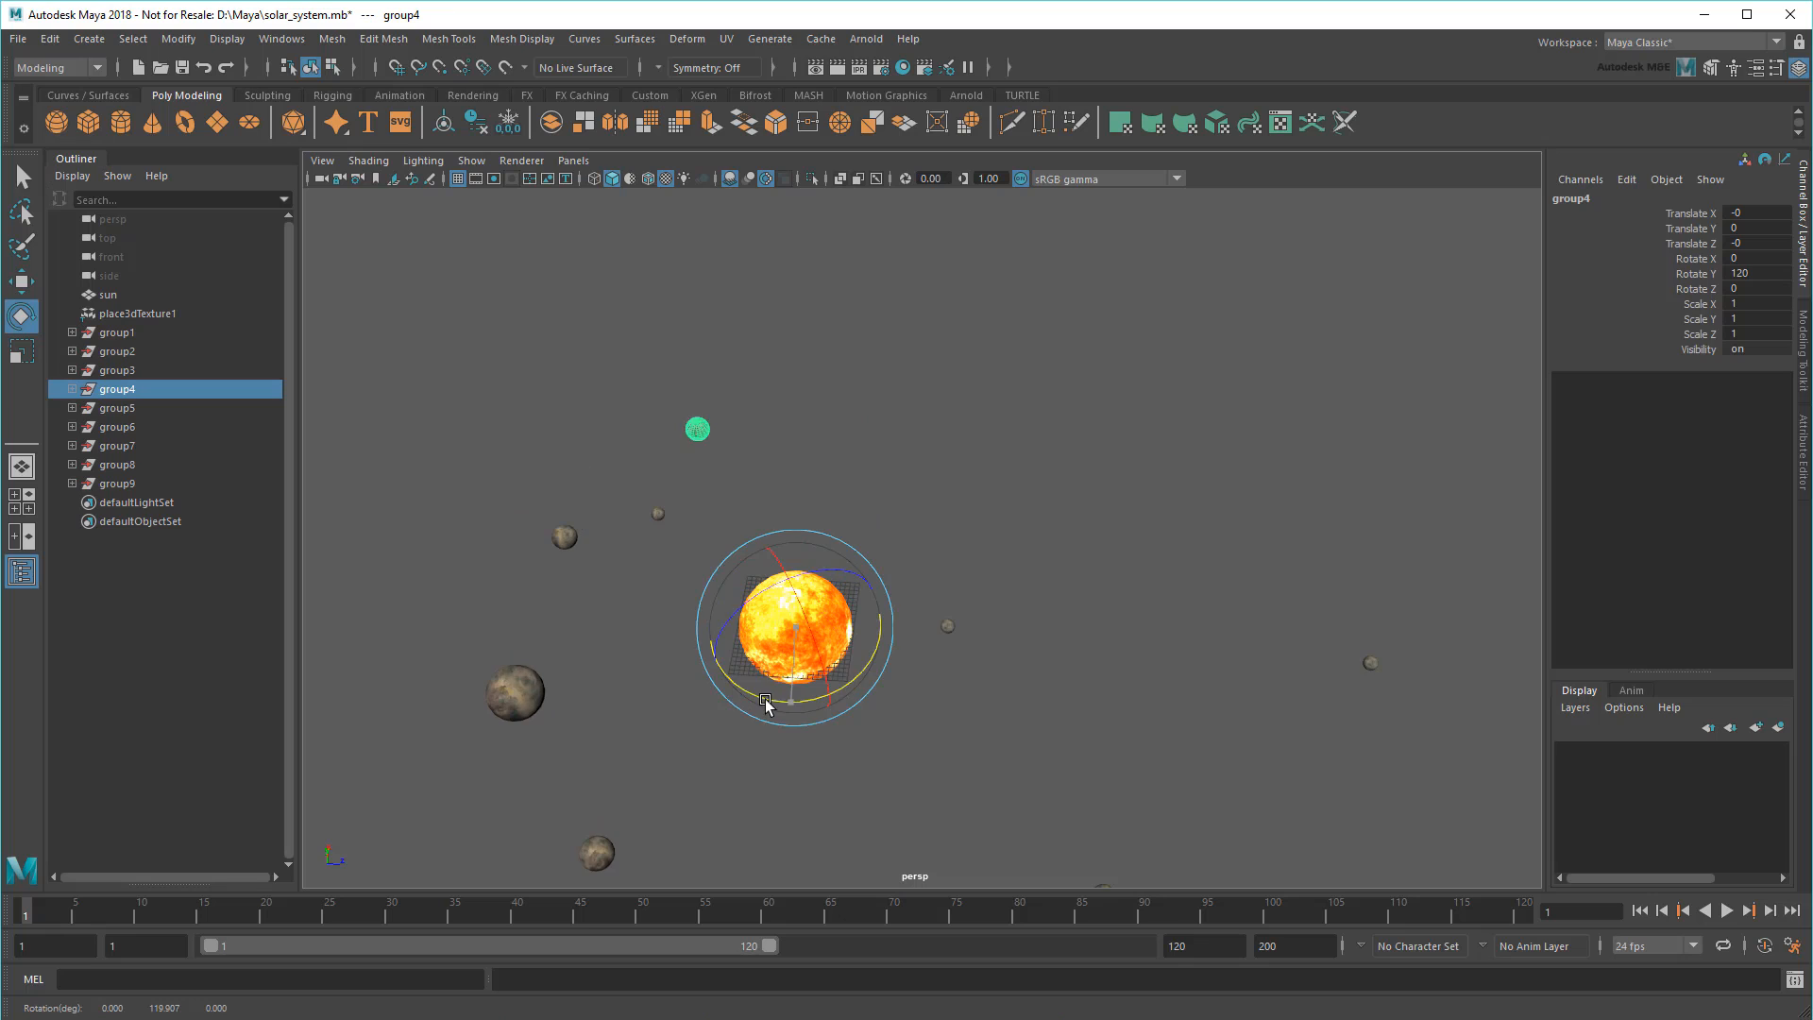
left_click(117, 427)
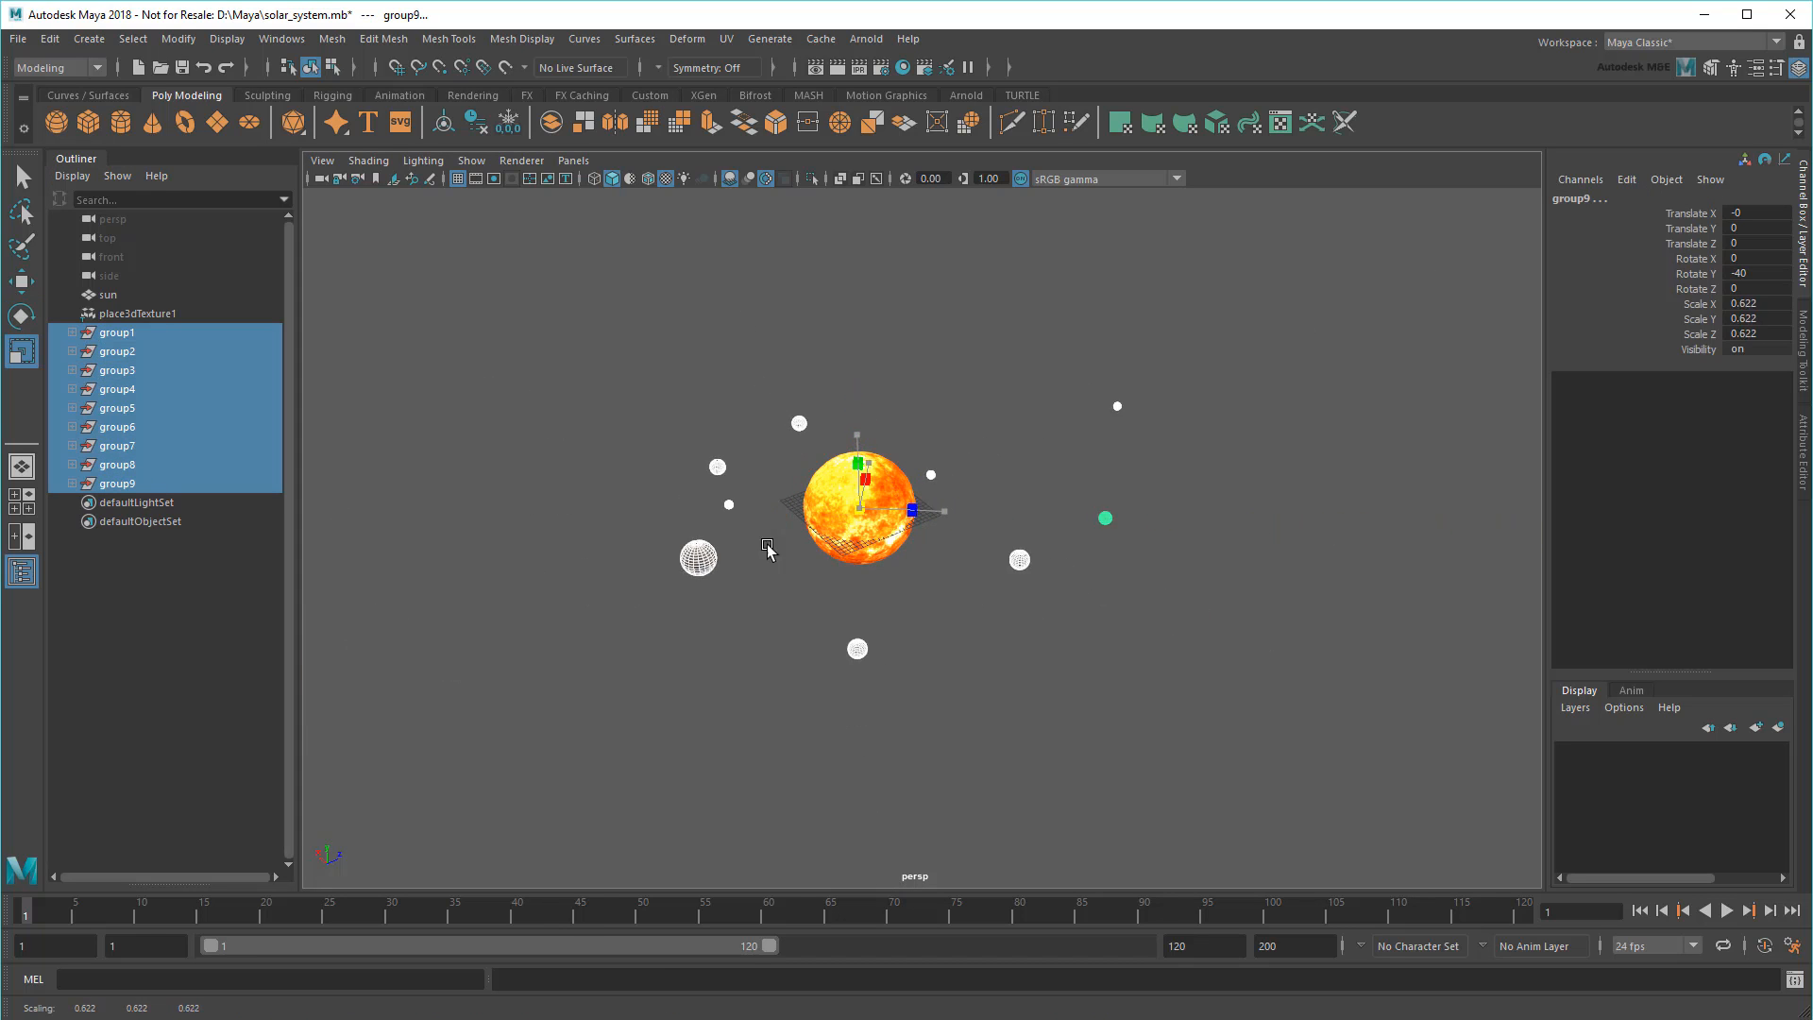
- Undo the group scaling and open the FireTruck.mb scene
key("ctrl+z")
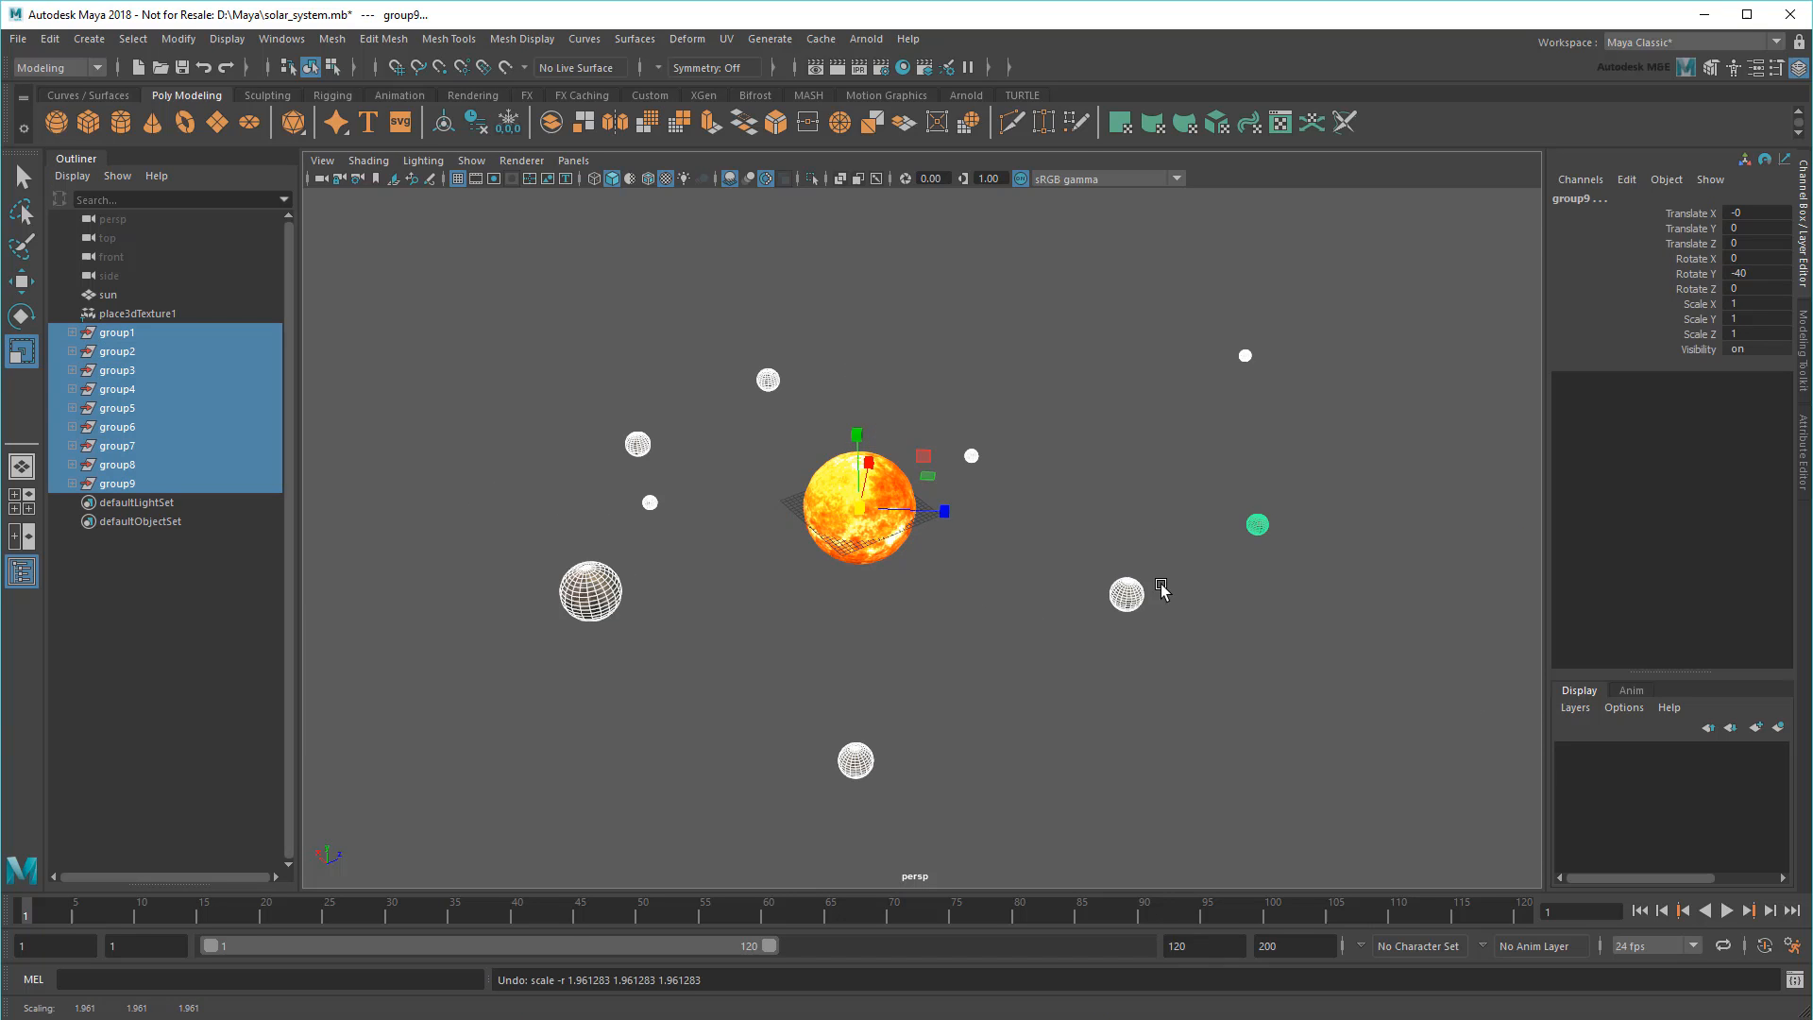
left_click(107, 294)
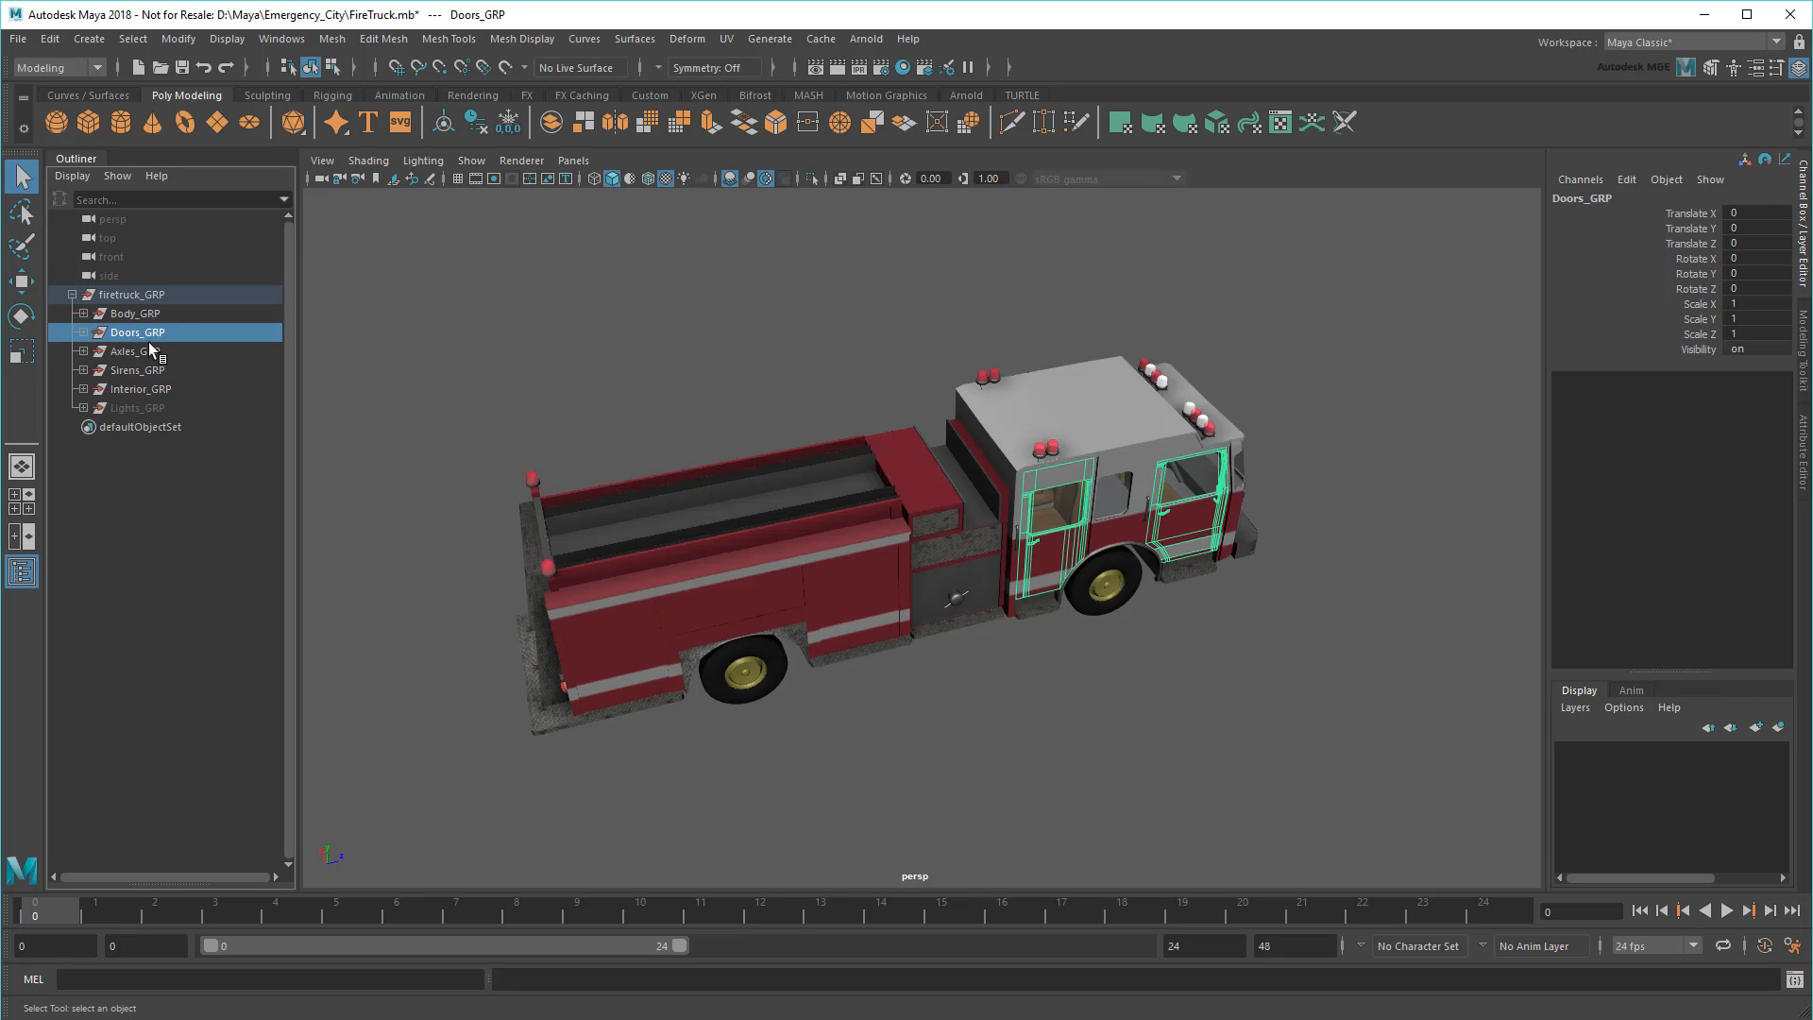
- Select firetruck_GRP and rotate it about 32 degrees in Y to test its pivot
left_click(139, 388)
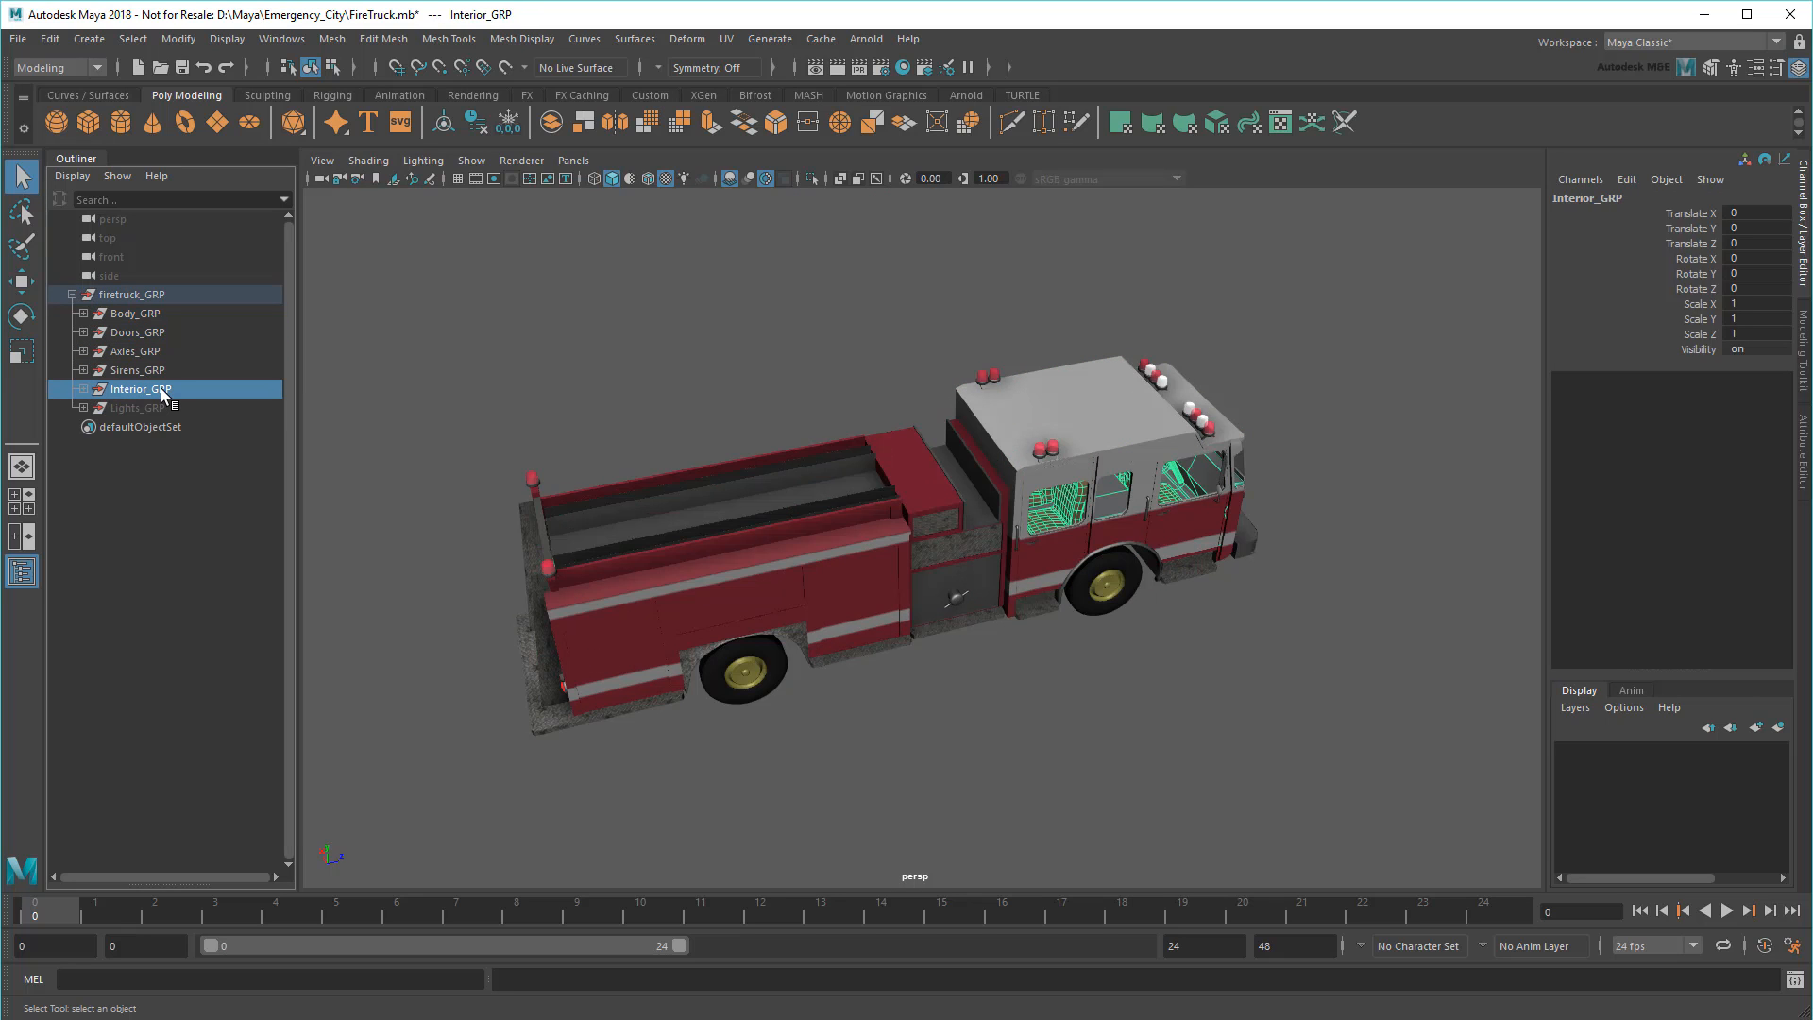
left_click(130, 294)
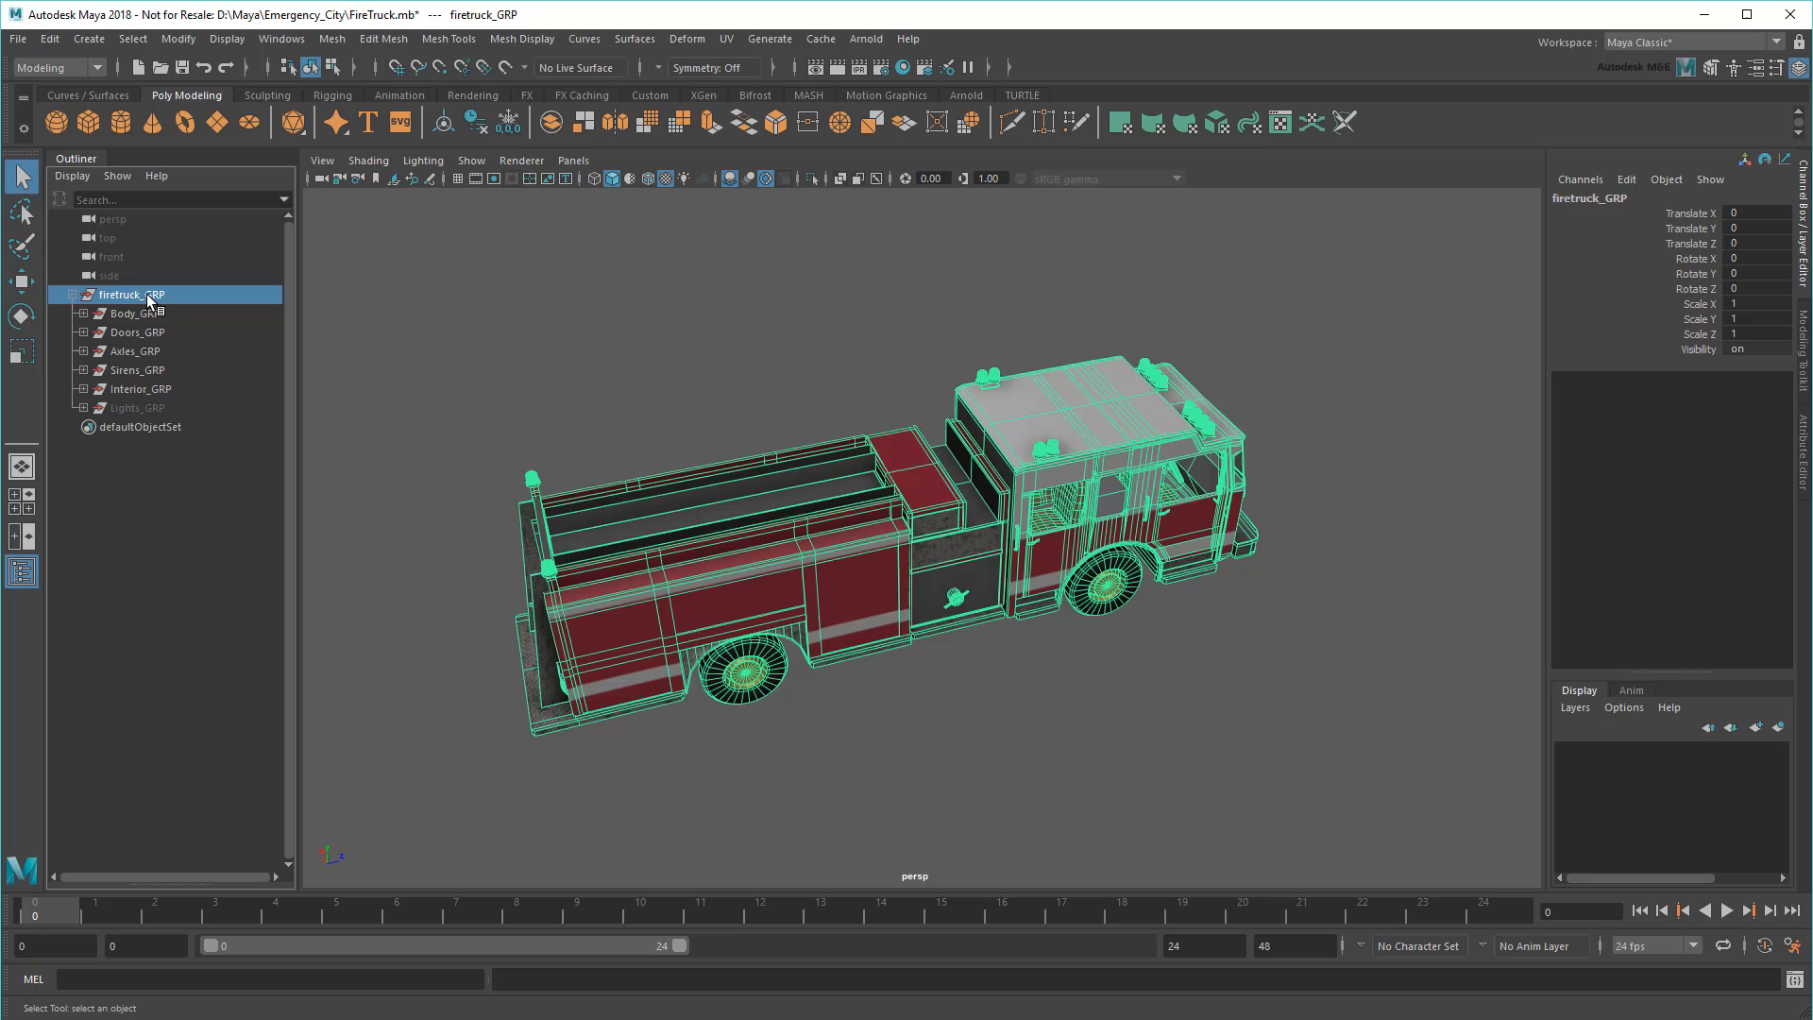
key("w")
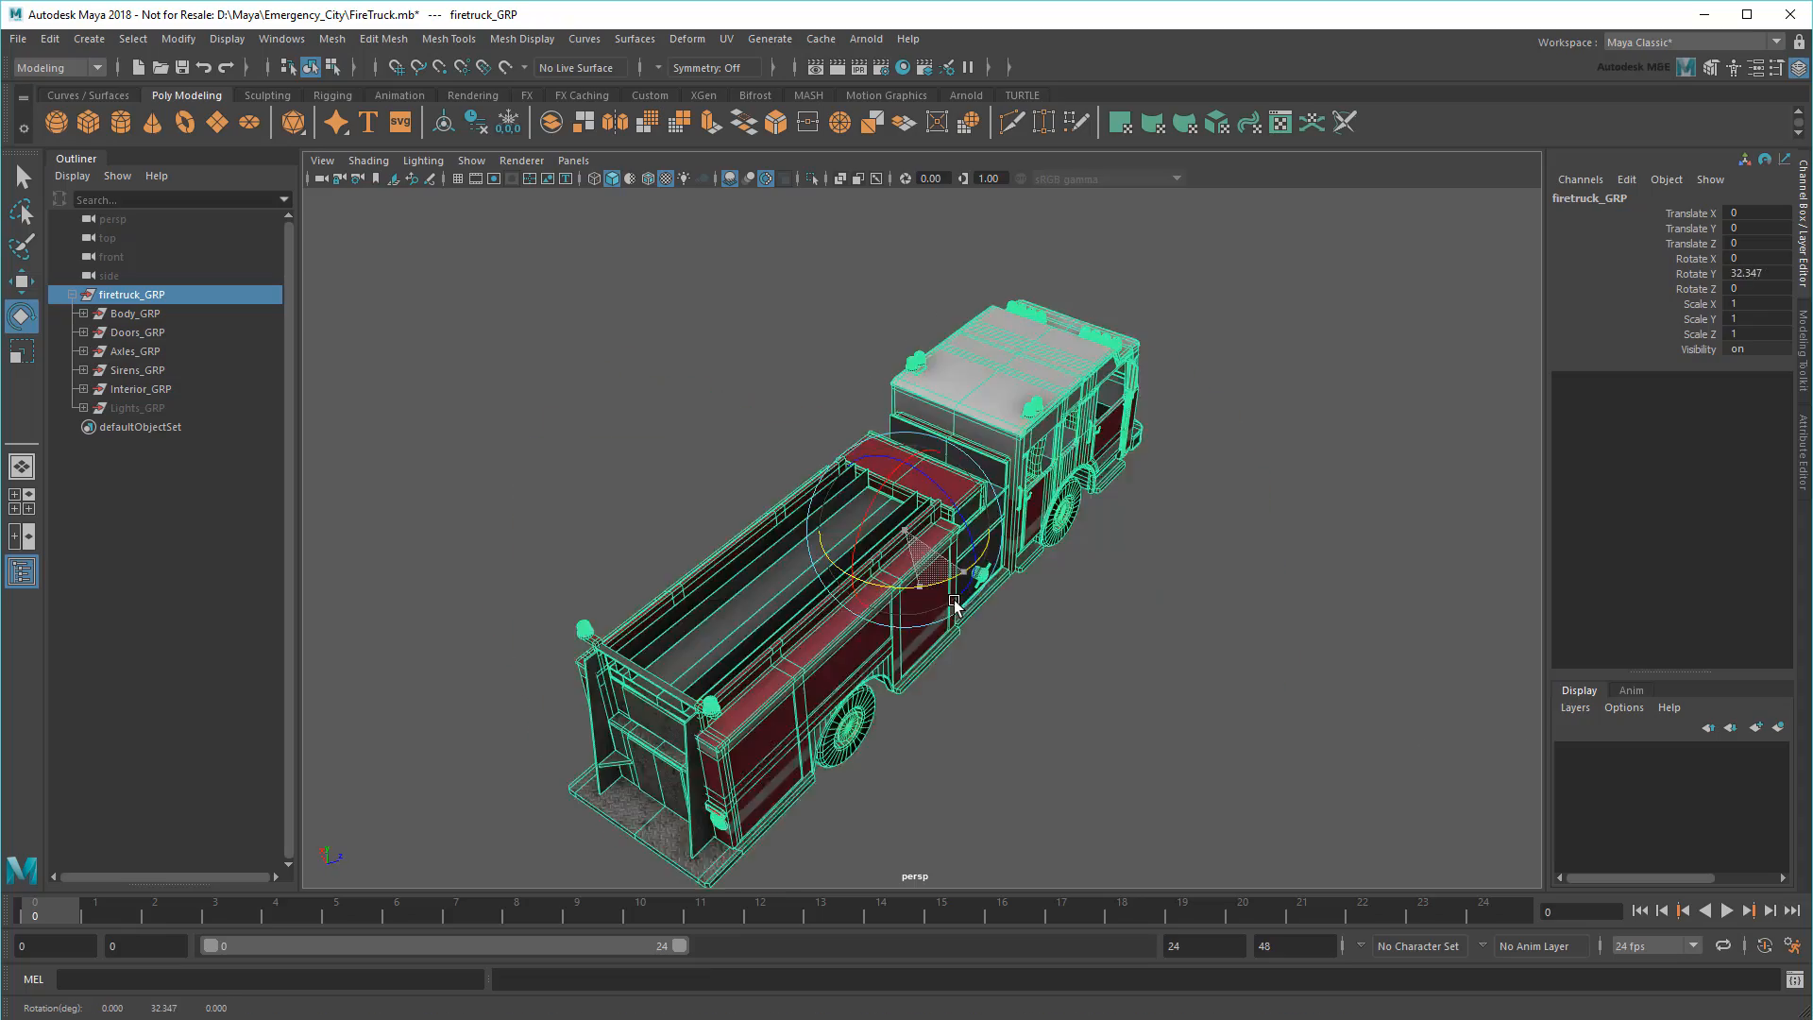
key("r")
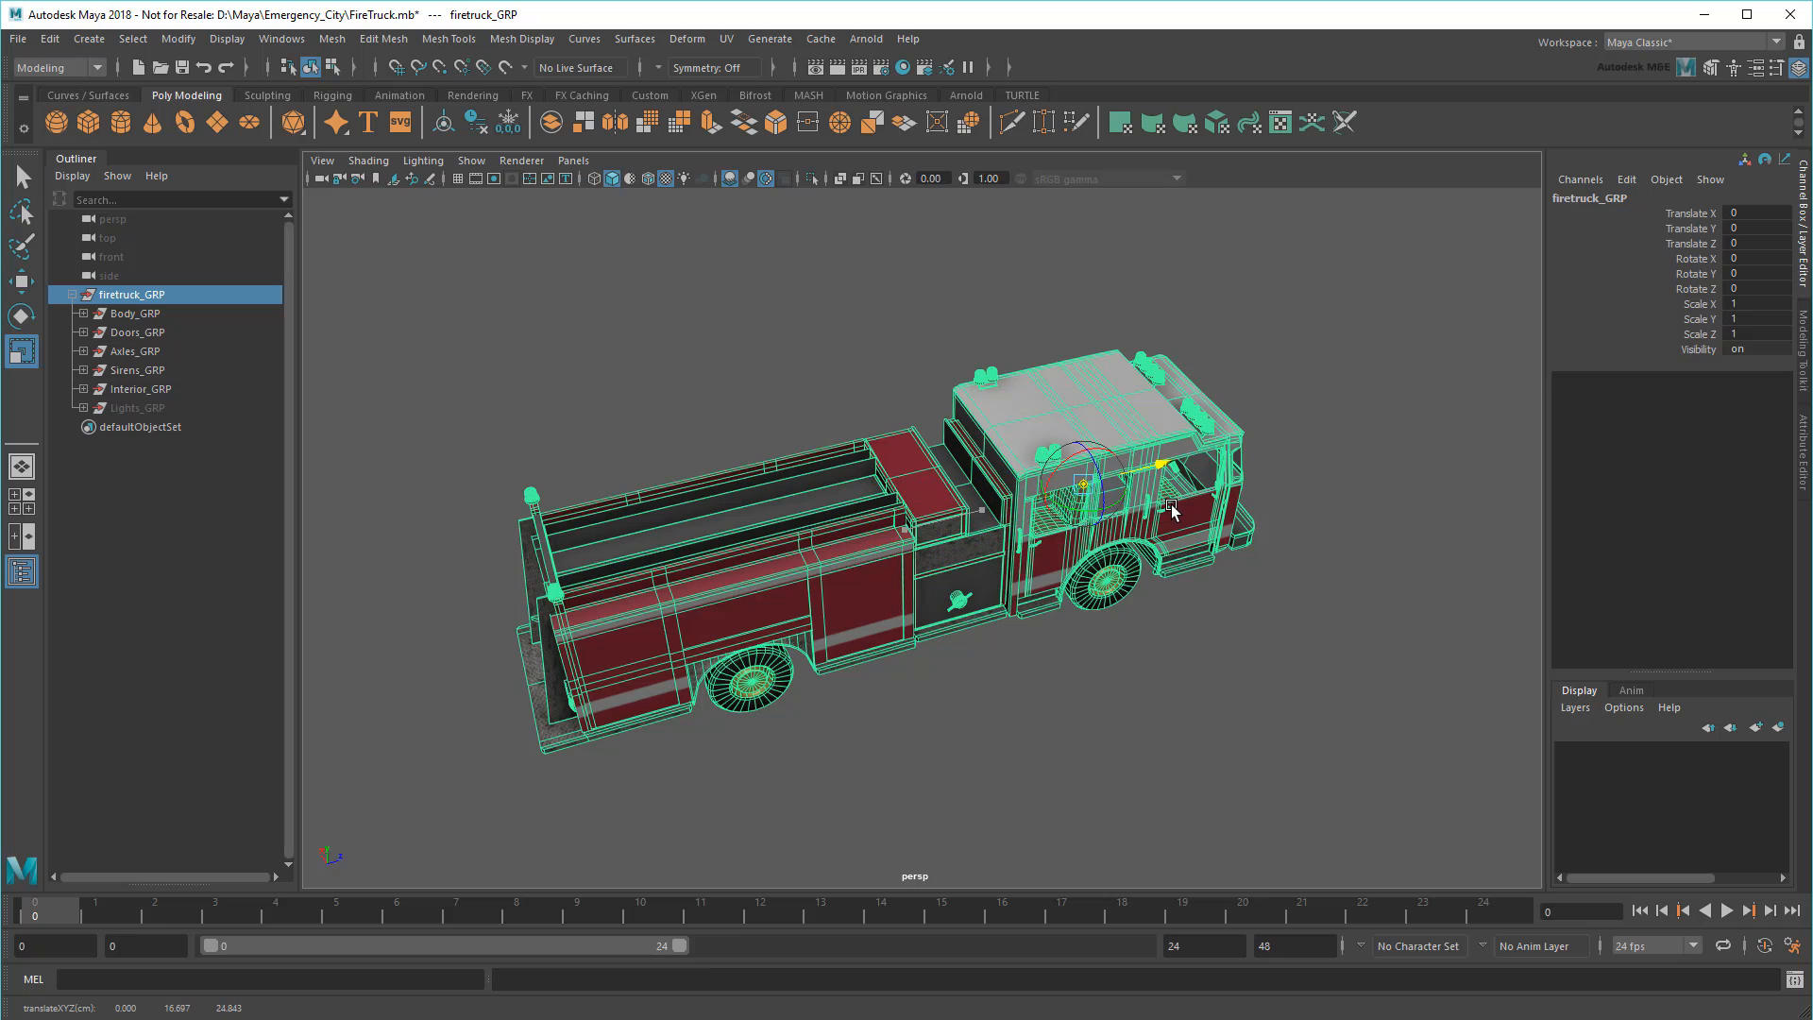
- Enter pivot-edit mode to move firetruck_GRP's pivot to the truck's front end
key("d")
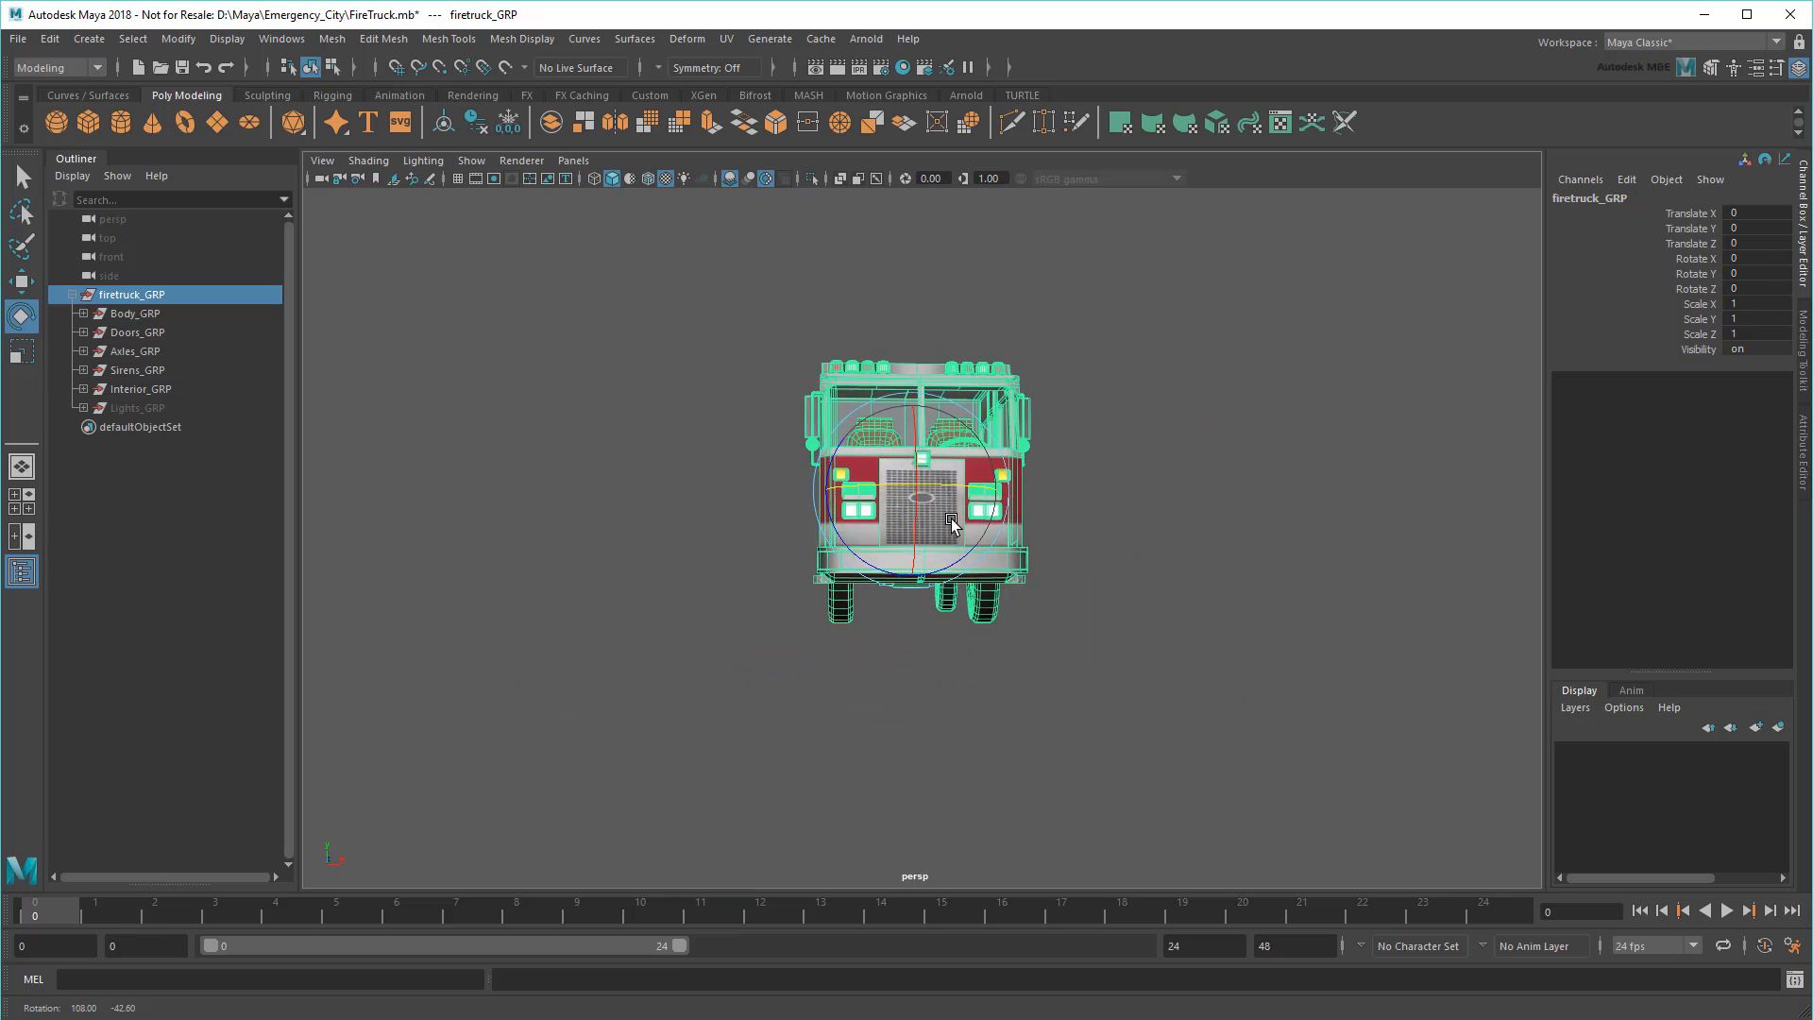
- Move the firetruck group's pivot down to ground level at the front of the truck
key("d")
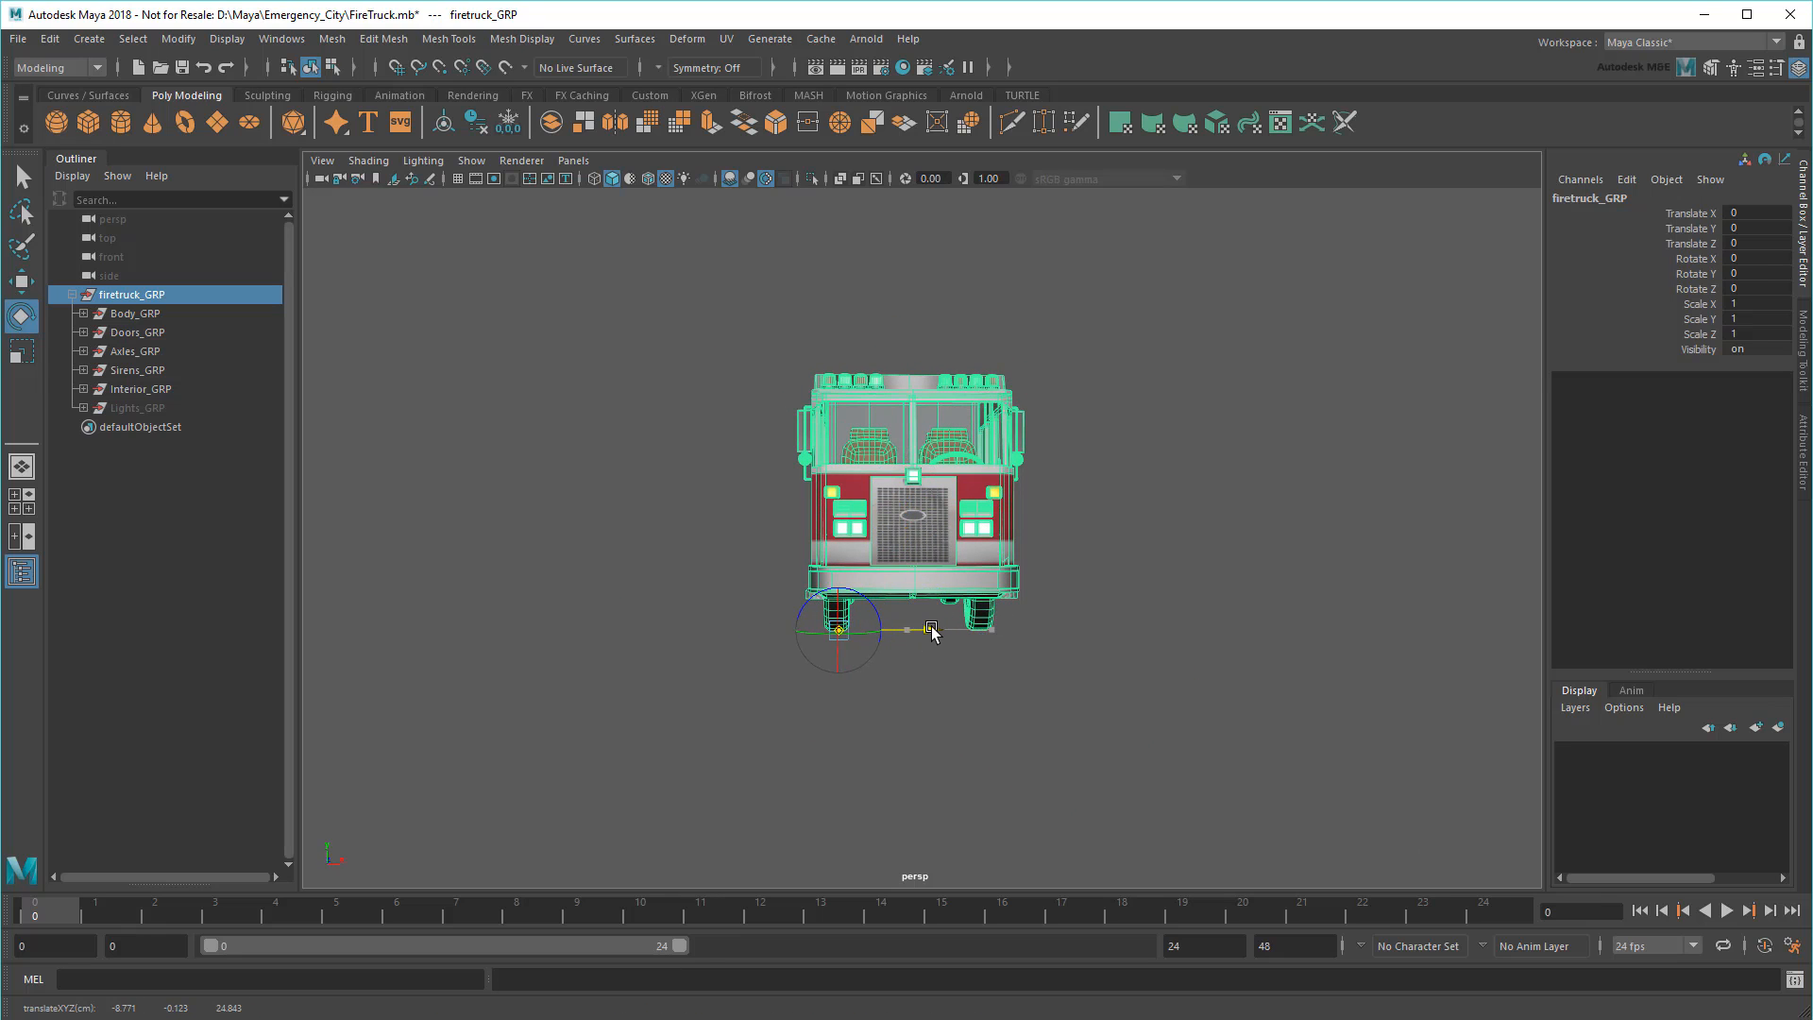
key("d")
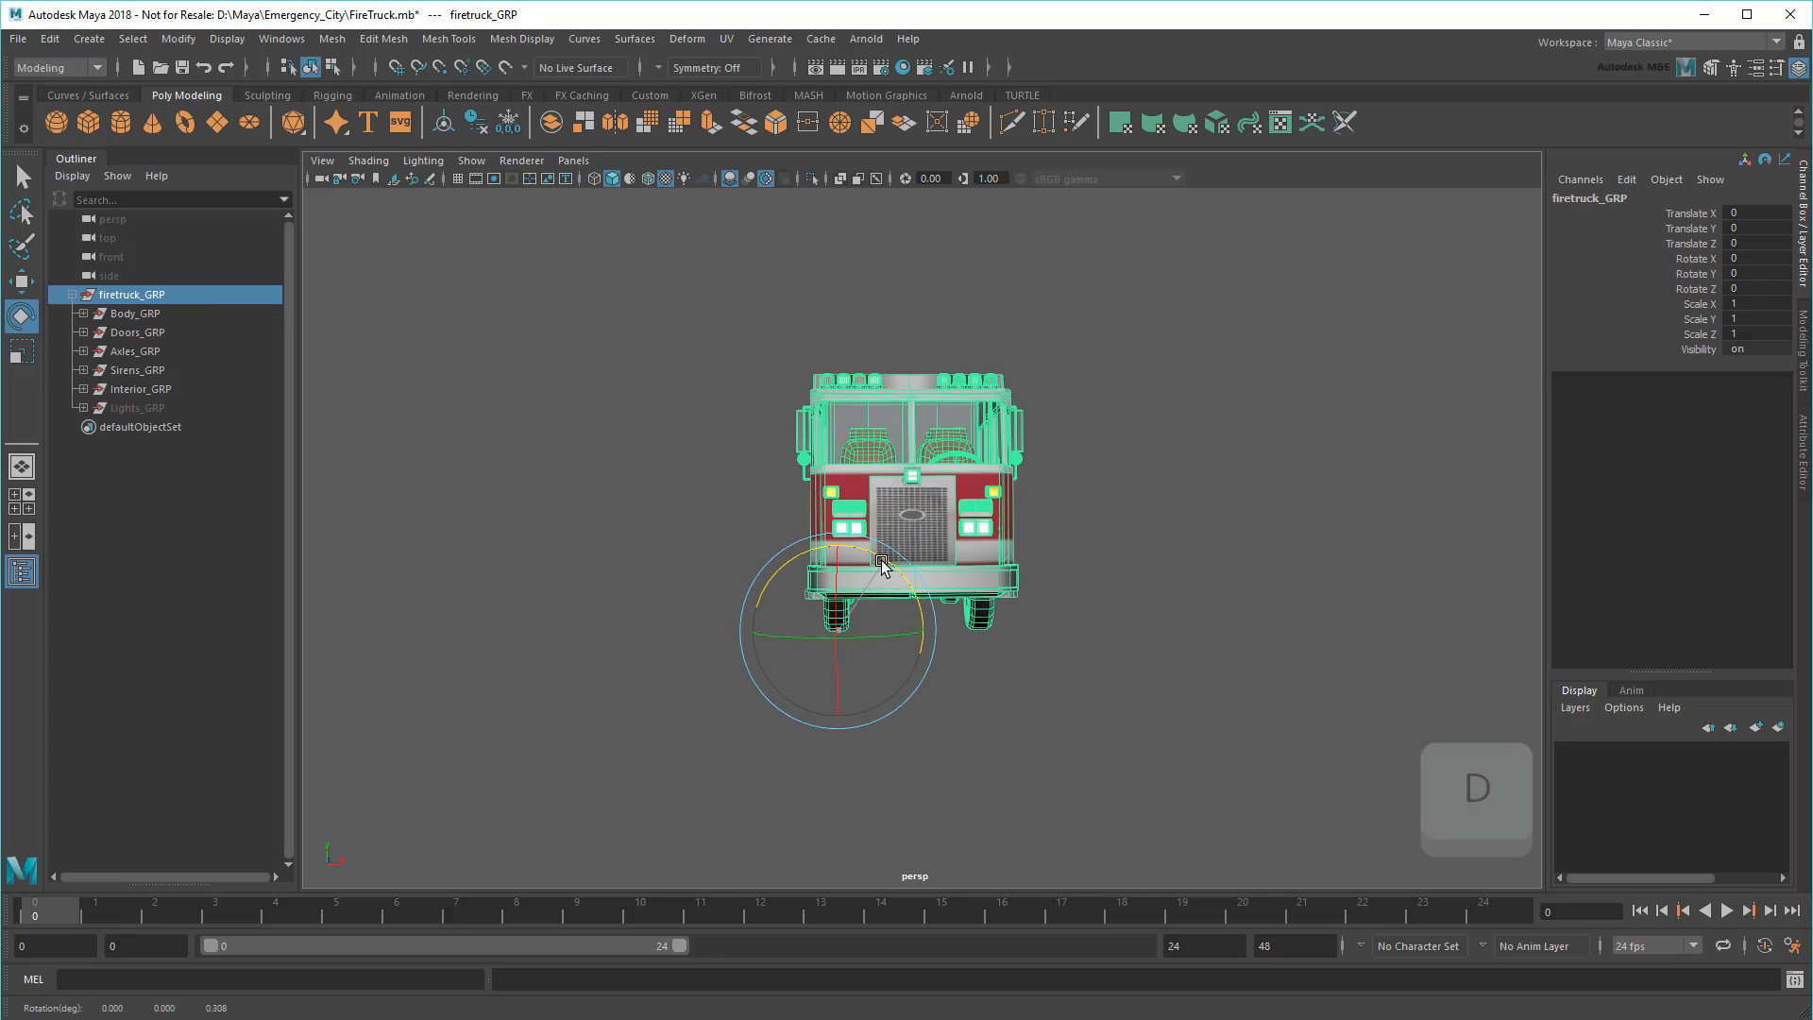